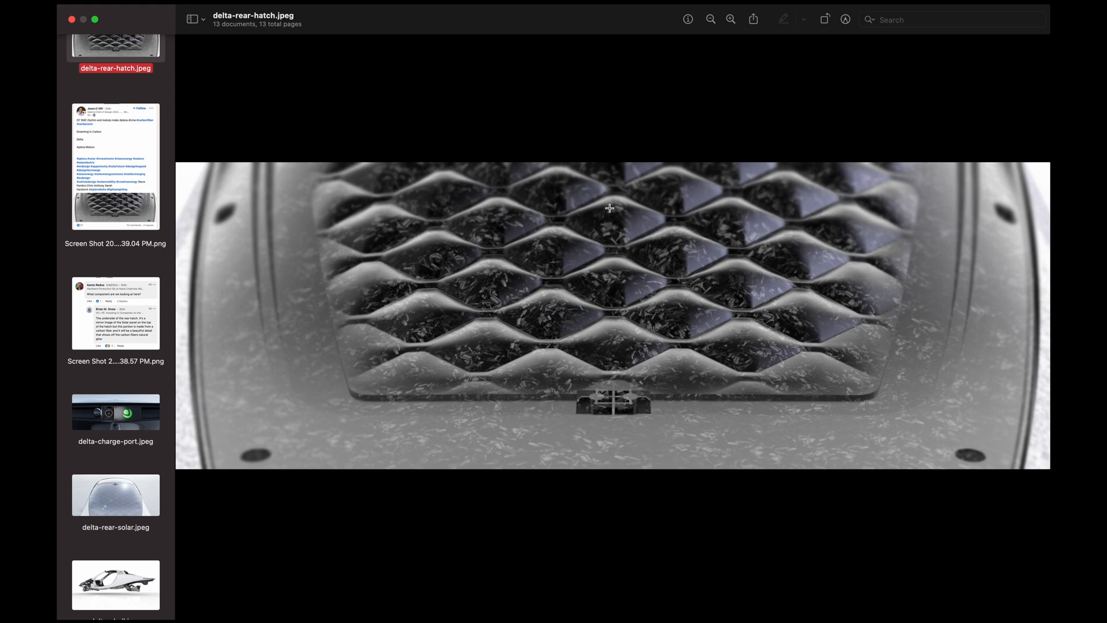
pyautogui.moveTo(115, 175)
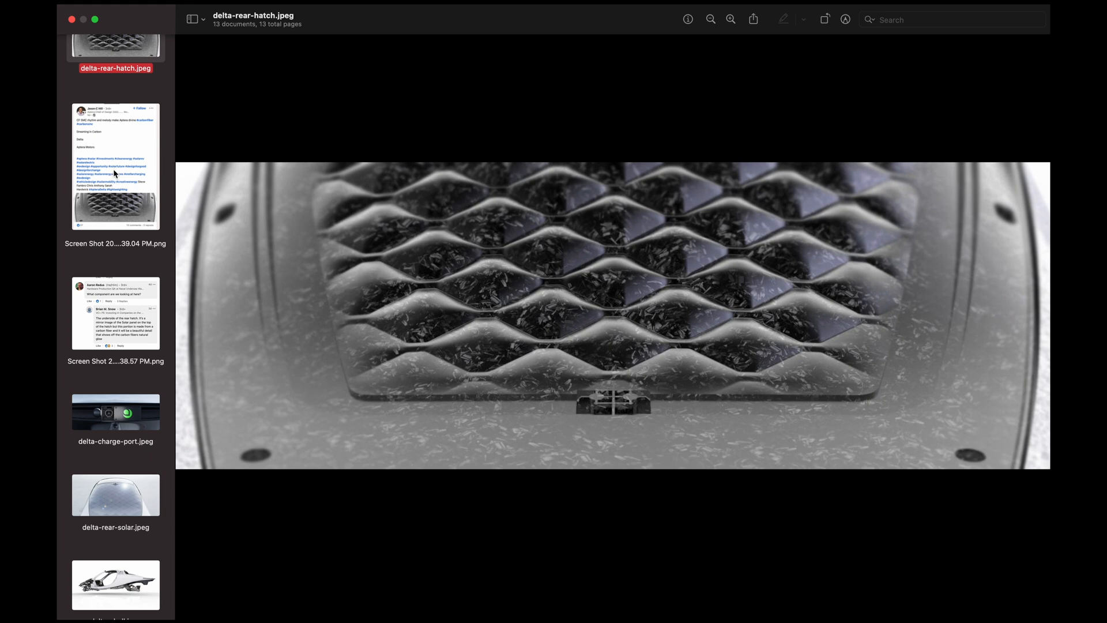
pyautogui.moveTo(118, 138)
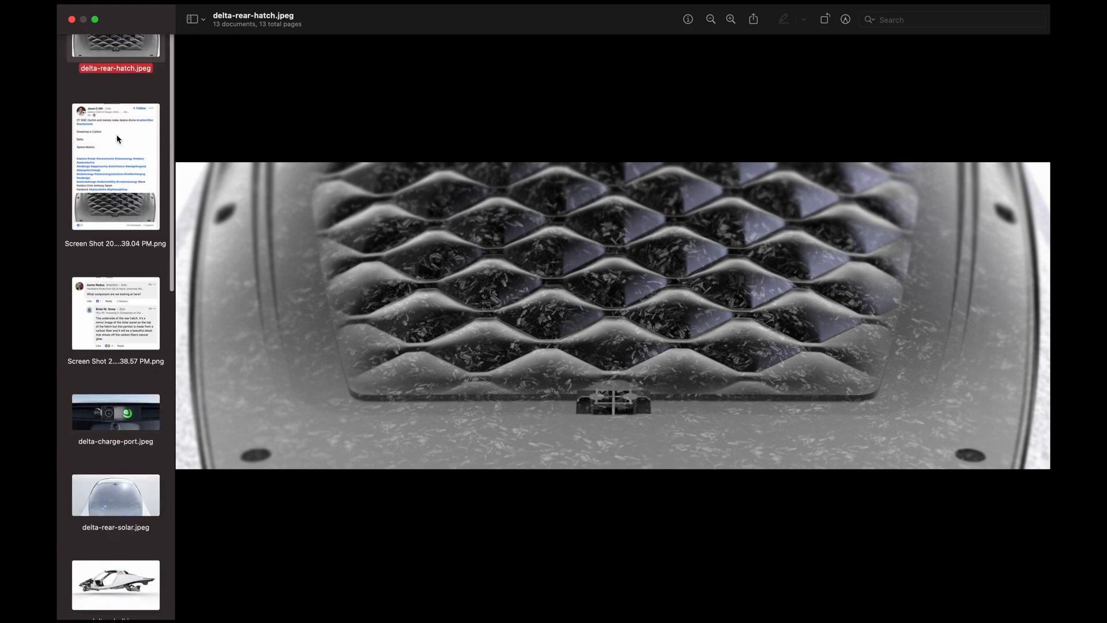
pyautogui.moveTo(129, 168)
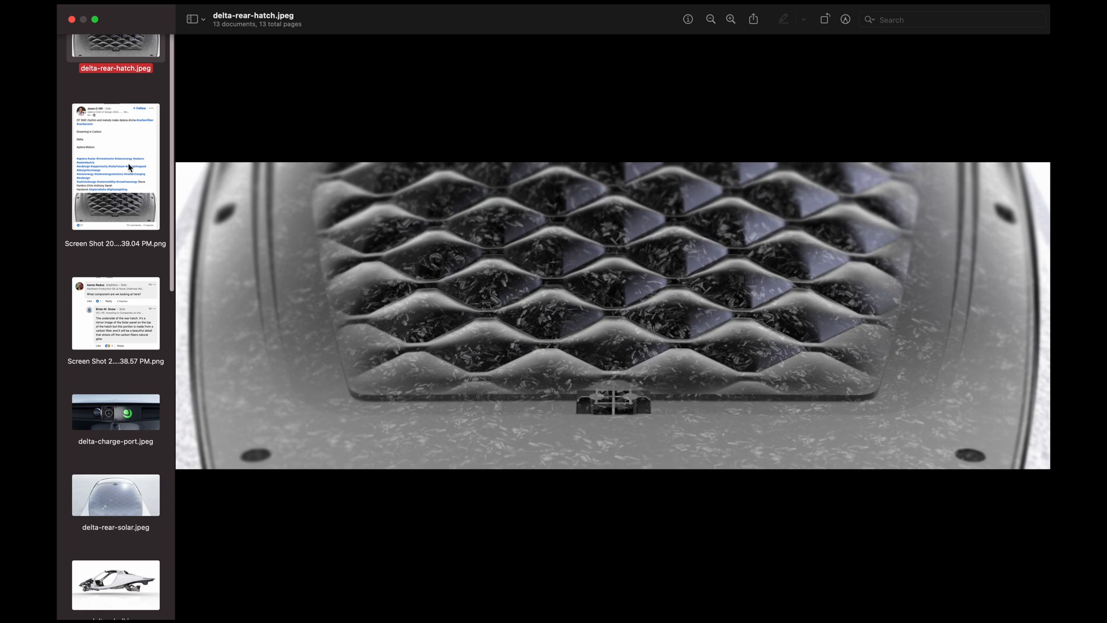
pyautogui.moveTo(294, 172)
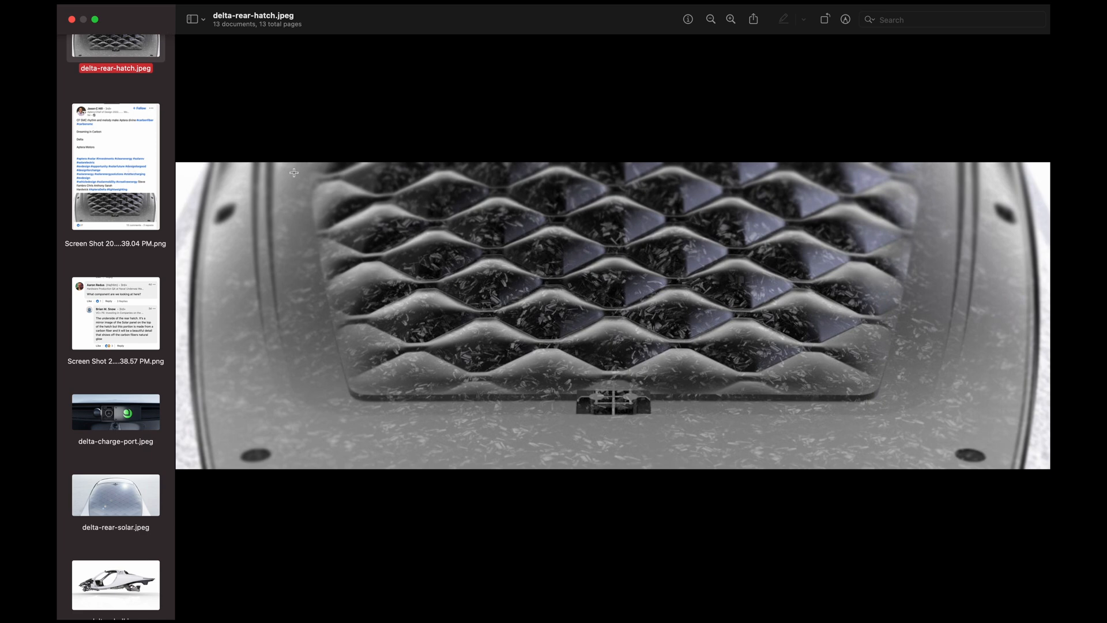
# View the design post screenshot (…39.04 PM), then the rear-hatch comment thread screenshot (…38.57 PM)
pyautogui.click(116, 167)
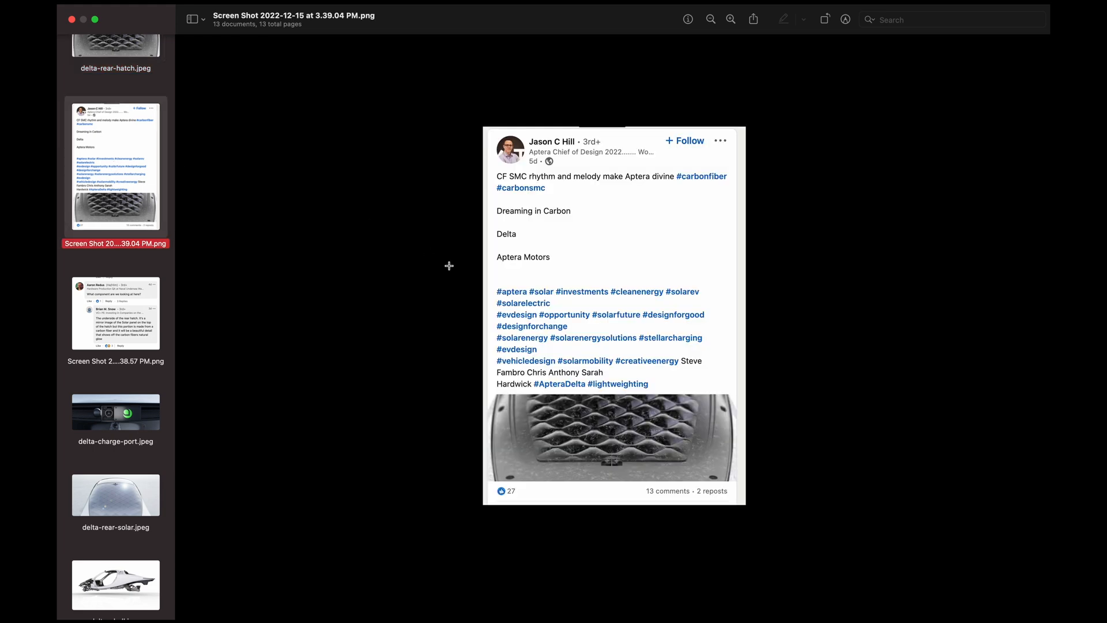
pyautogui.moveTo(124, 315)
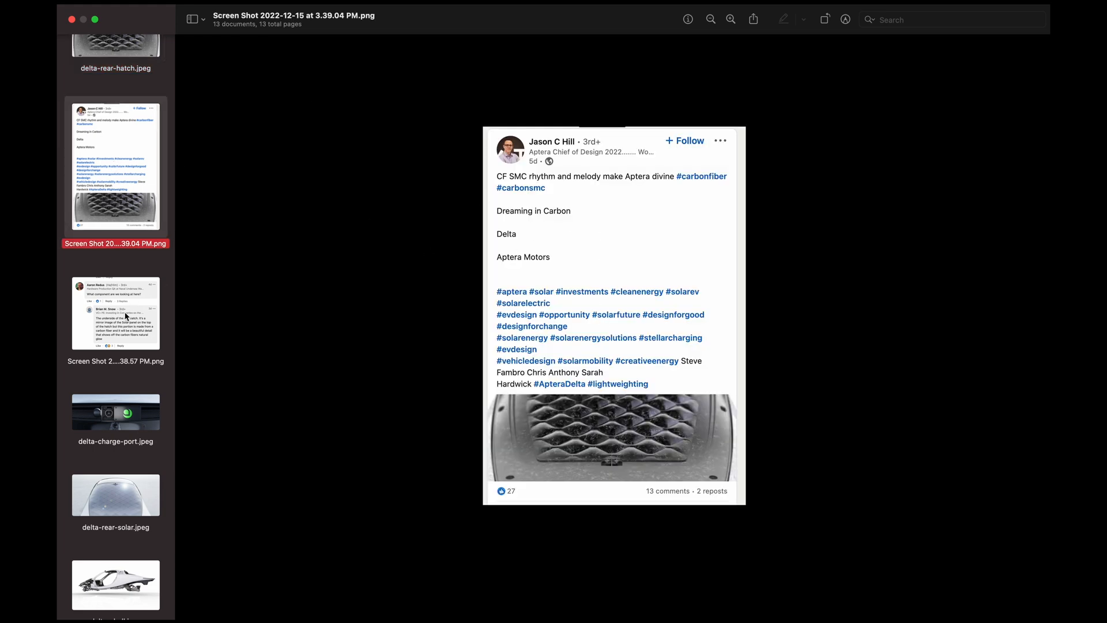
pyautogui.click(116, 314)
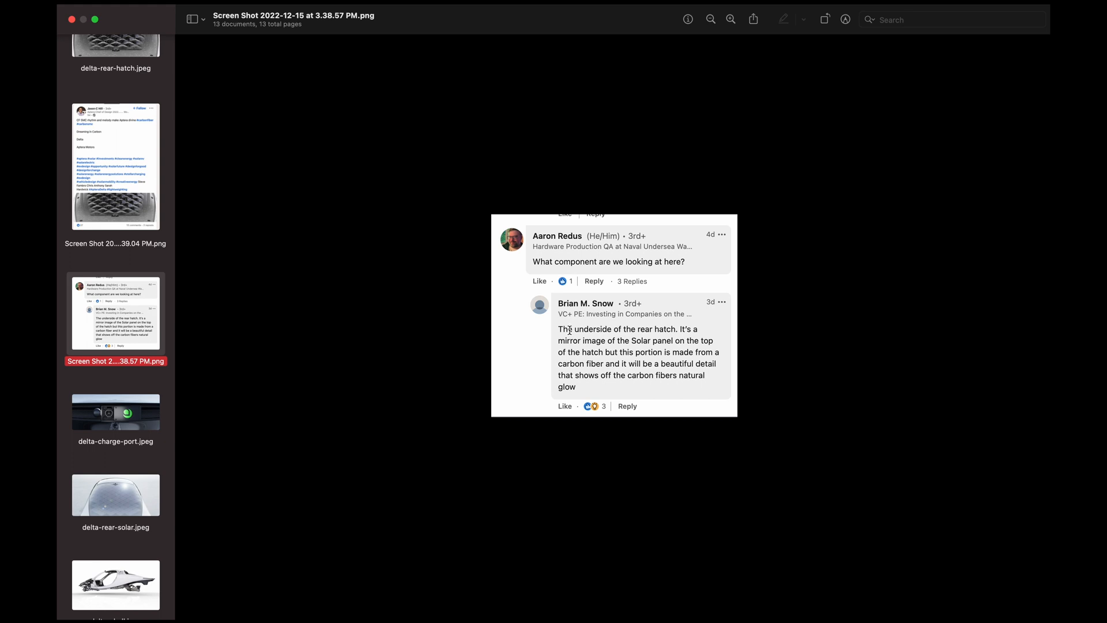
pyautogui.moveTo(133, 54)
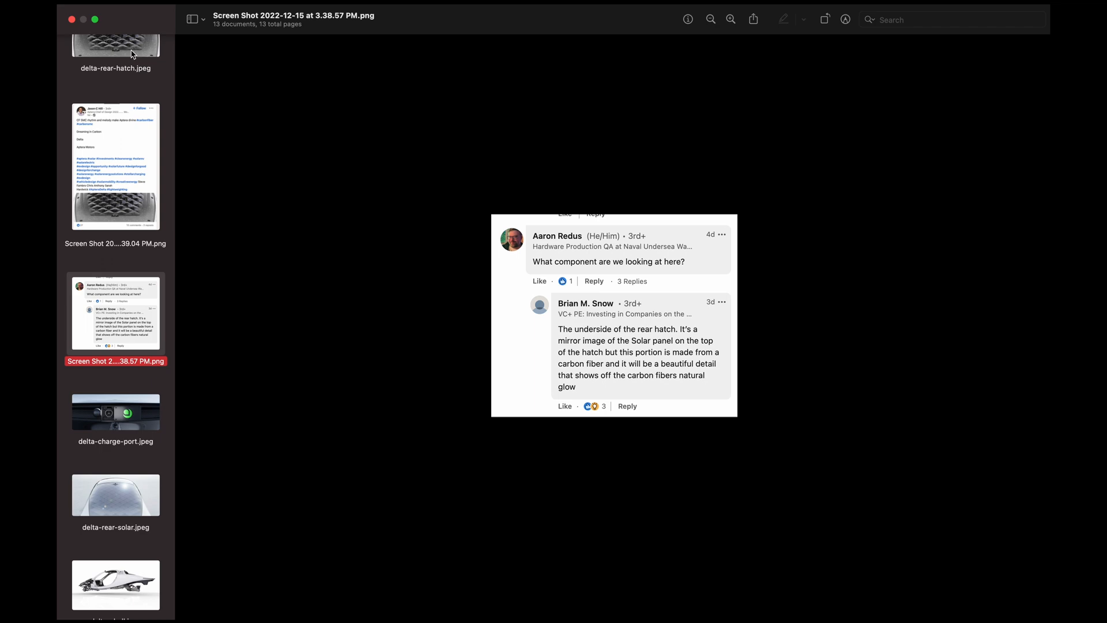
# Return to delta-rear-hatch.jpeg and inspect the carbon-fiber honeycomb lattice underside up close
pyautogui.click(117, 42)
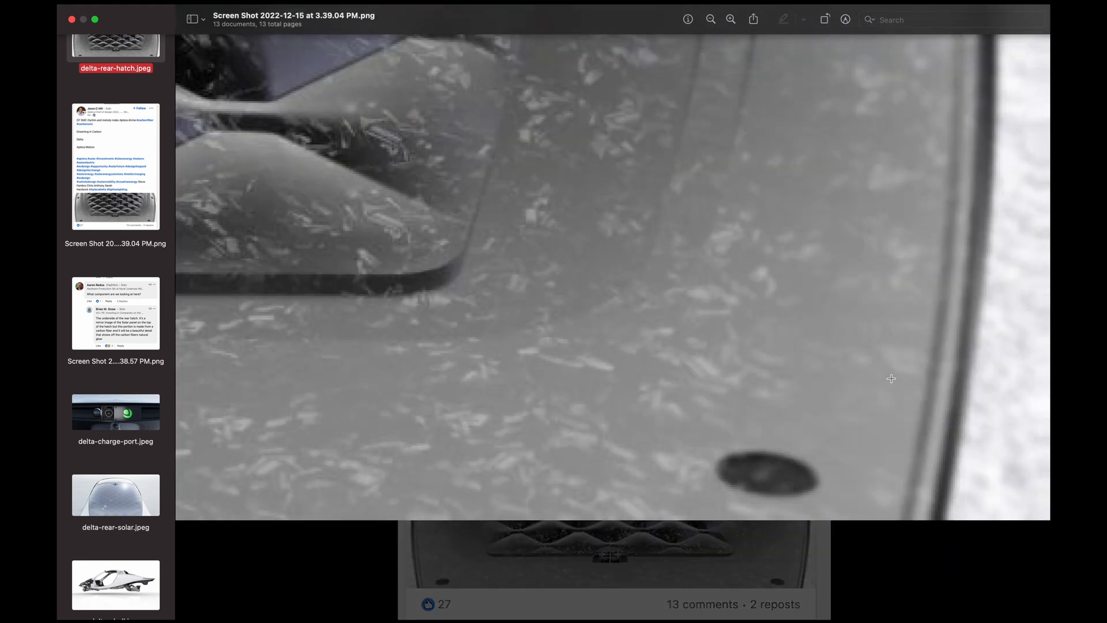
pyautogui.click(116, 168)
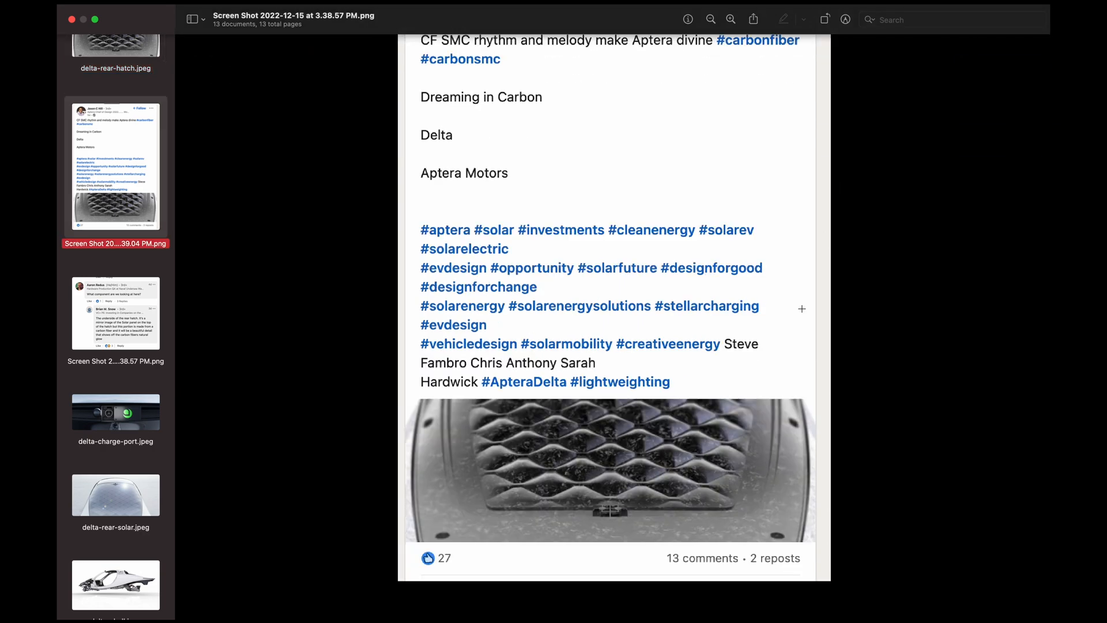
pyautogui.click(116, 43)
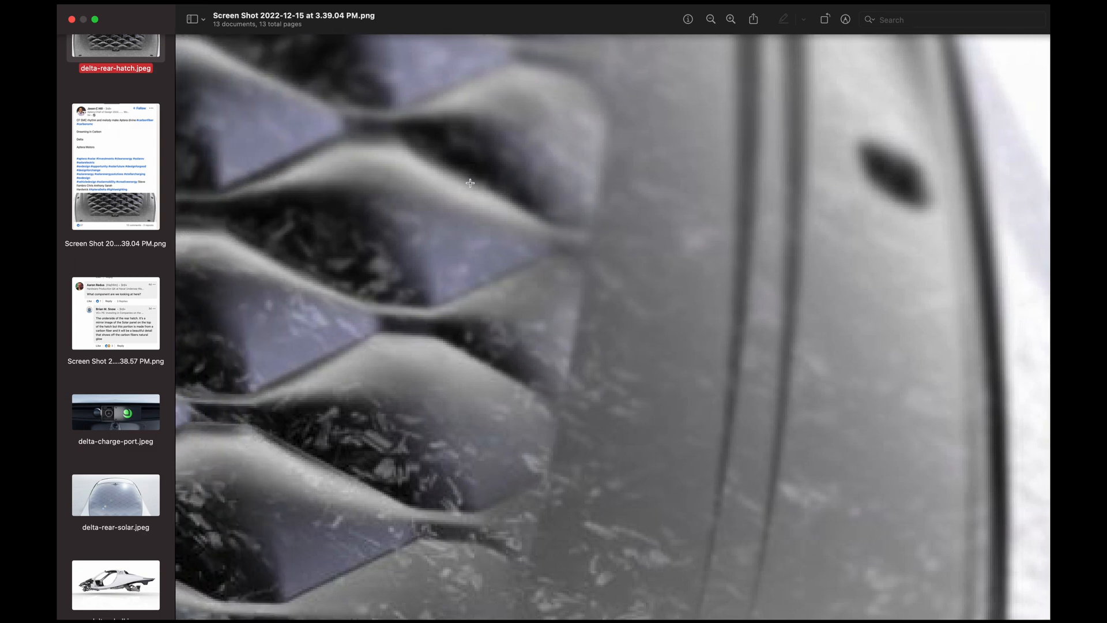
pyautogui.click(118, 41)
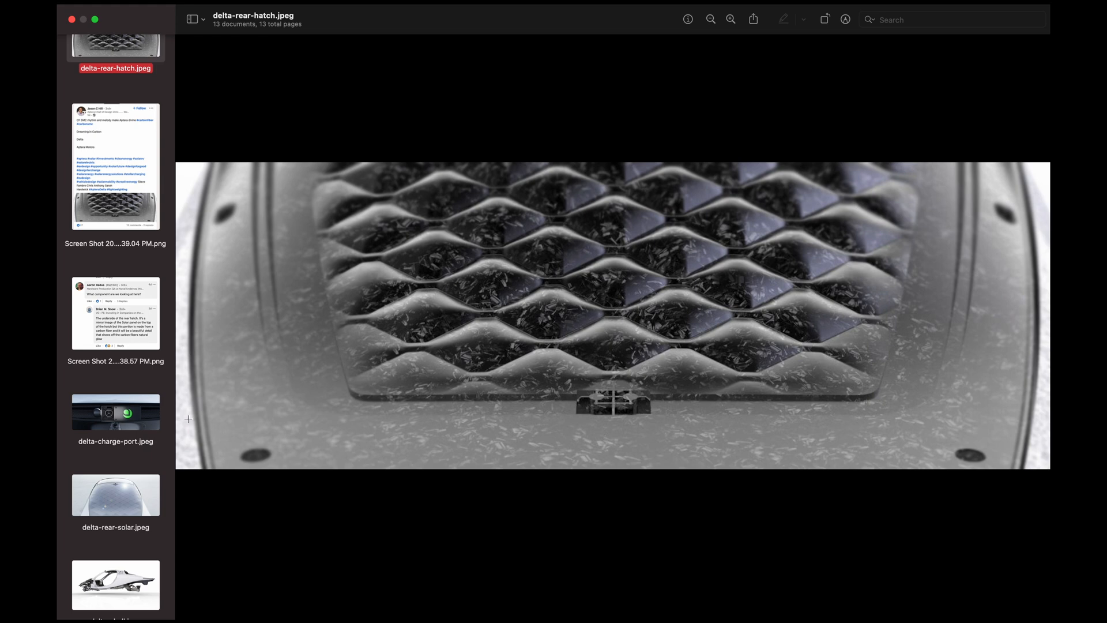
pyautogui.scroll(-3)
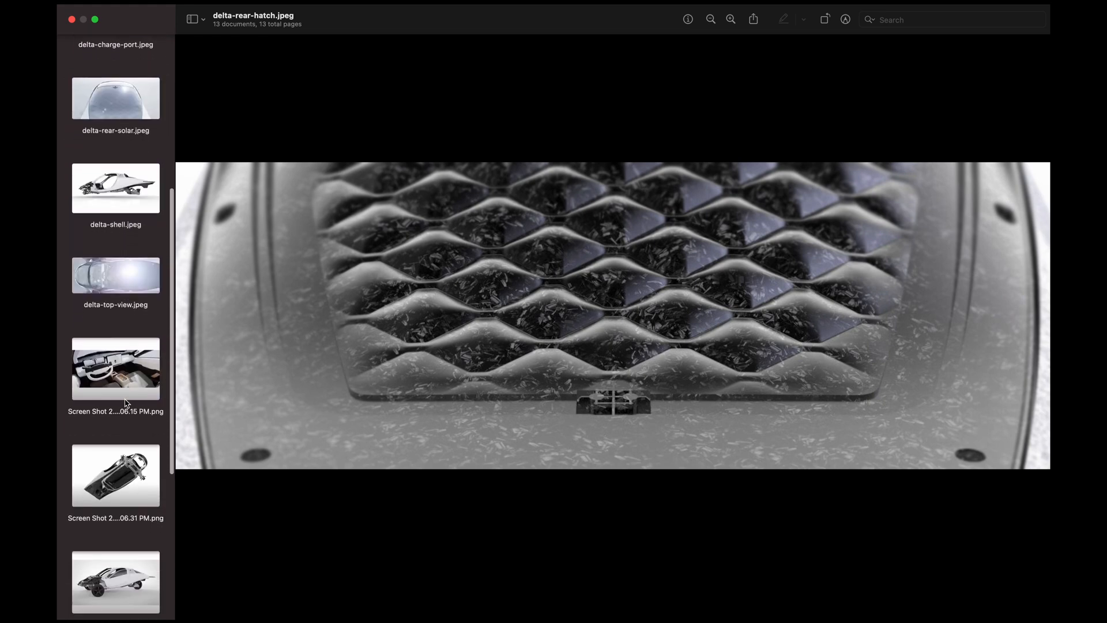
pyautogui.click(113, 583)
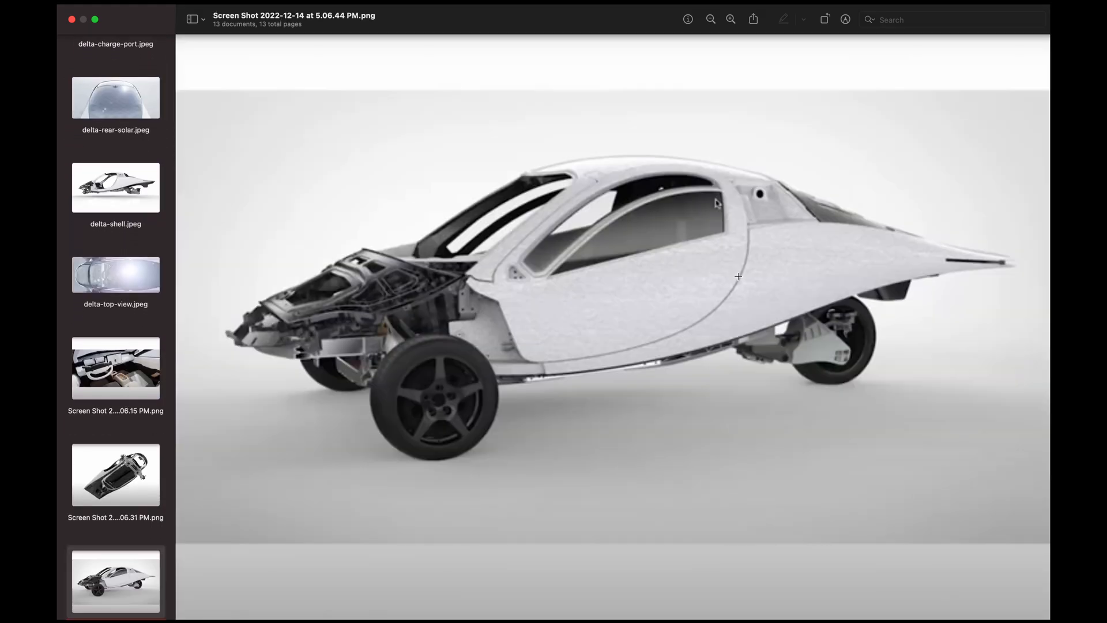
pyautogui.moveTo(846, 258)
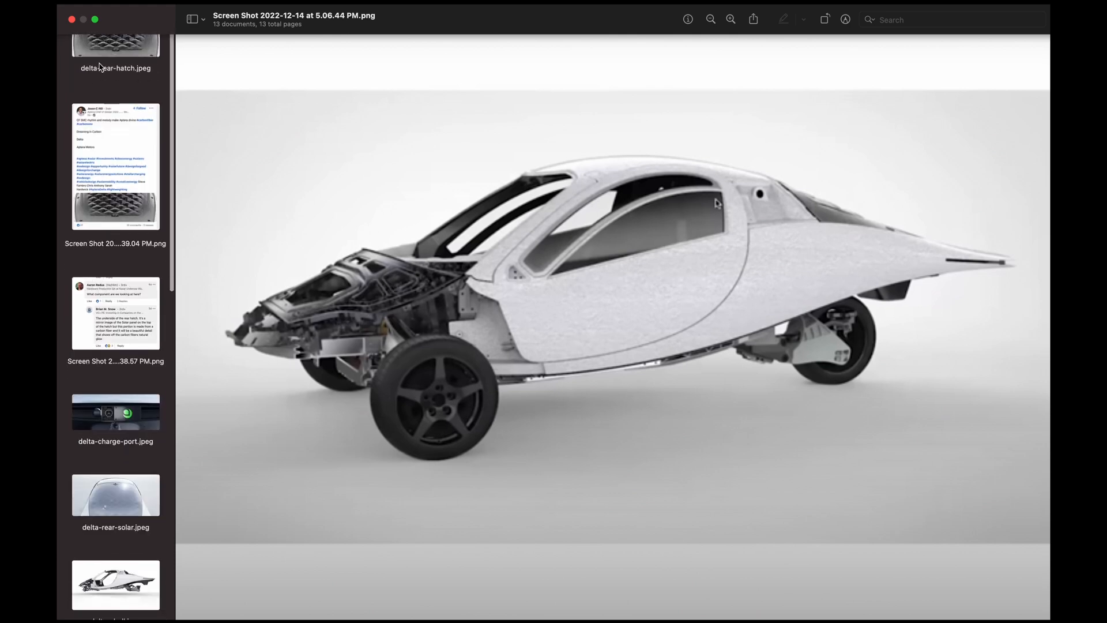
pyautogui.click(113, 39)
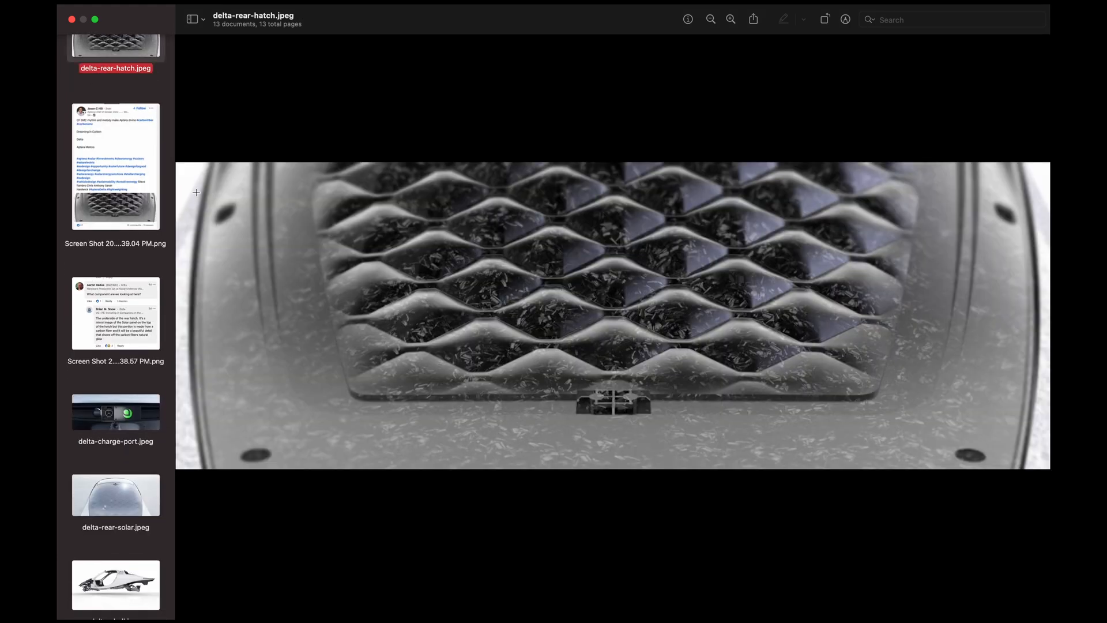
pyautogui.click(113, 166)
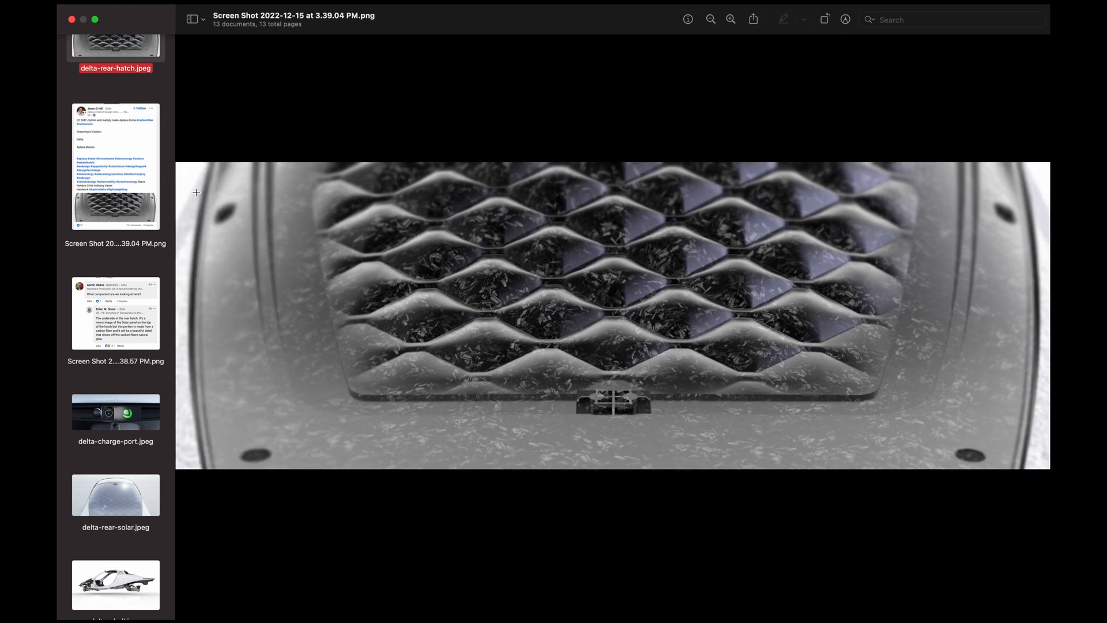
pyautogui.click(113, 40)
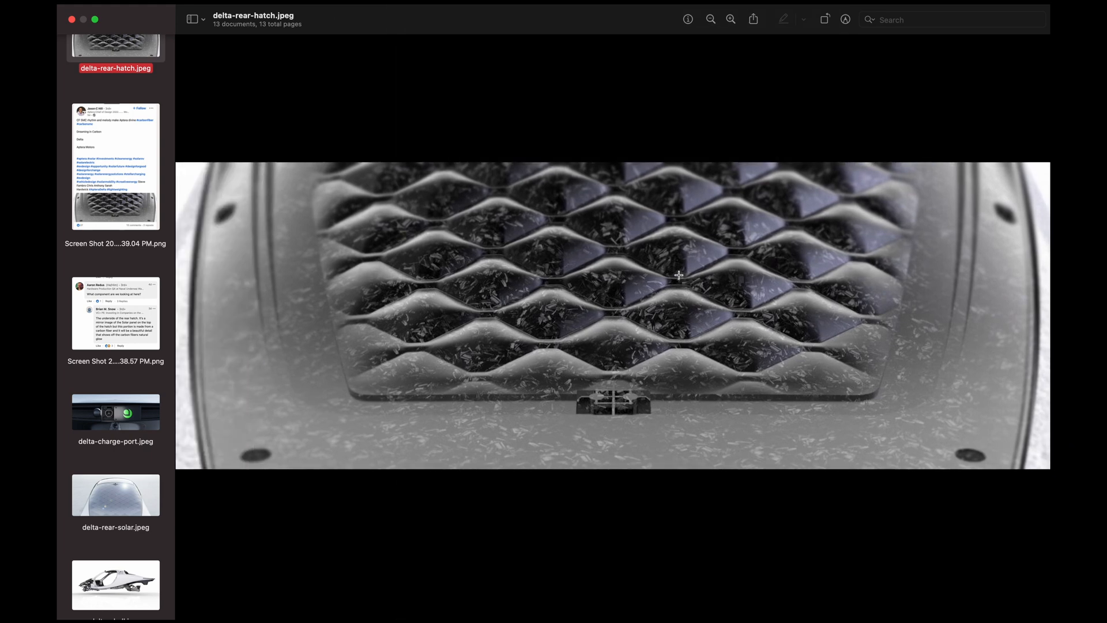
pyautogui.moveTo(956, 411)
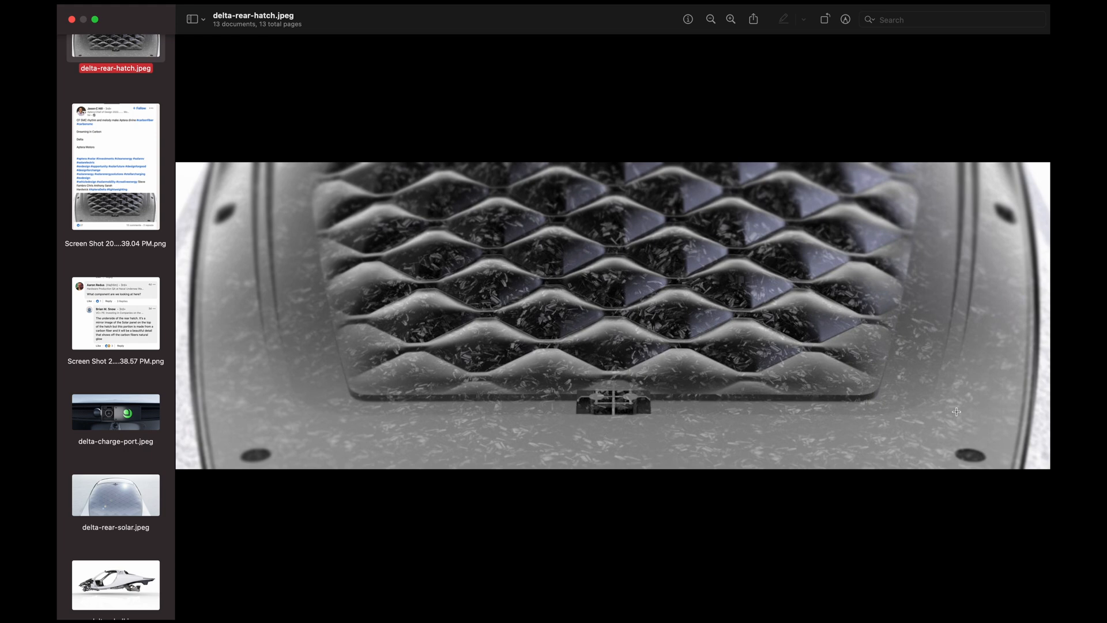
pyautogui.moveTo(613, 402)
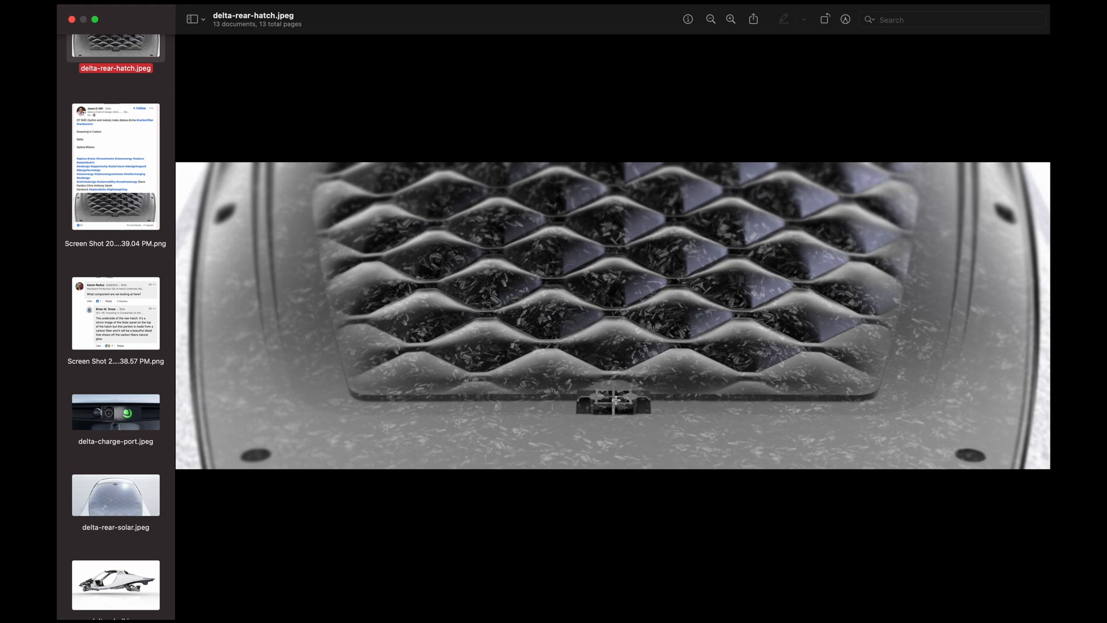
pyautogui.moveTo(687, 297)
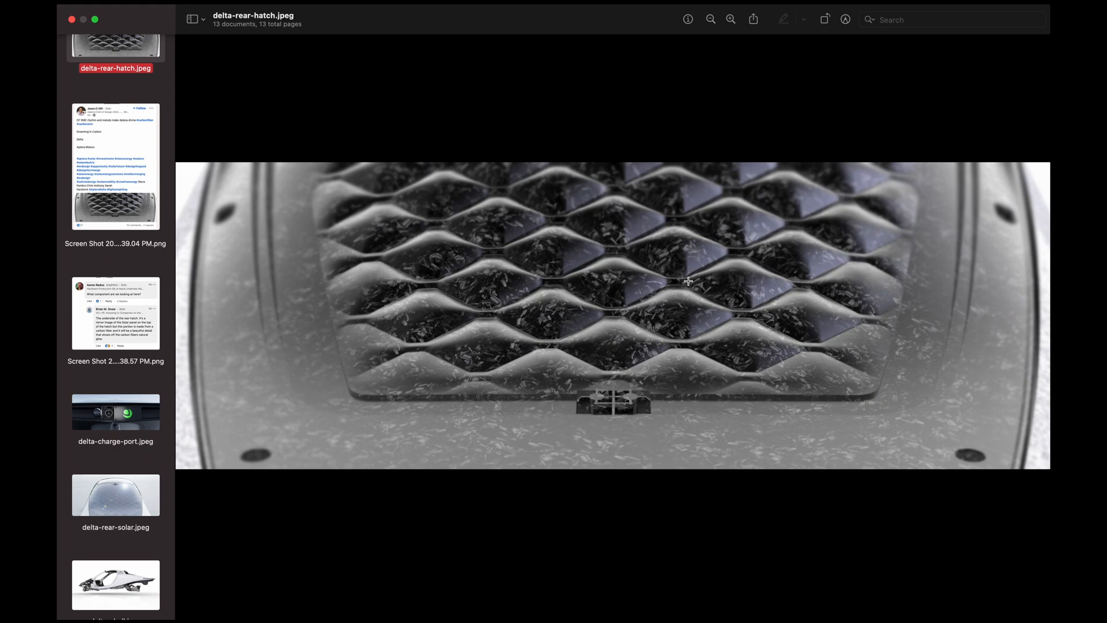
pyautogui.moveTo(472, 297)
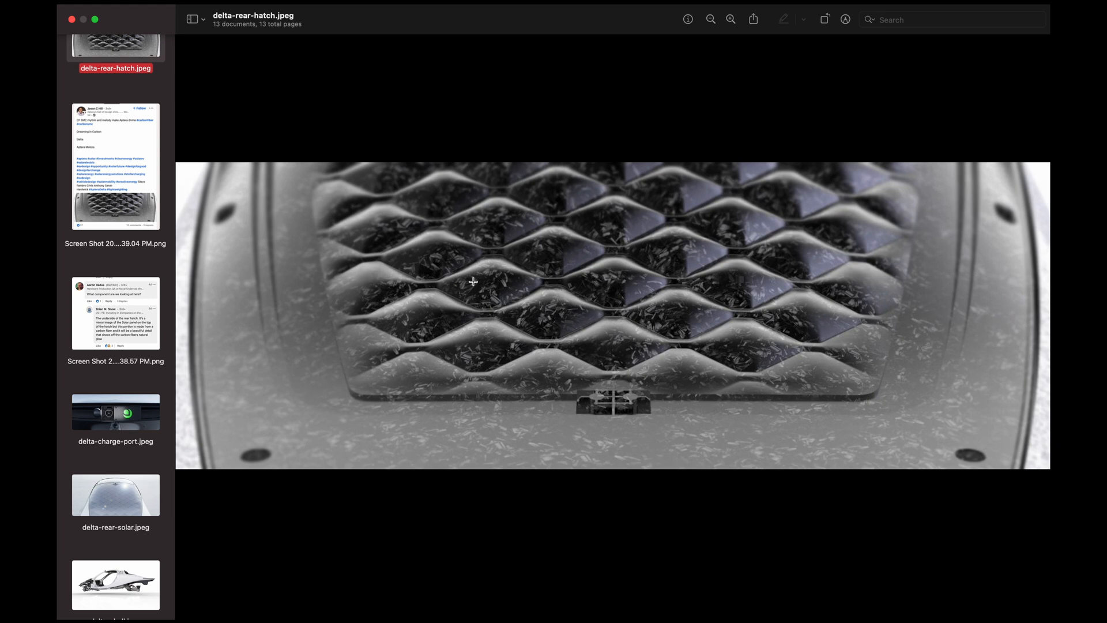
pyautogui.moveTo(148, 161)
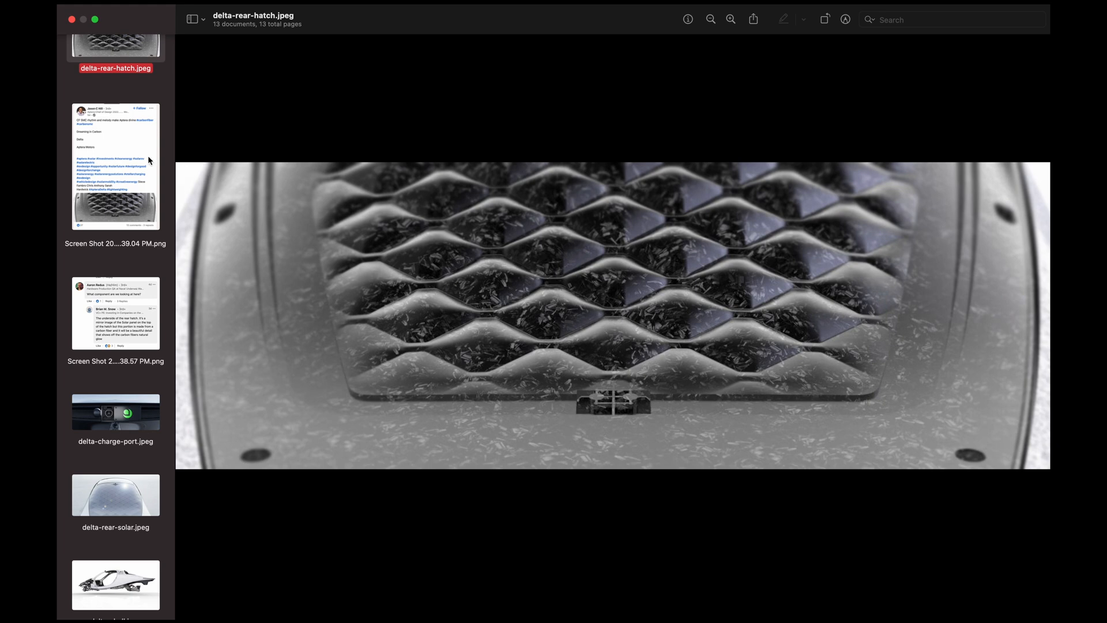
# View delta-charge-port.jpeg enlarged on the charging socket and green logo panel
pyautogui.click(115, 411)
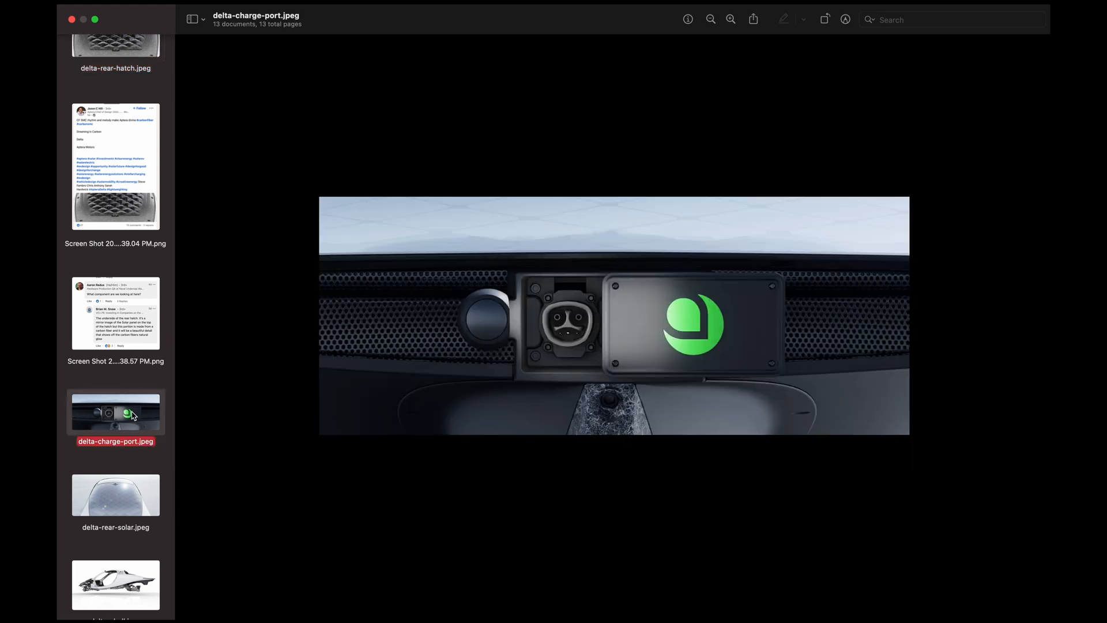
pyautogui.moveTo(387, 300)
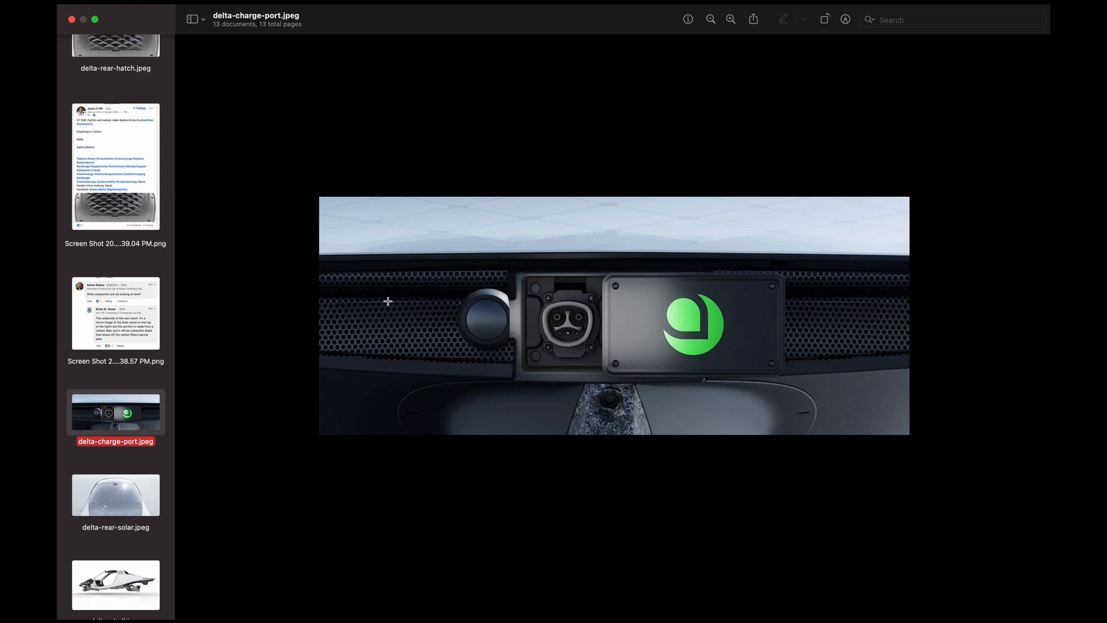
pyautogui.moveTo(847, 338)
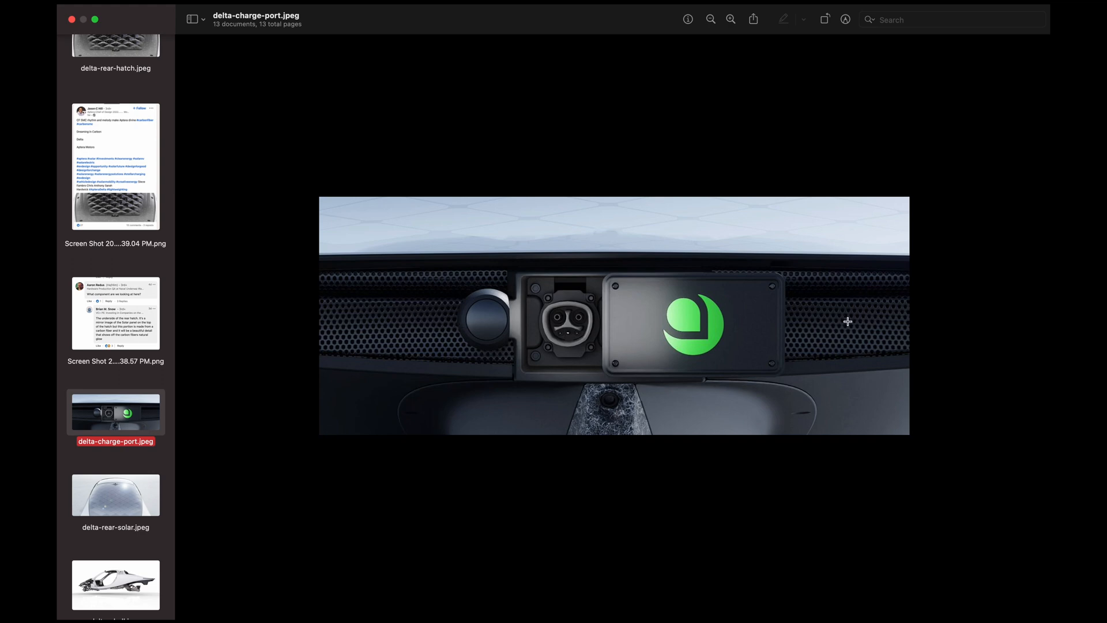
pyautogui.moveTo(864, 309)
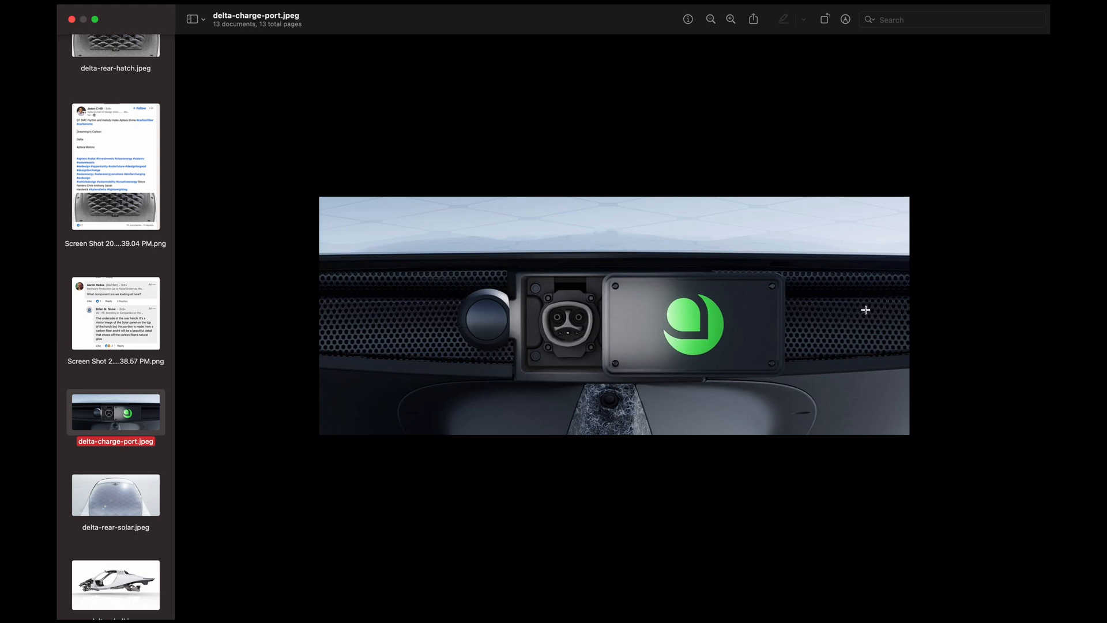
pyautogui.moveTo(367, 327)
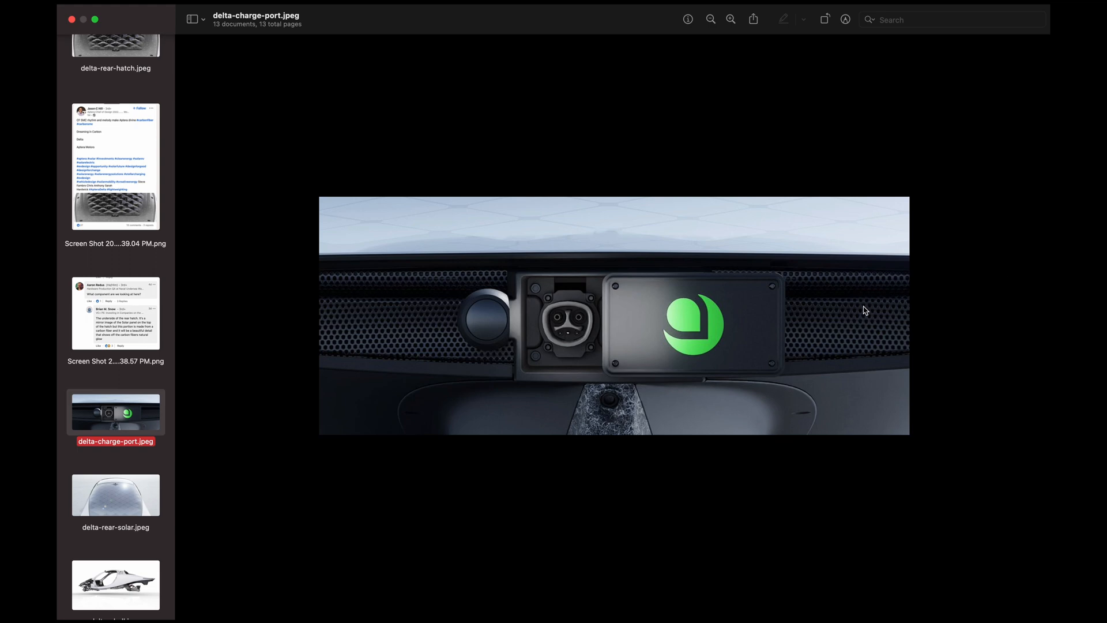
pyautogui.moveTo(867, 313)
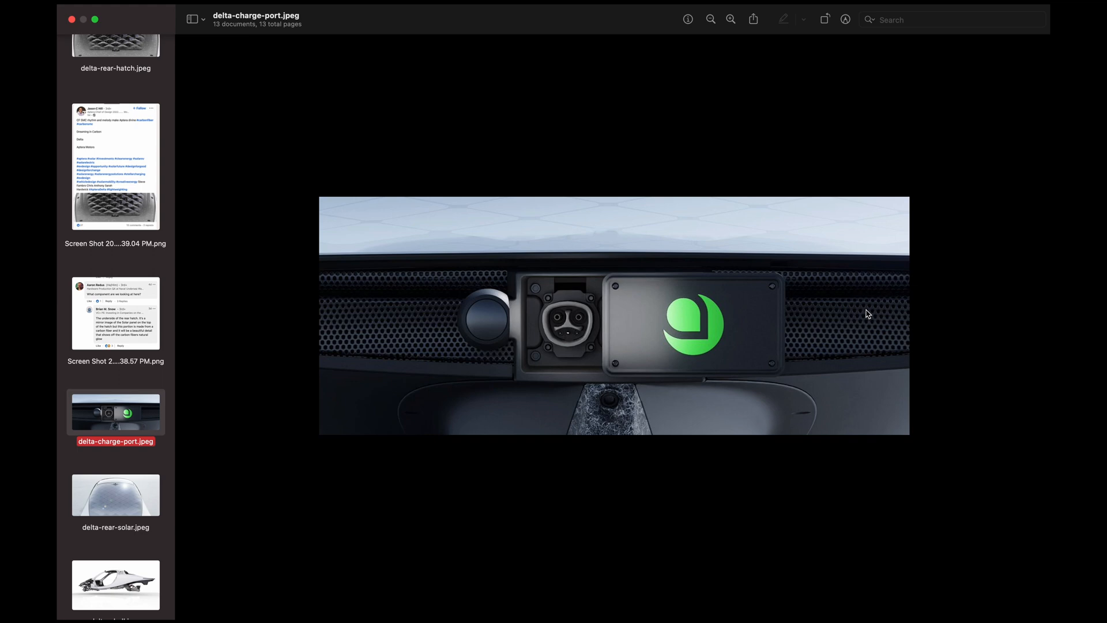
pyautogui.moveTo(582, 334)
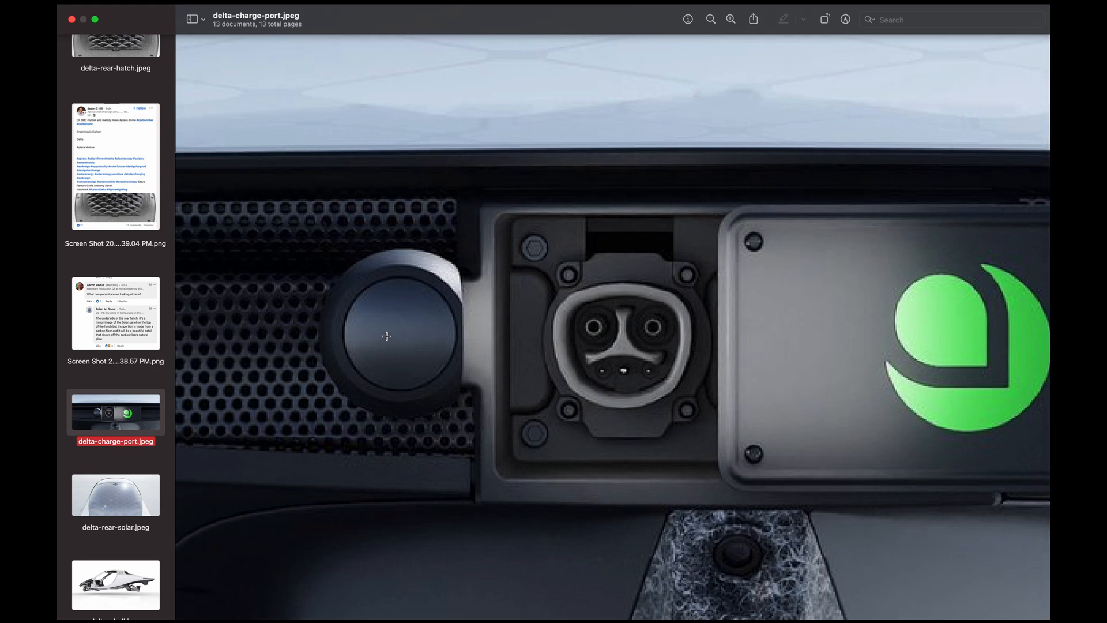
pyautogui.click(115, 315)
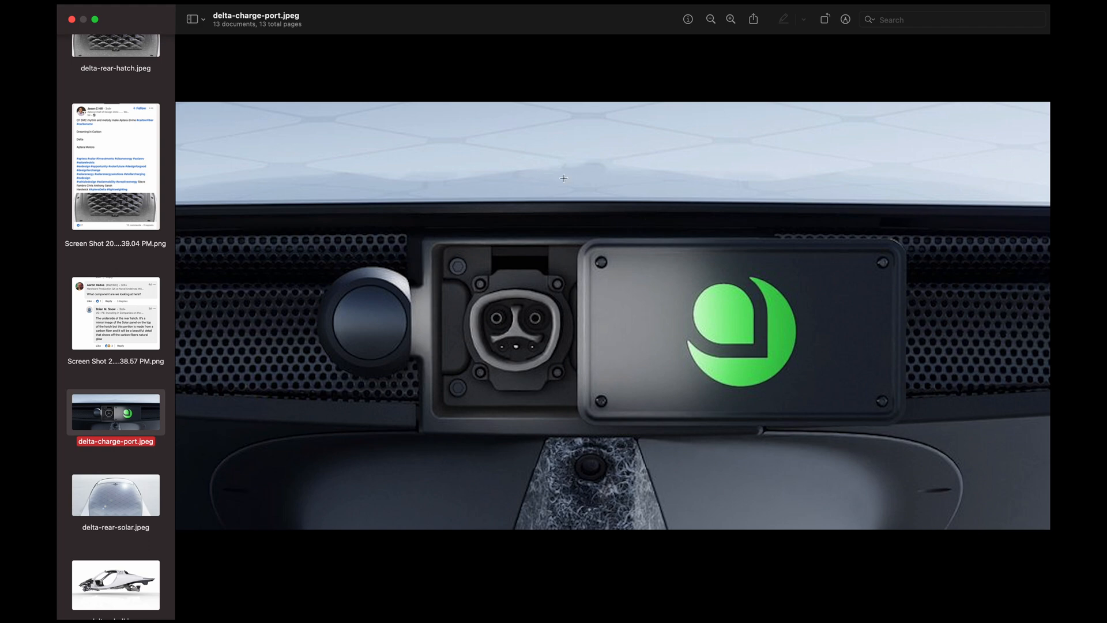
pyautogui.moveTo(560, 193)
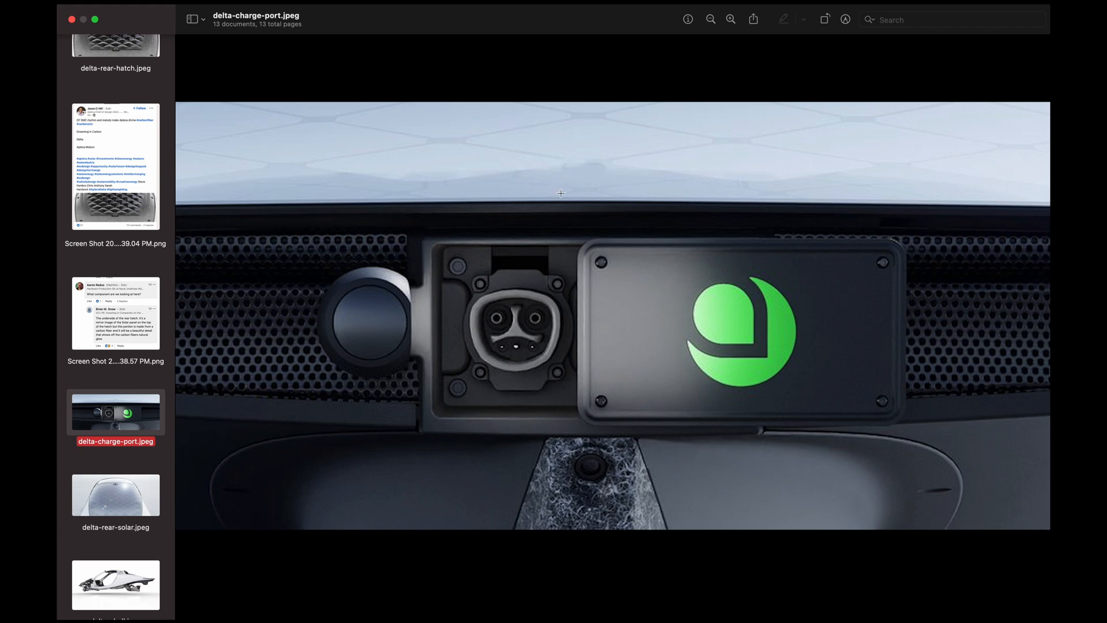
pyautogui.moveTo(558, 201)
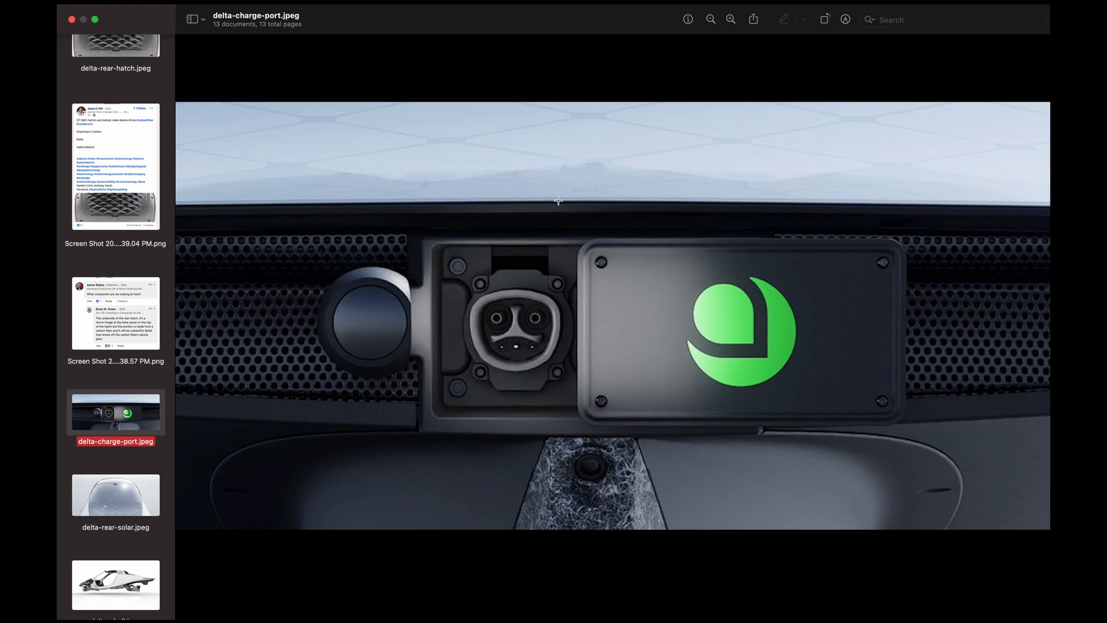
pyautogui.moveTo(563, 202)
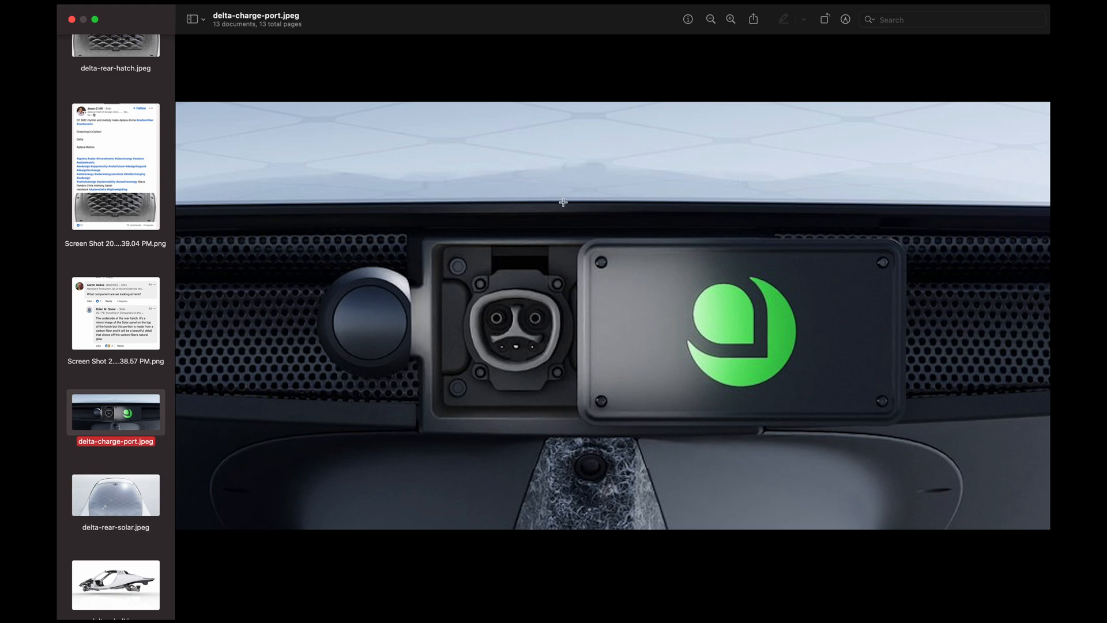
pyautogui.moveTo(572, 210)
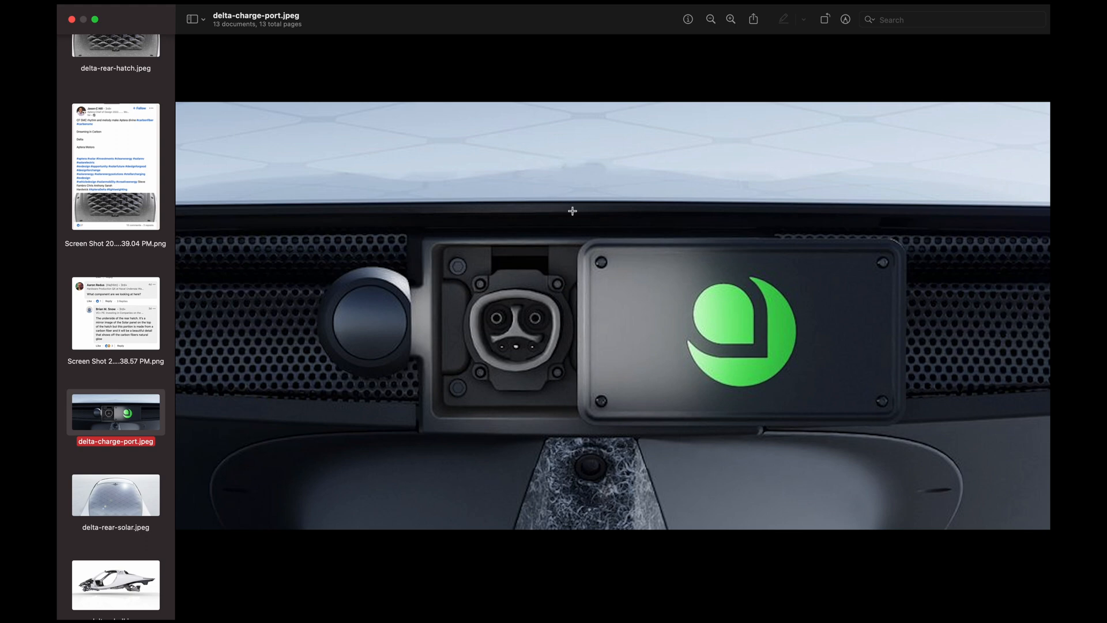
pyautogui.moveTo(584, 203)
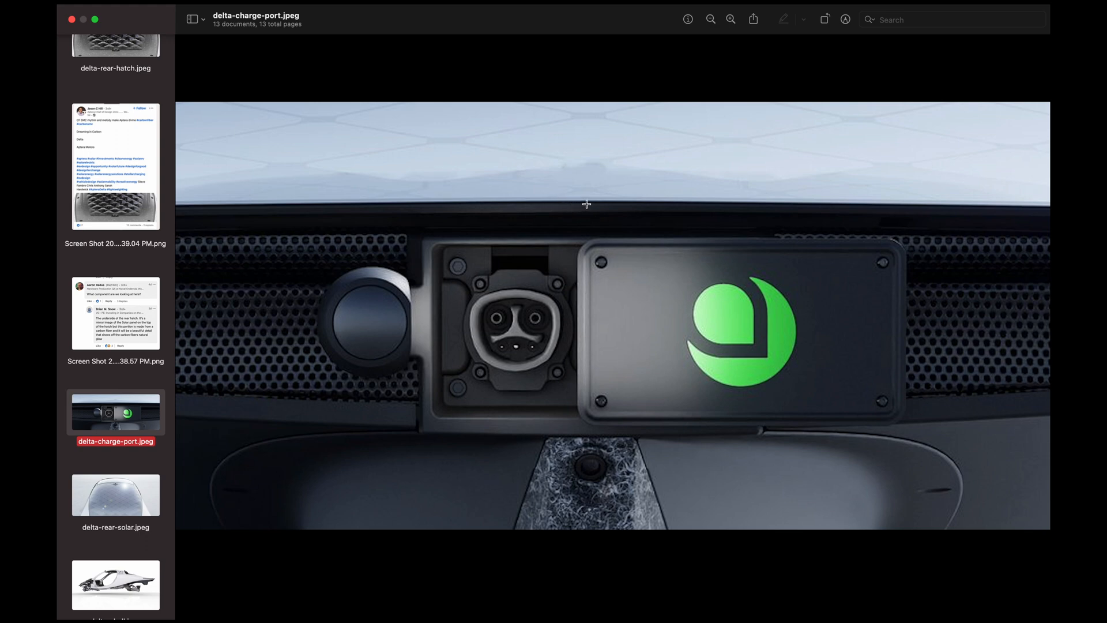
pyautogui.moveTo(471, 219)
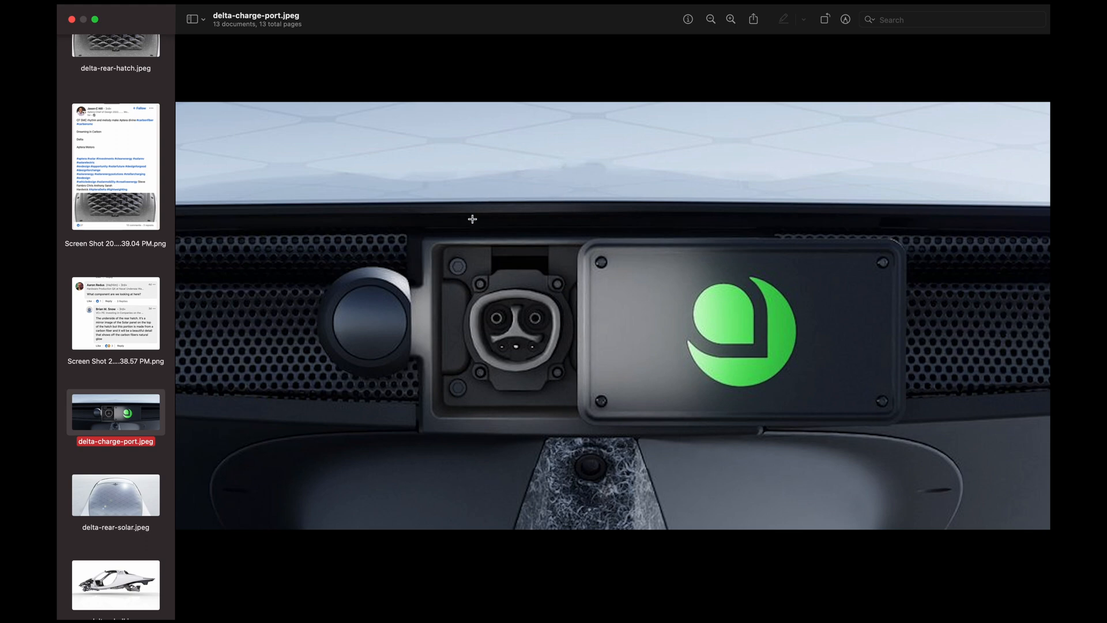
pyautogui.moveTo(477, 203)
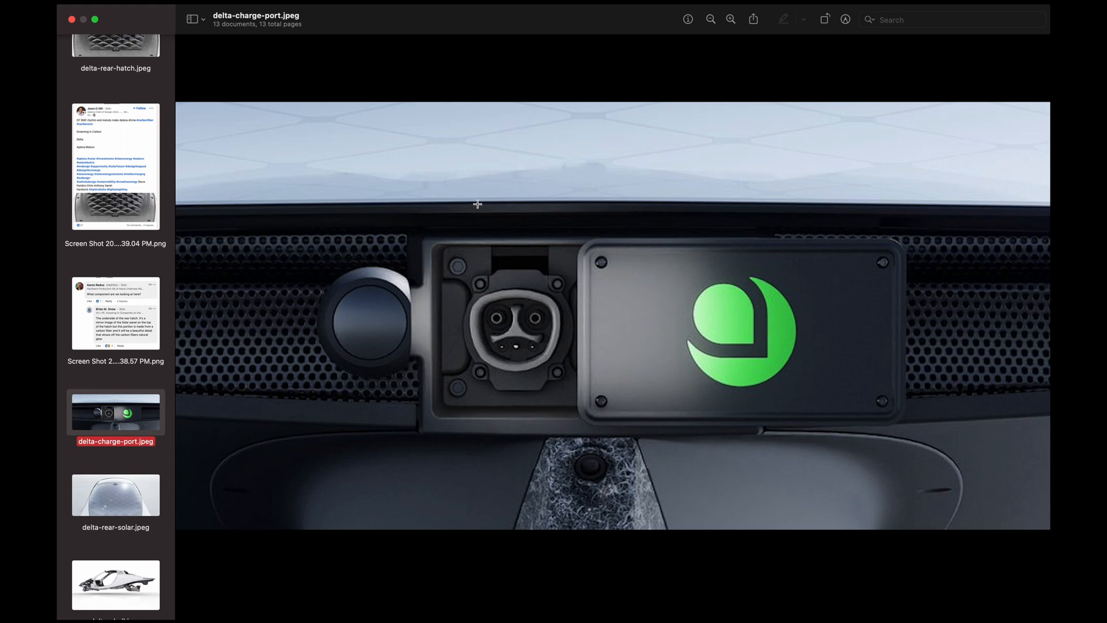
pyautogui.moveTo(490, 216)
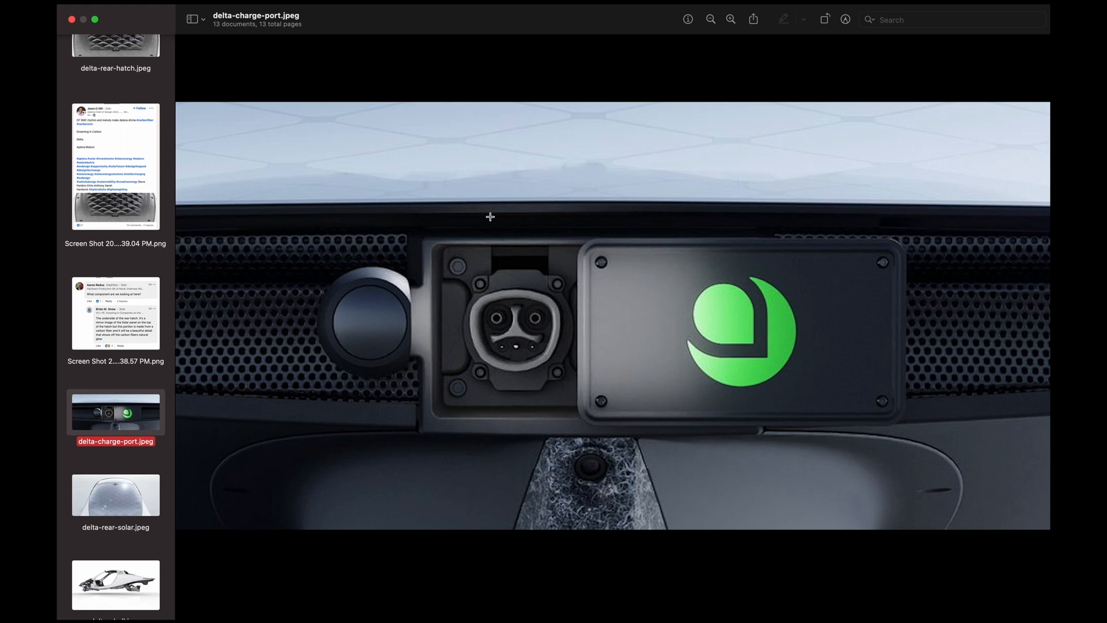
pyautogui.moveTo(592, 300)
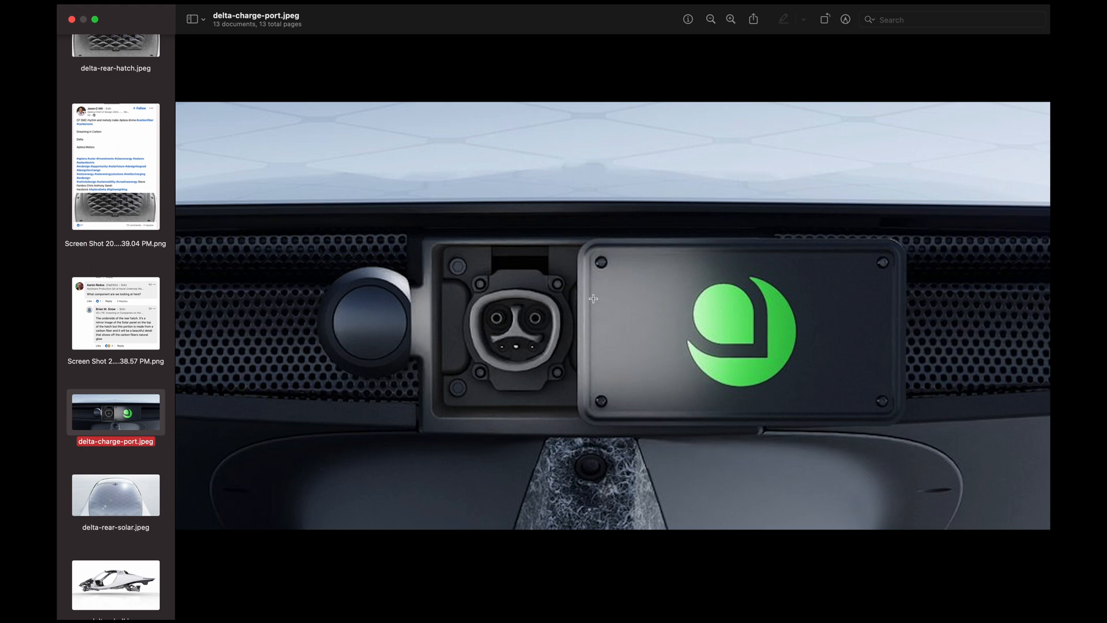
pyautogui.click(115, 315)
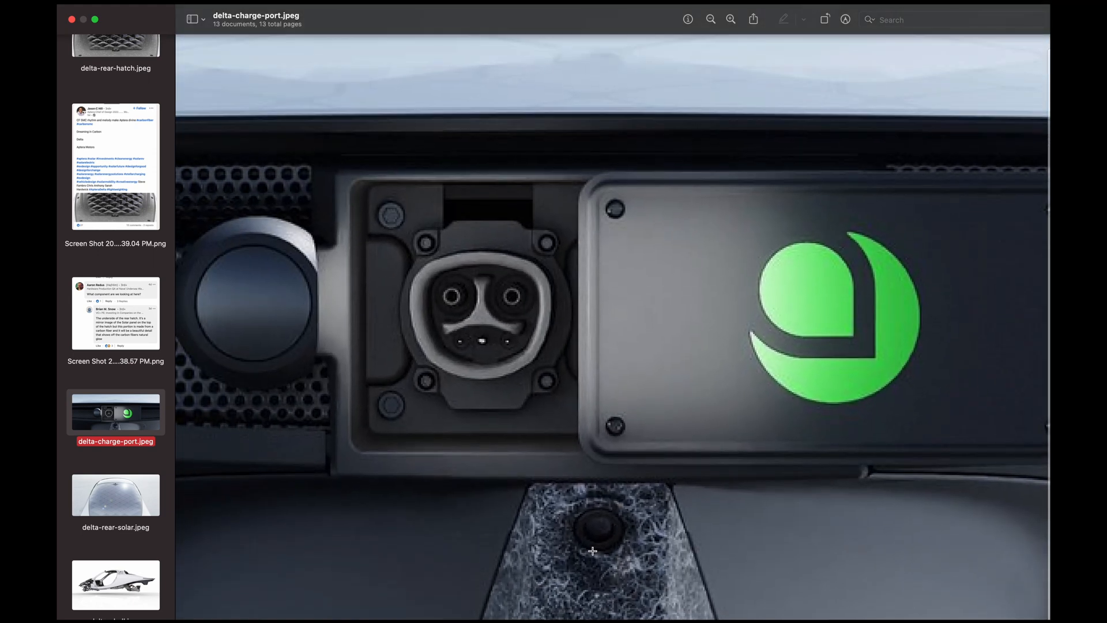
pyautogui.moveTo(555, 583)
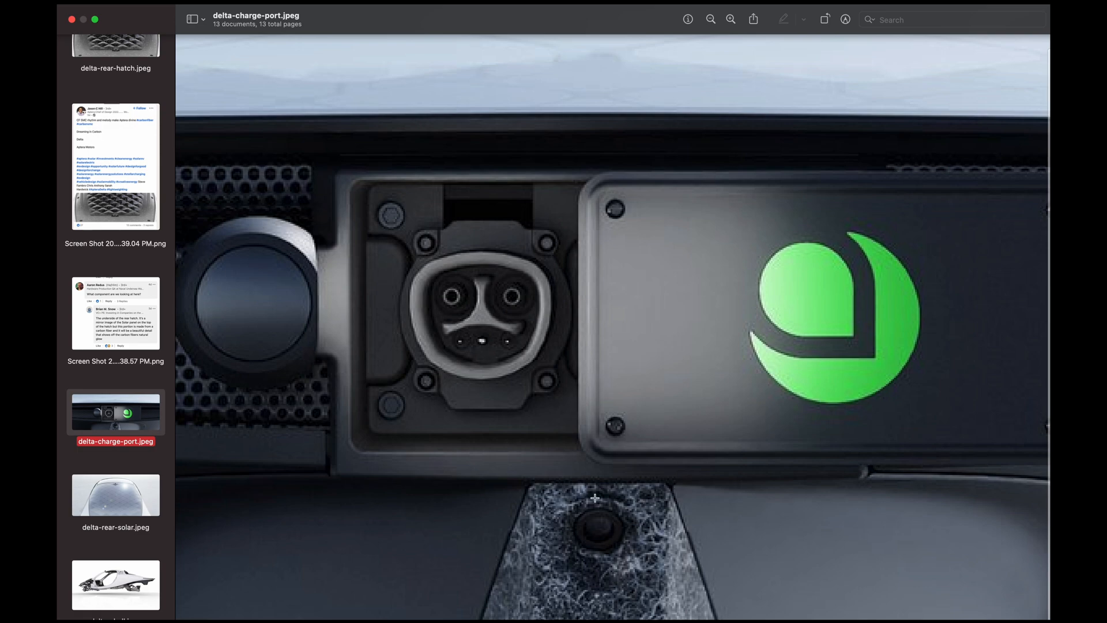
pyautogui.moveTo(642, 544)
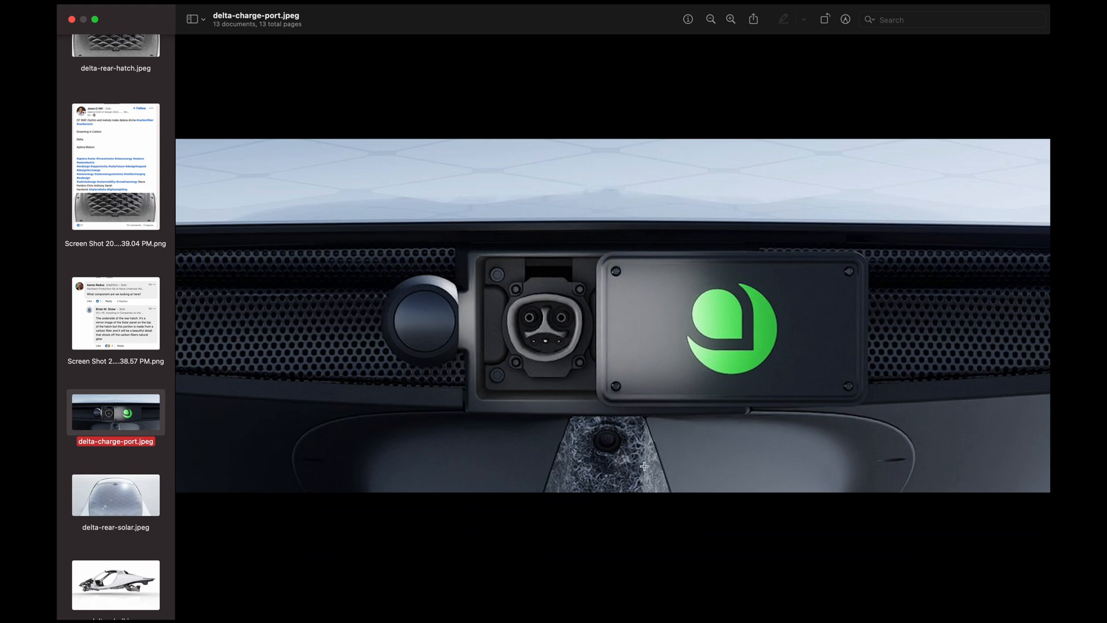
pyautogui.moveTo(888, 459)
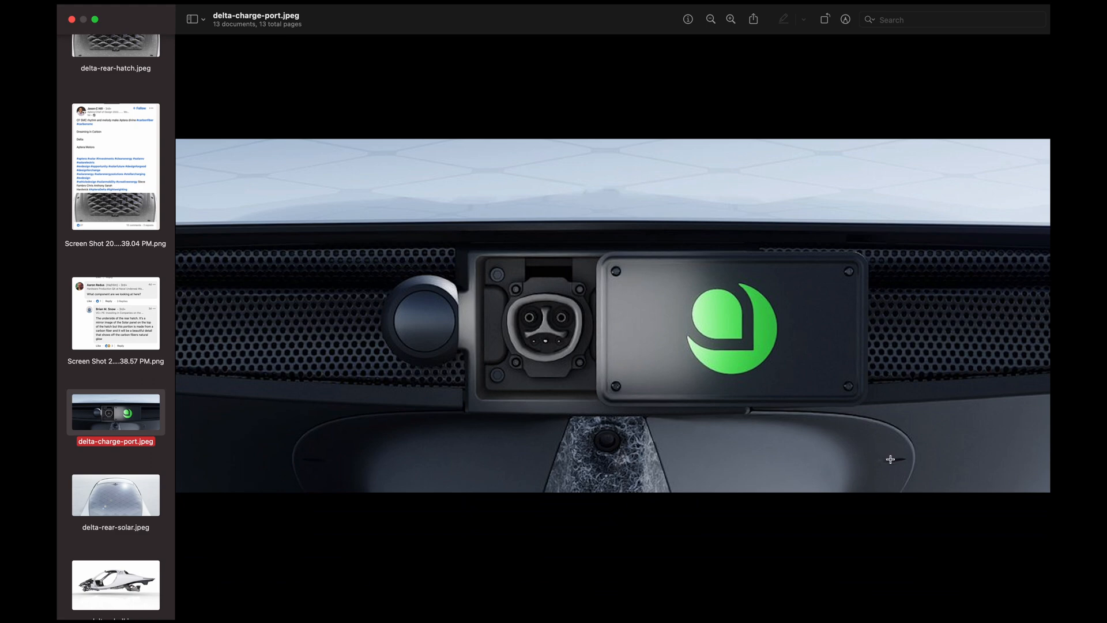
# Look over delta-rear-solar.jpeg, then return to the charge port image magnified on the socket
pyautogui.click(115, 495)
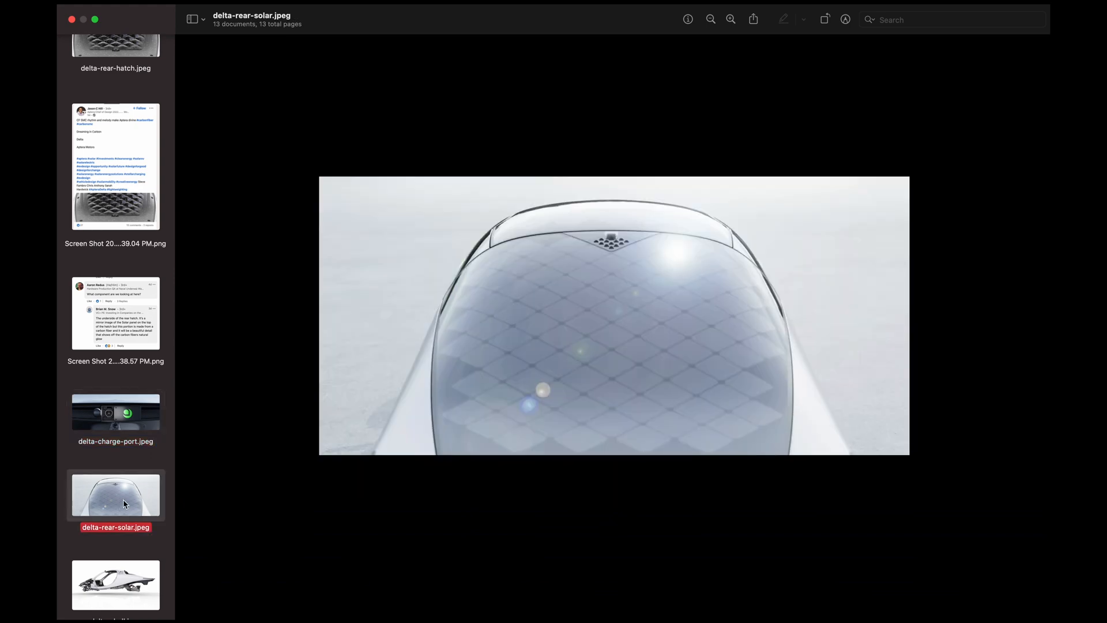
pyautogui.moveTo(600, 425)
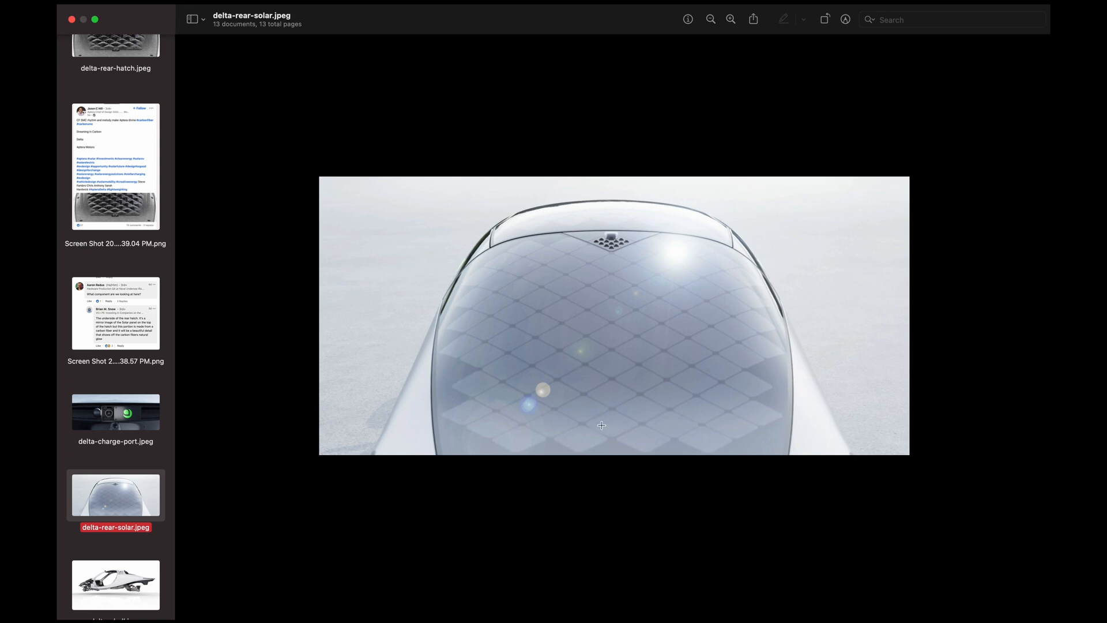
pyautogui.click(730, 18)
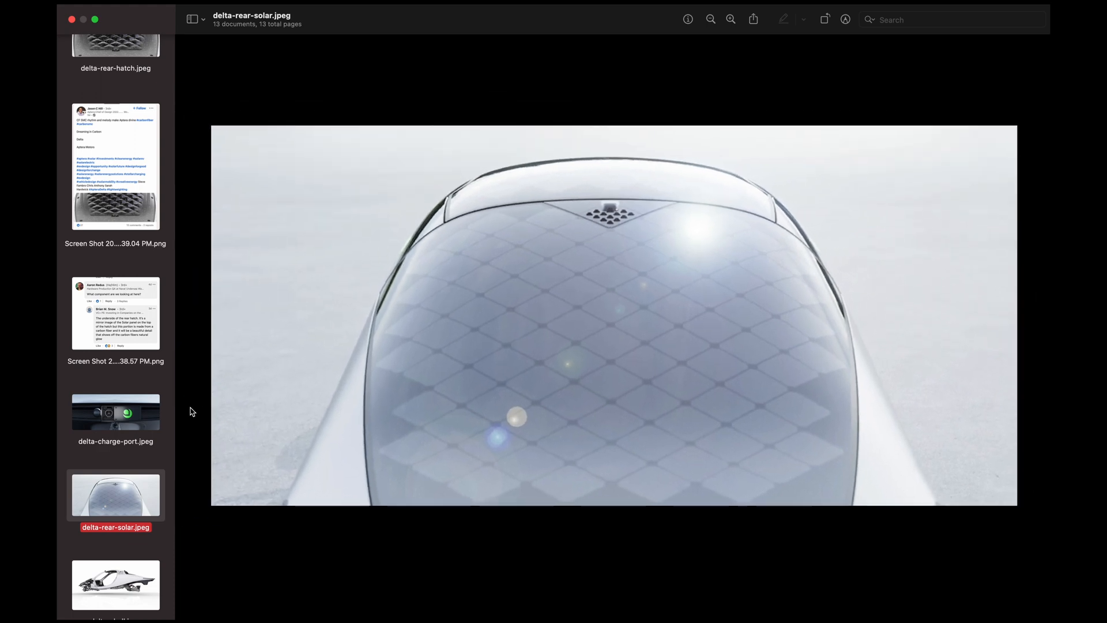
pyautogui.click(115, 412)
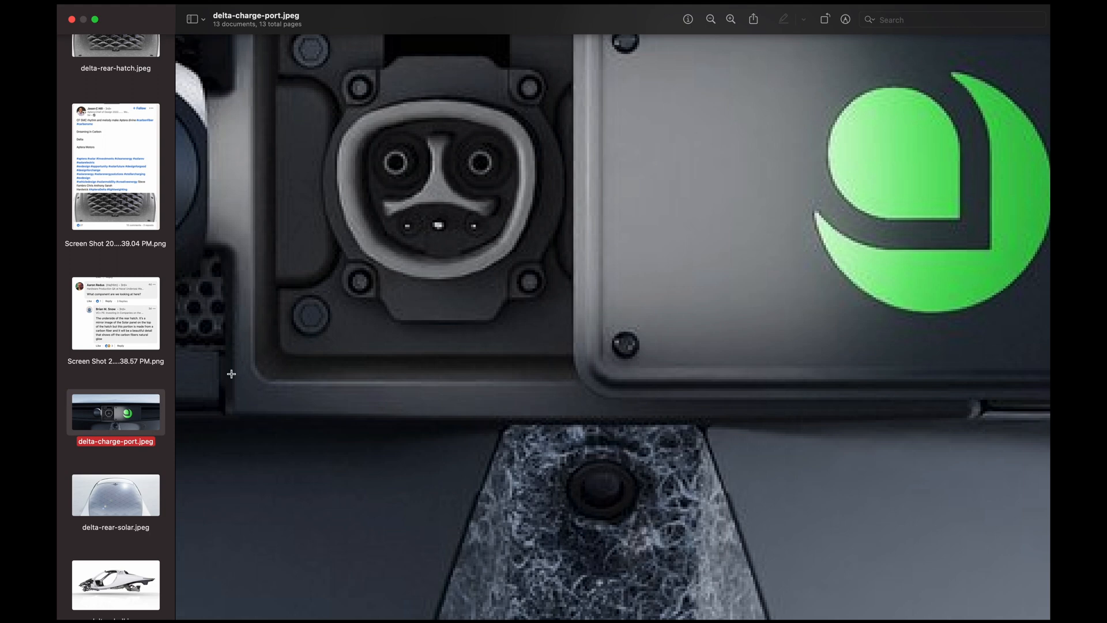
pyautogui.moveTo(122, 442)
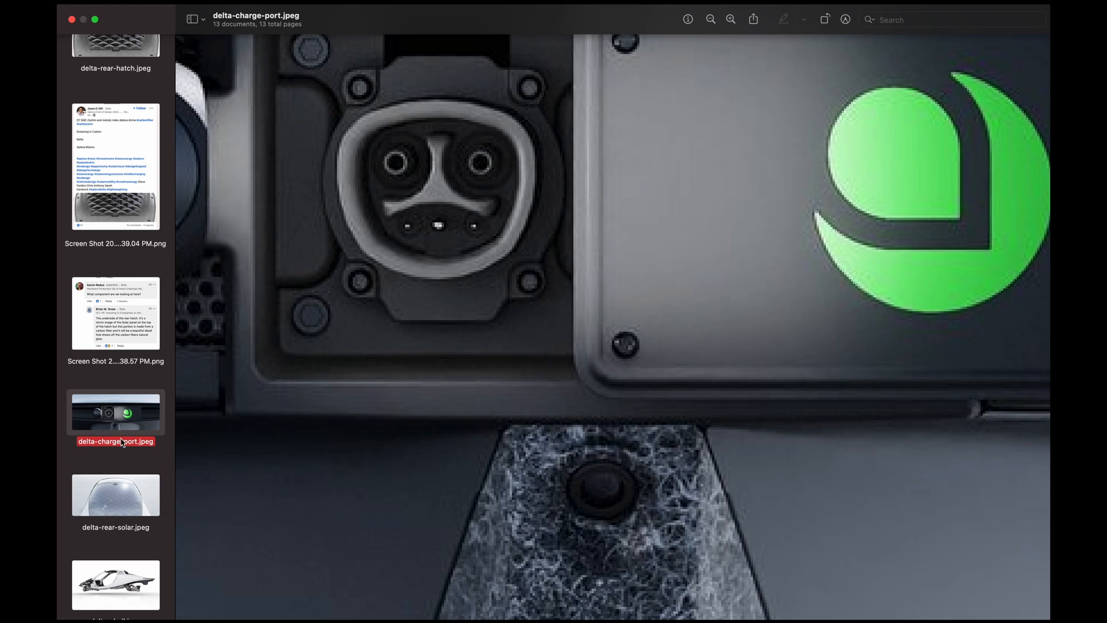
pyautogui.click(116, 584)
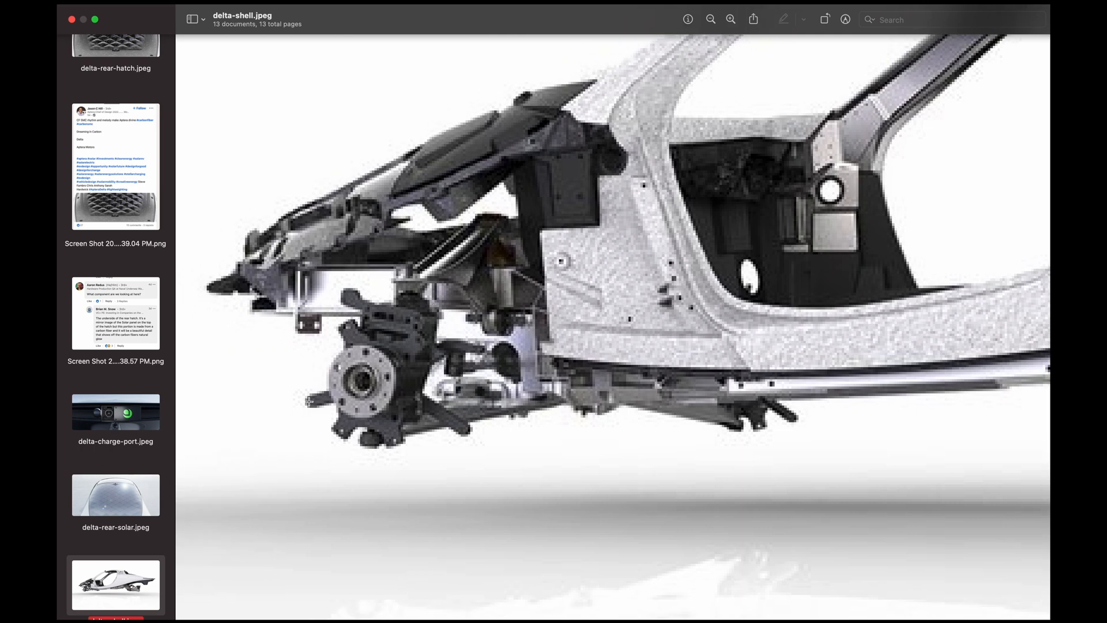
pyautogui.moveTo(466, 411)
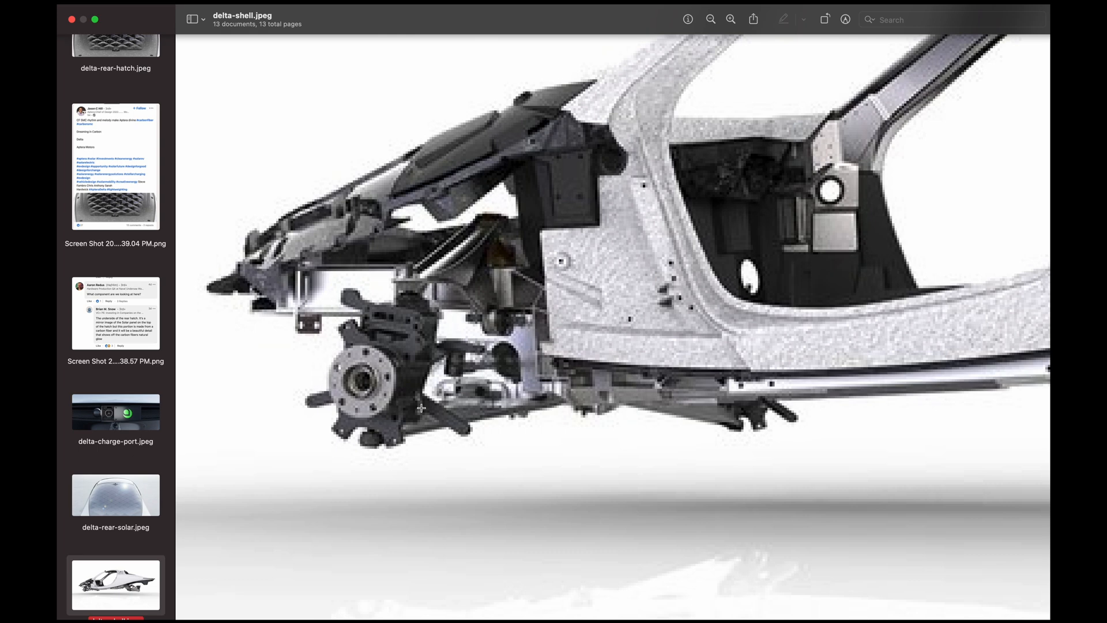
pyautogui.moveTo(348, 294)
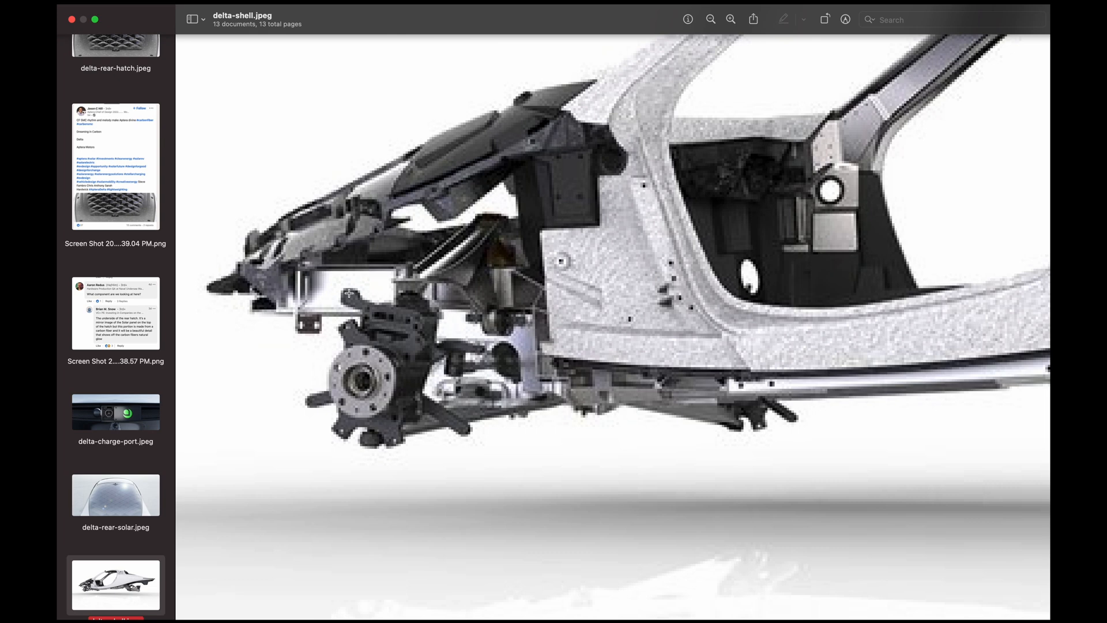
pyautogui.moveTo(415, 340)
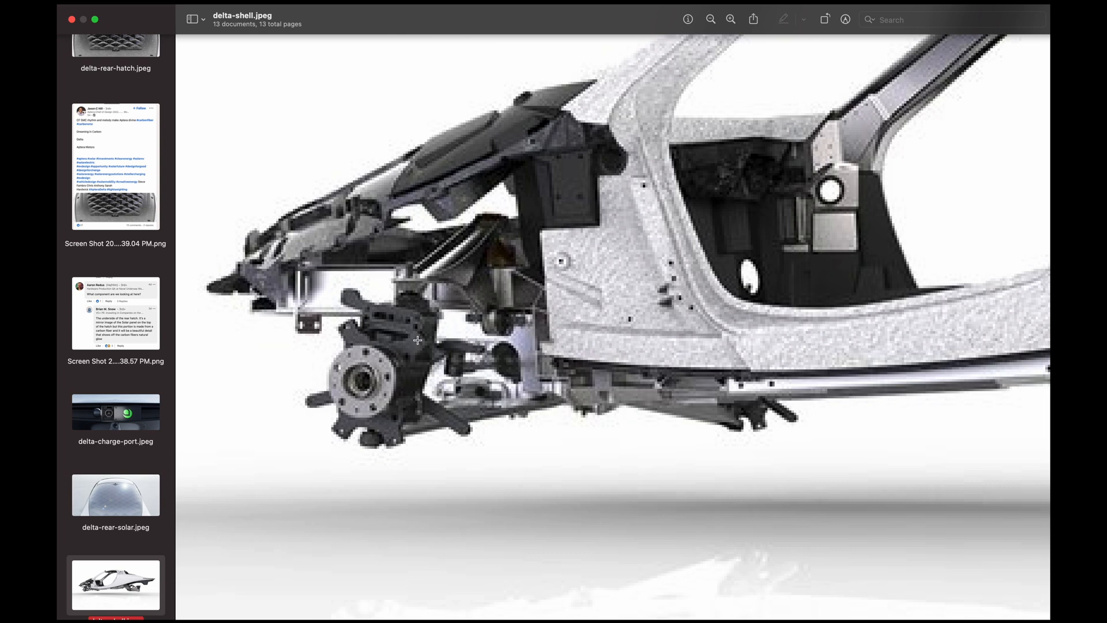
pyautogui.moveTo(319, 442)
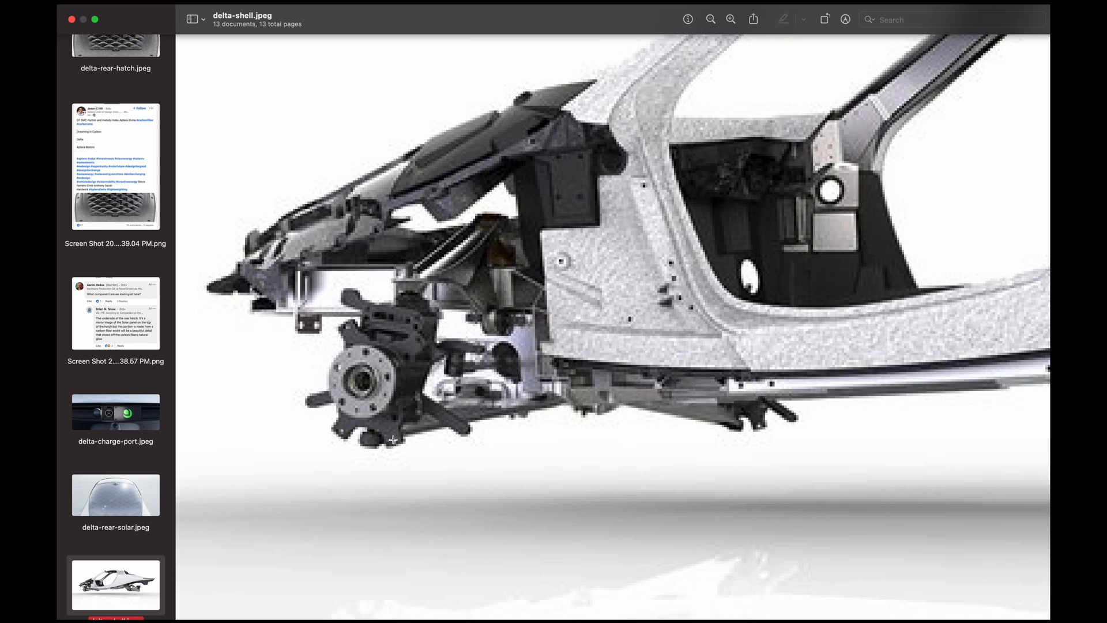
pyautogui.moveTo(109, 438)
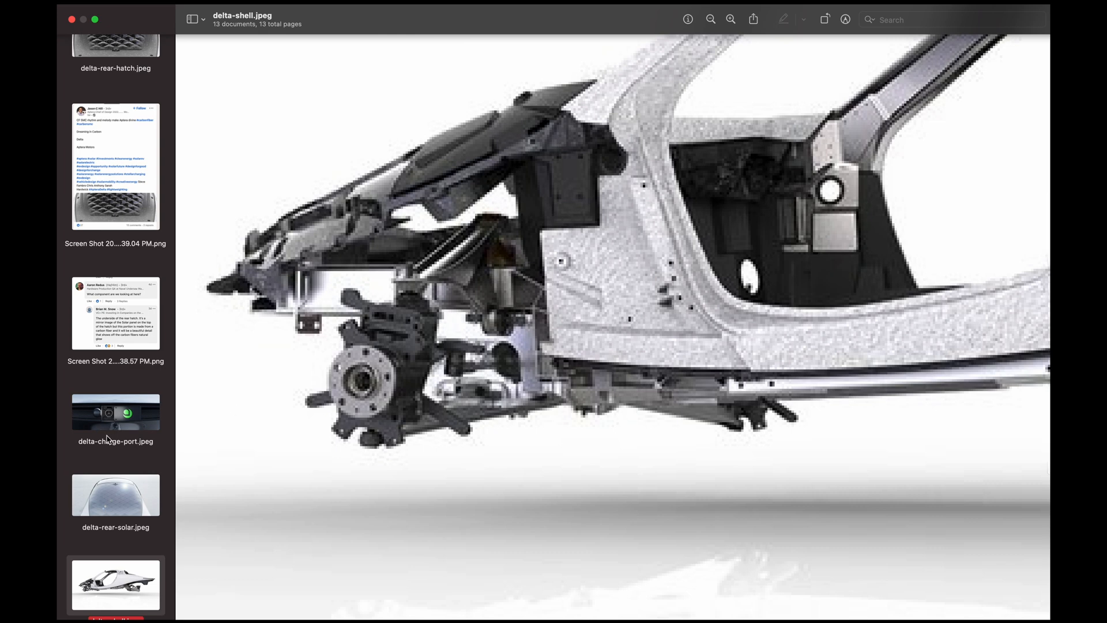
pyautogui.scroll(-3)
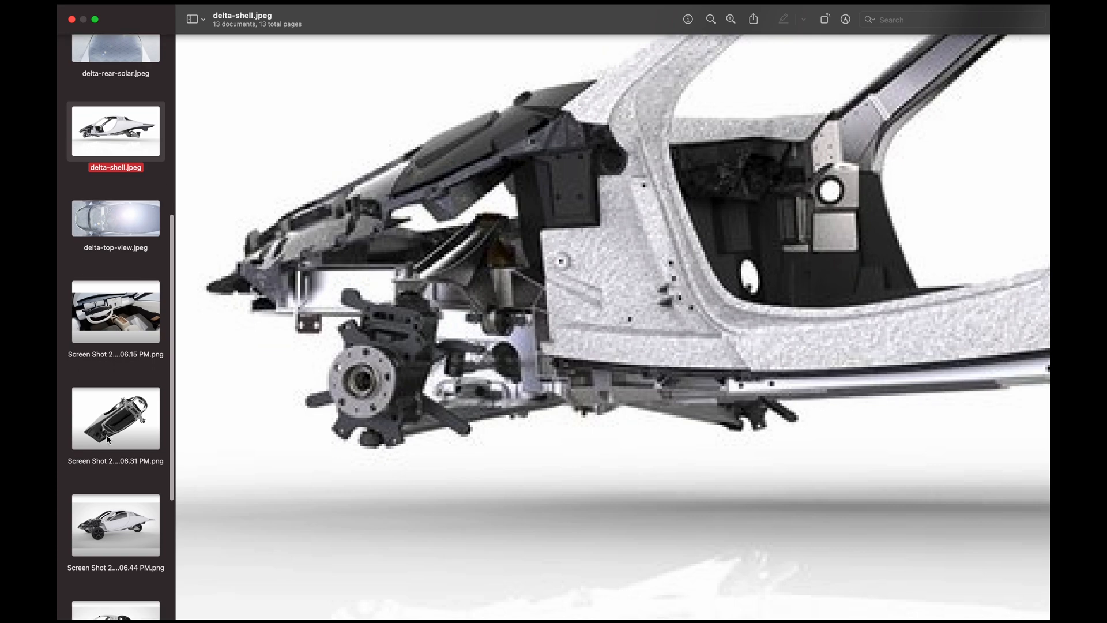
pyautogui.click(115, 419)
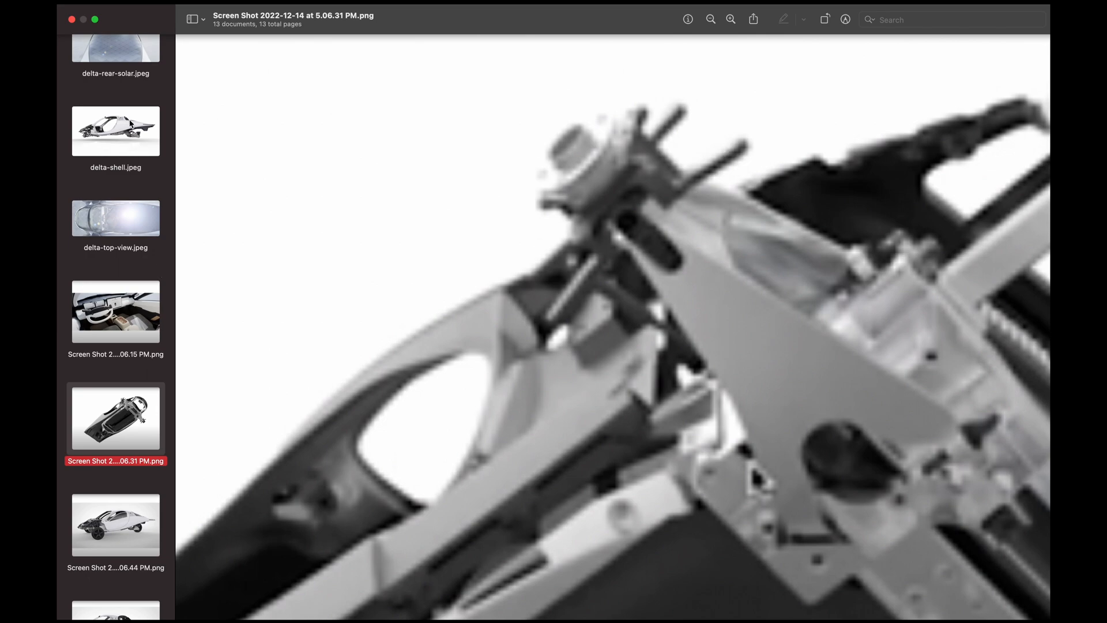
pyautogui.click(115, 130)
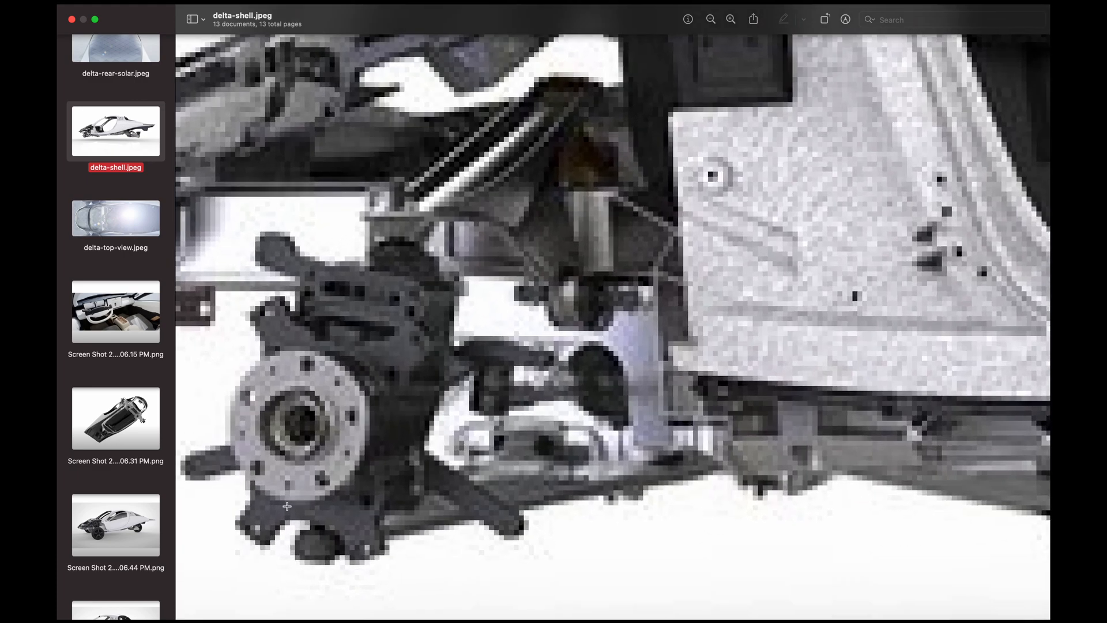
pyautogui.moveTo(195, 459)
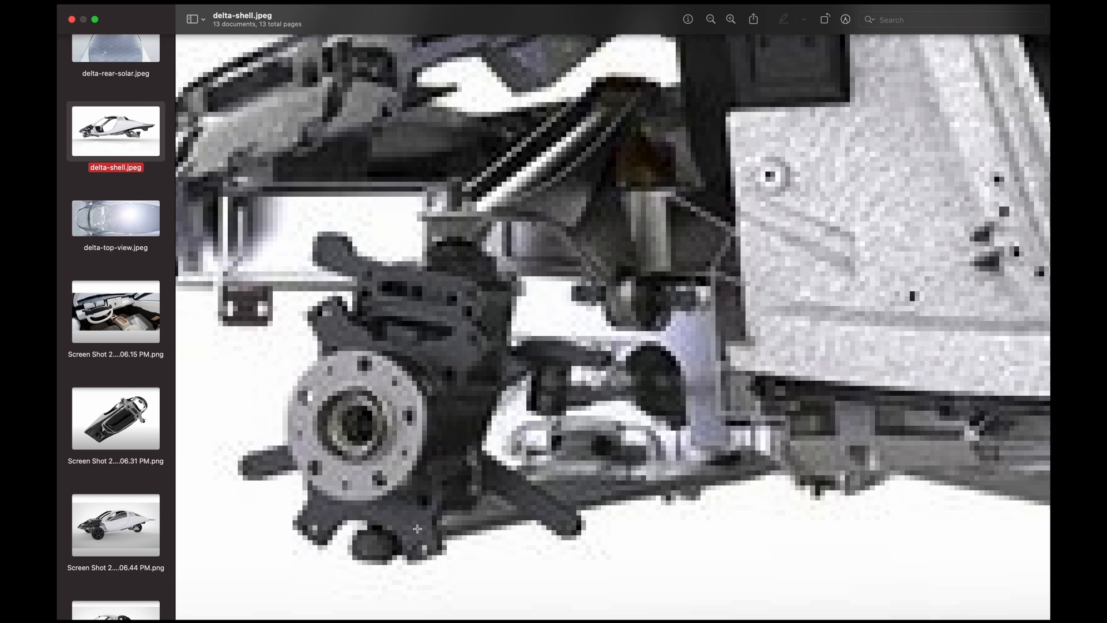
pyautogui.moveTo(327, 325)
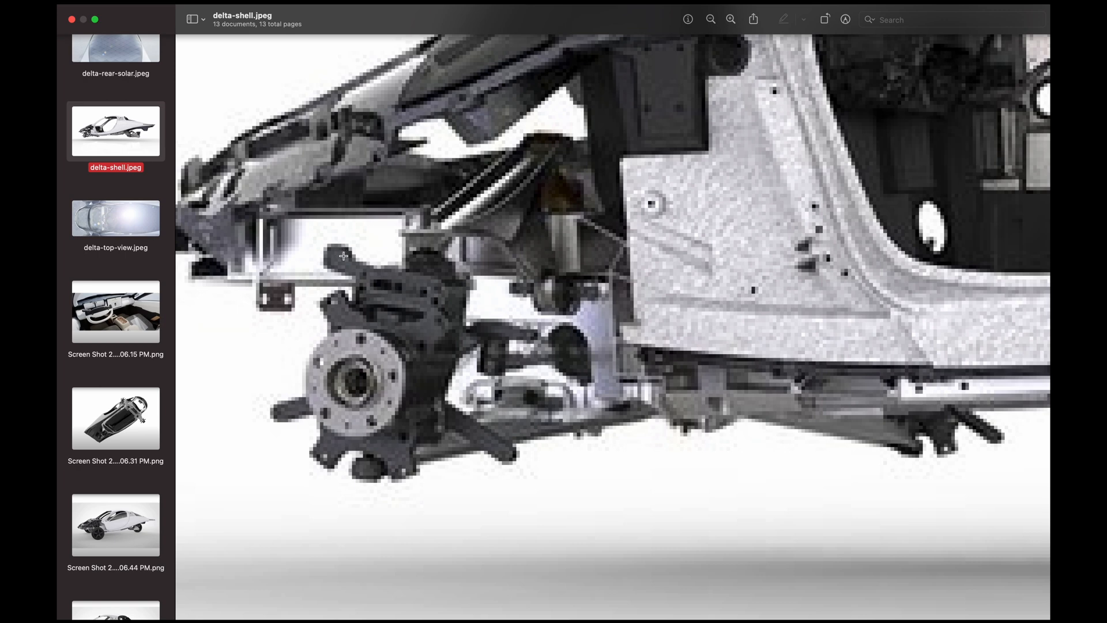
pyautogui.moveTo(336, 258)
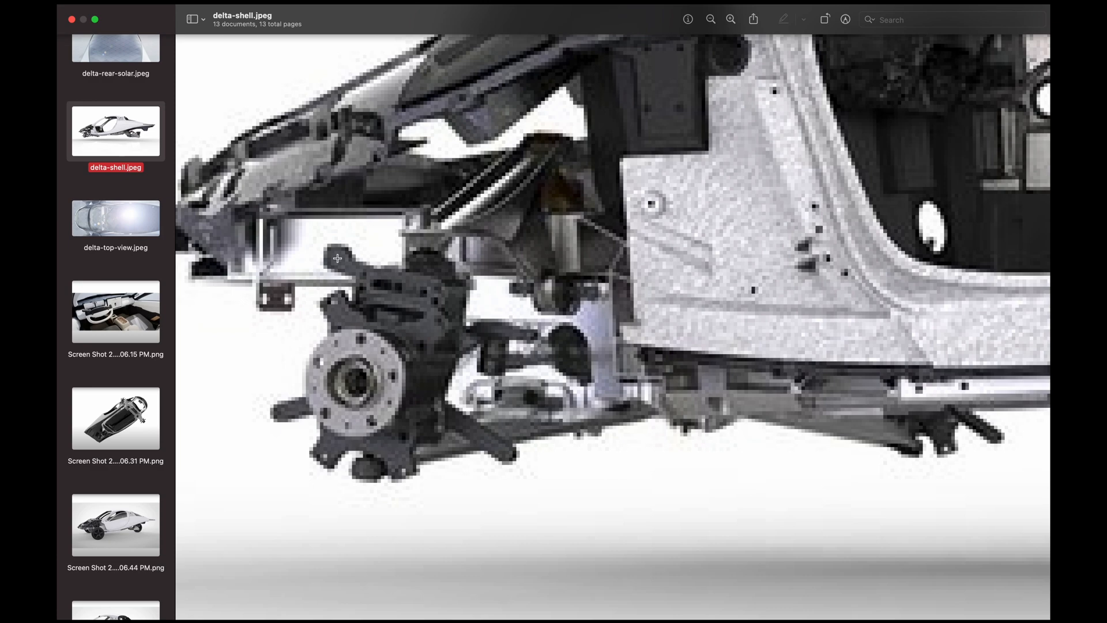
pyautogui.moveTo(385, 292)
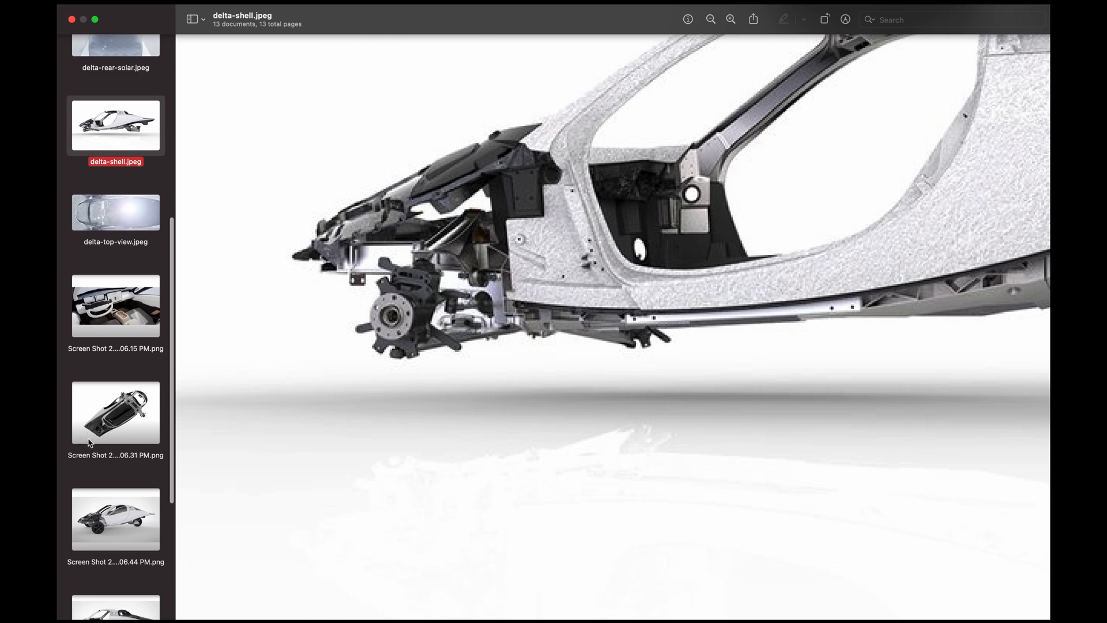
pyautogui.click(115, 467)
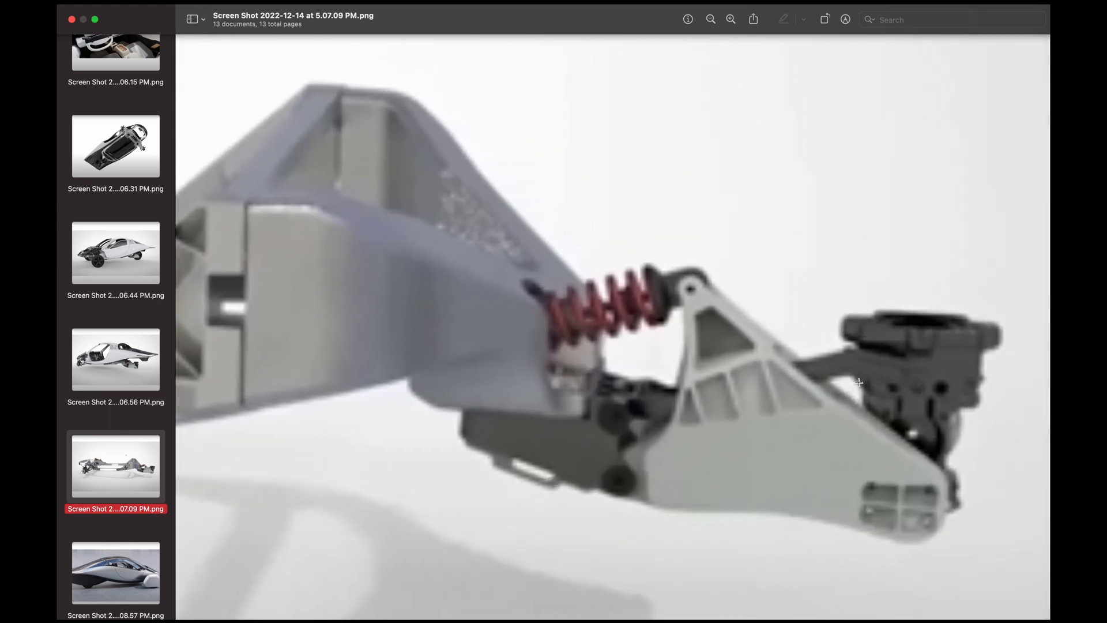
pyautogui.moveTo(899, 515)
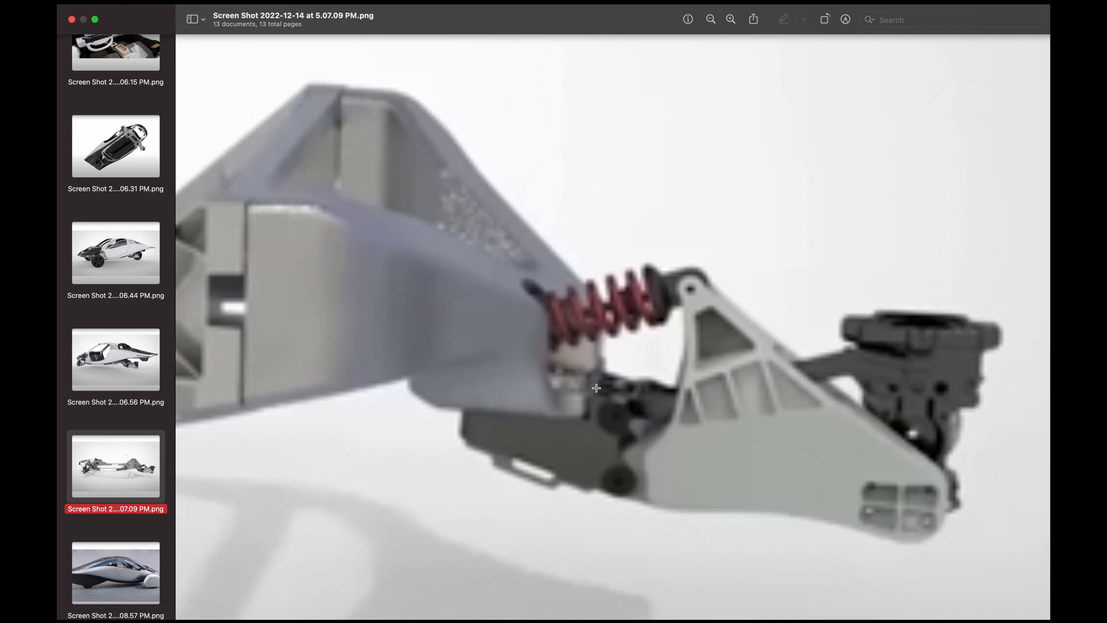
pyautogui.moveTo(506, 374)
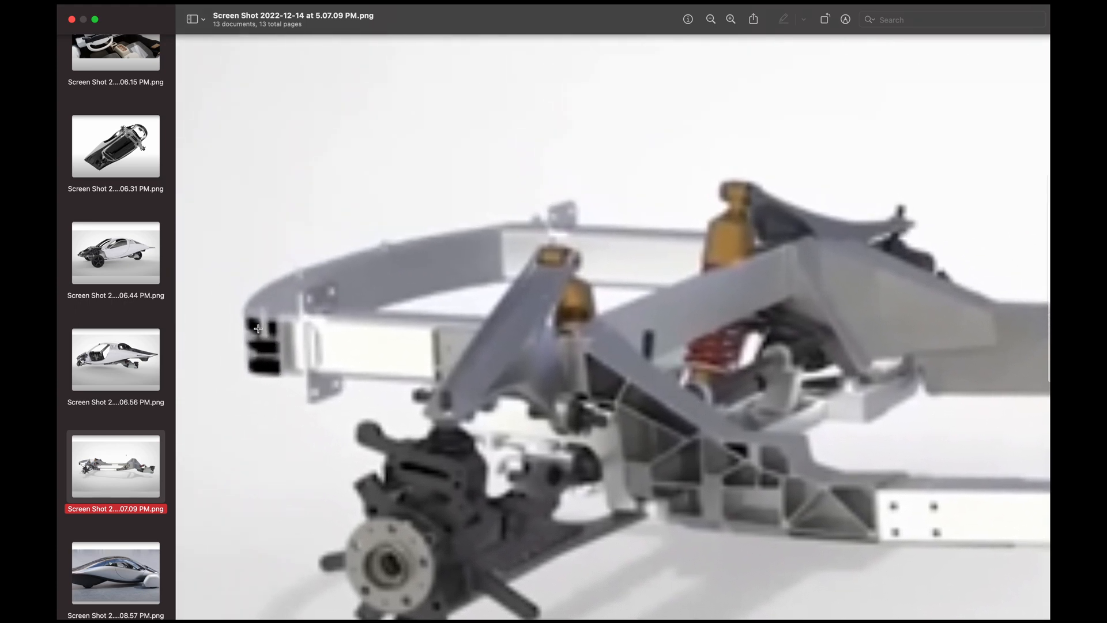
pyautogui.moveTo(461, 235)
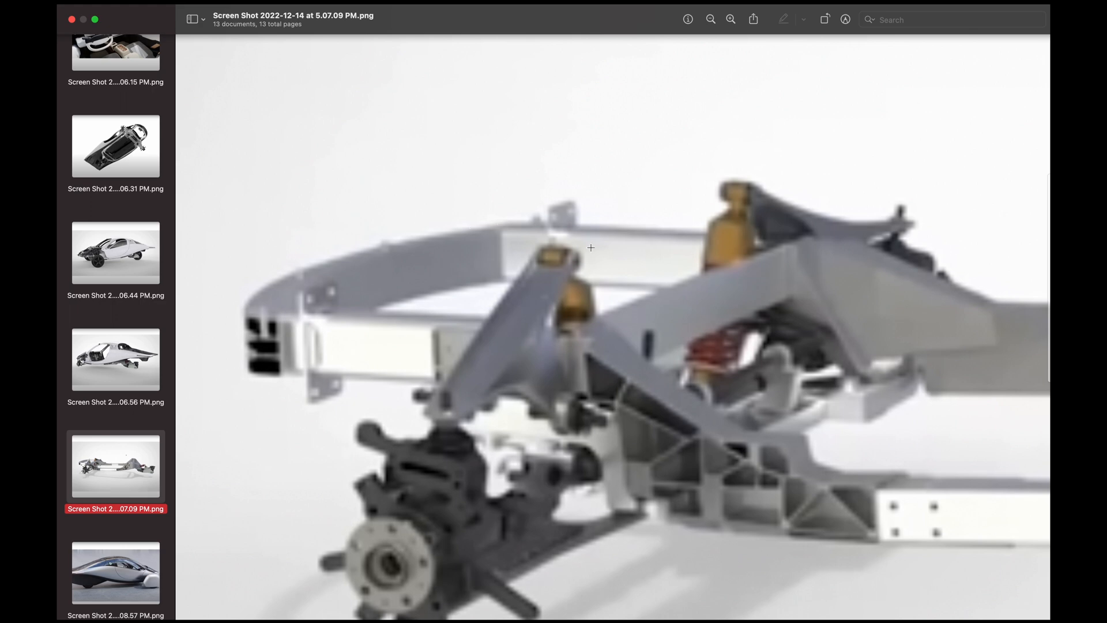
pyautogui.moveTo(570, 269)
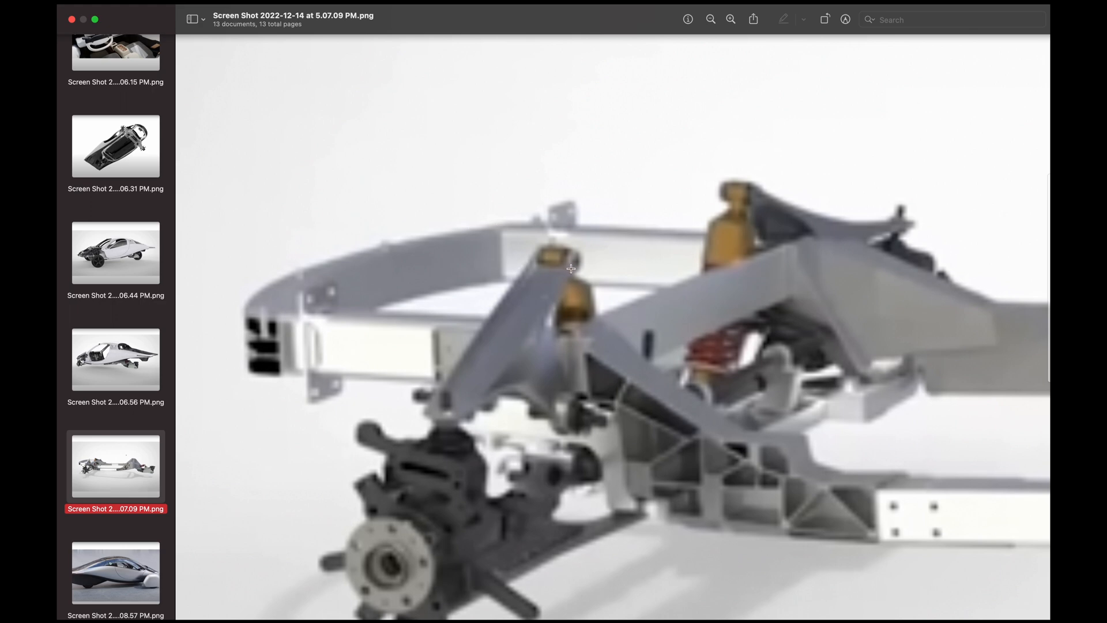
pyautogui.moveTo(546, 268)
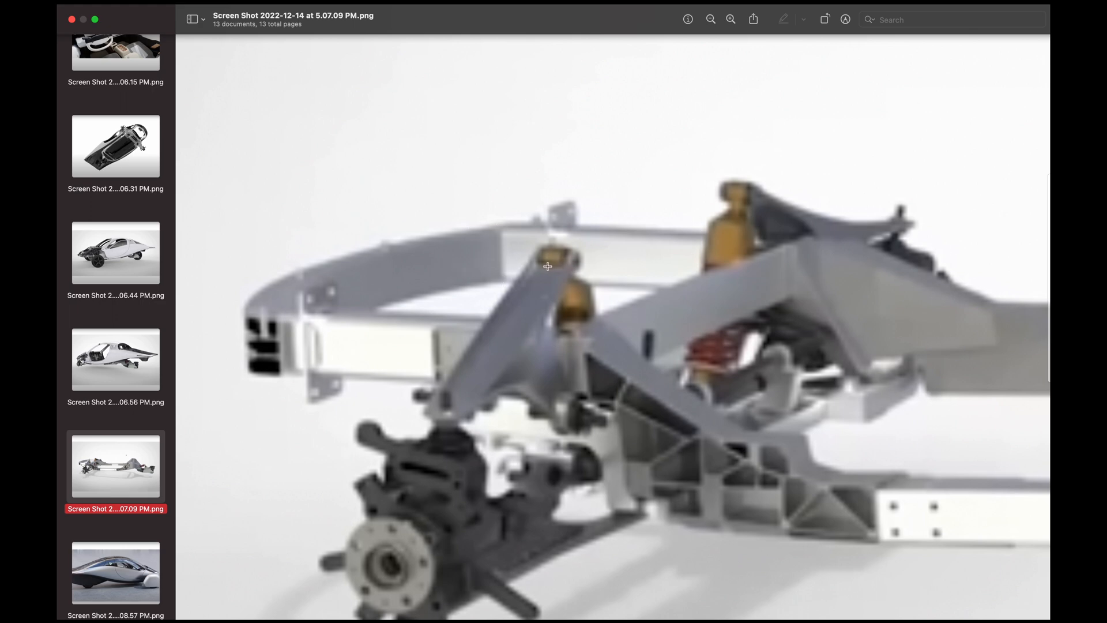
pyautogui.moveTo(323, 294)
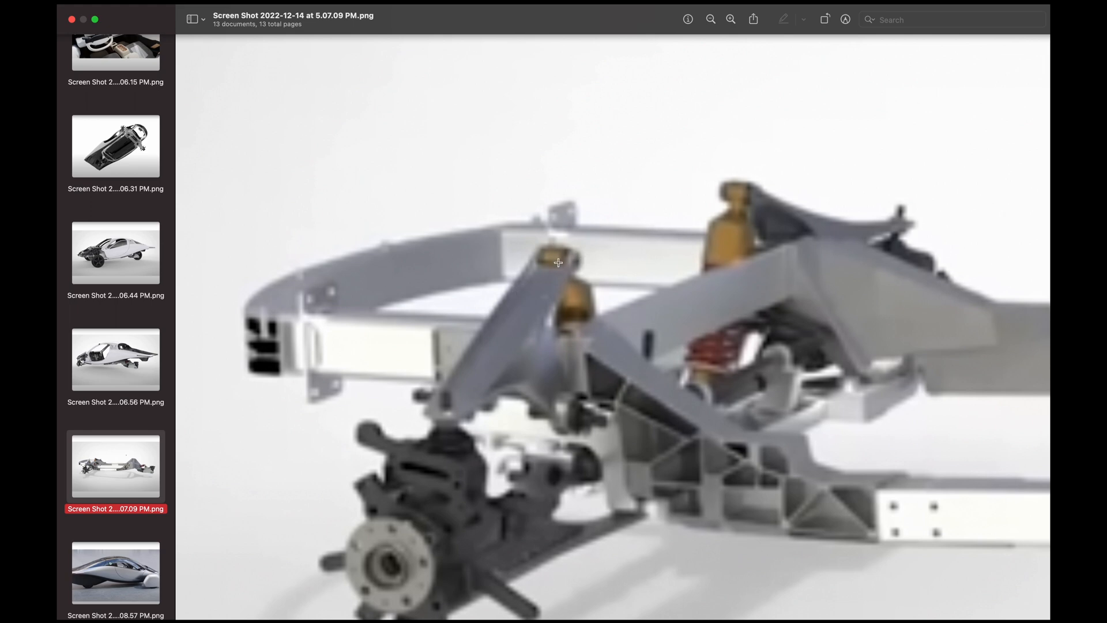
pyautogui.moveTo(285, 349)
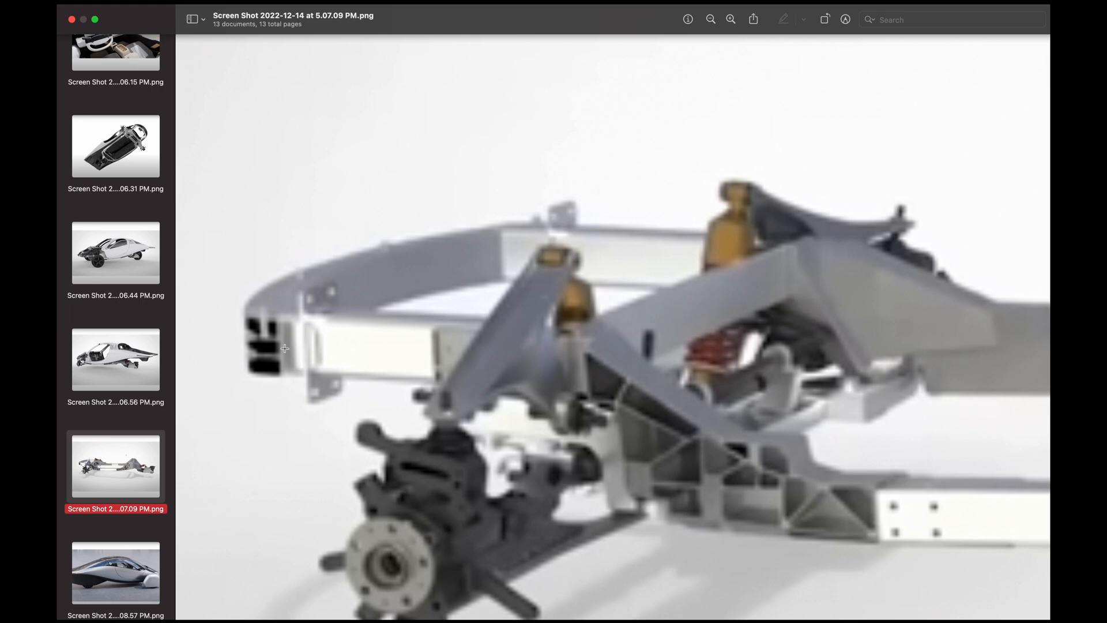
pyautogui.moveTo(353, 363)
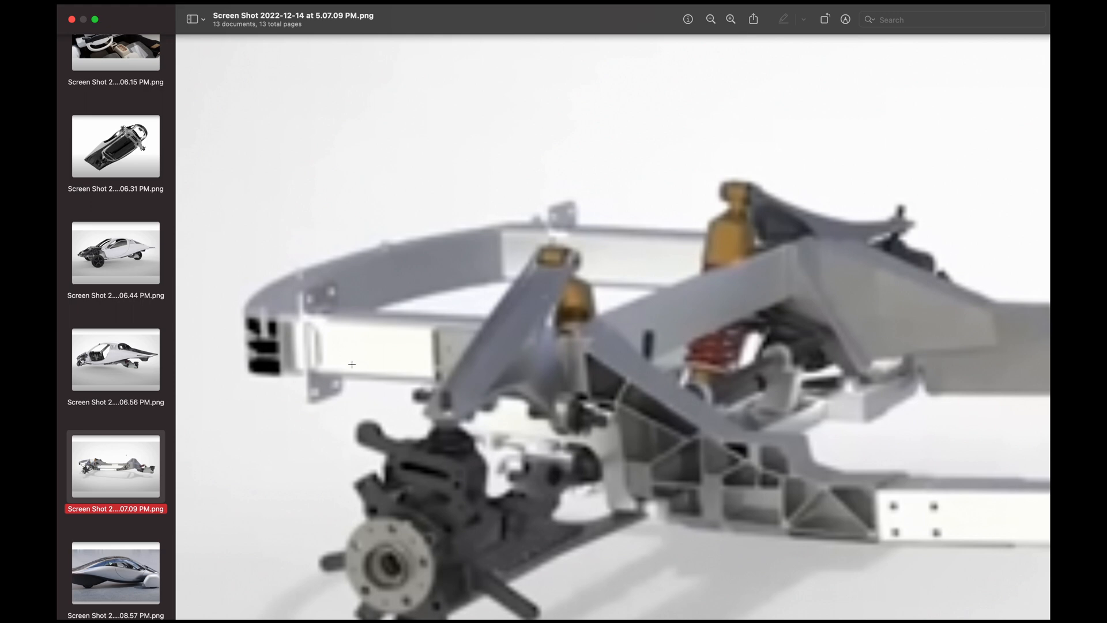
pyautogui.moveTo(502, 415)
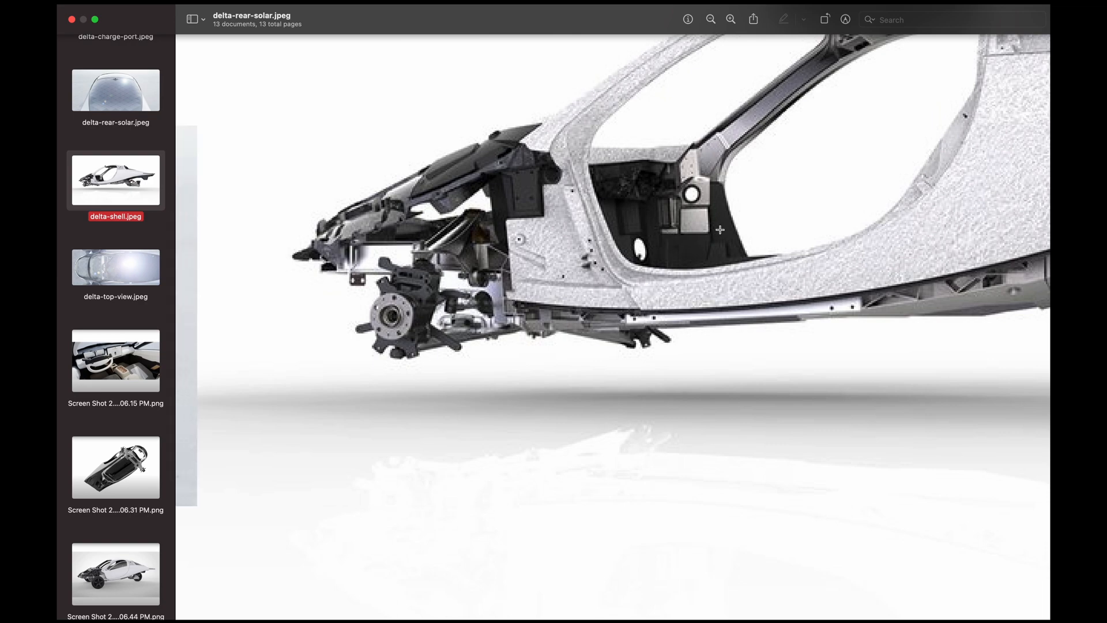
pyautogui.click(115, 179)
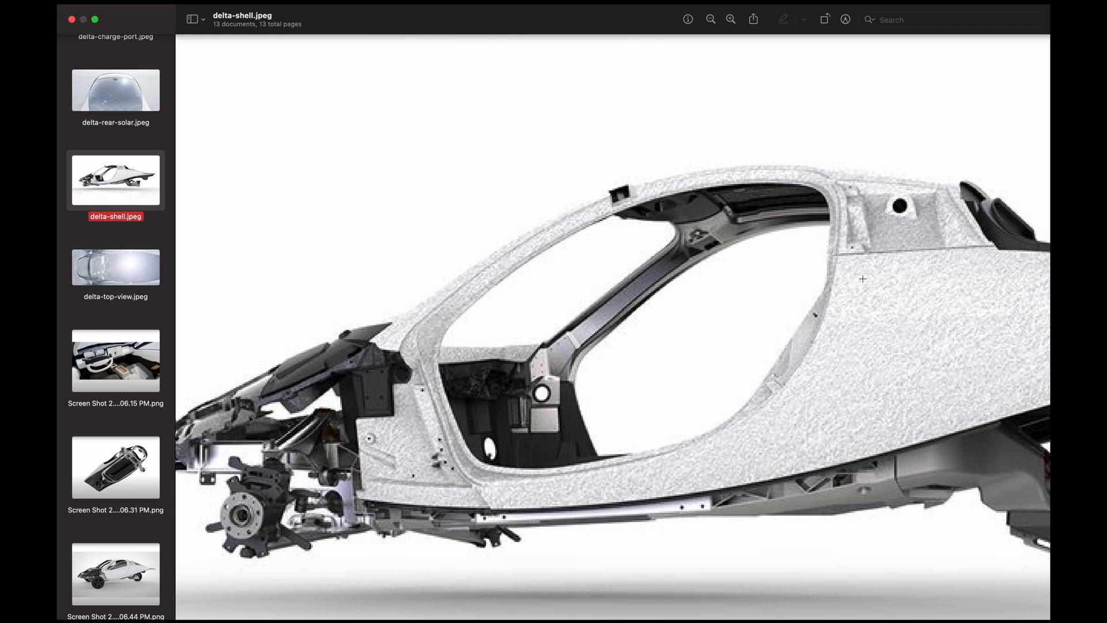
pyautogui.moveTo(562, 356)
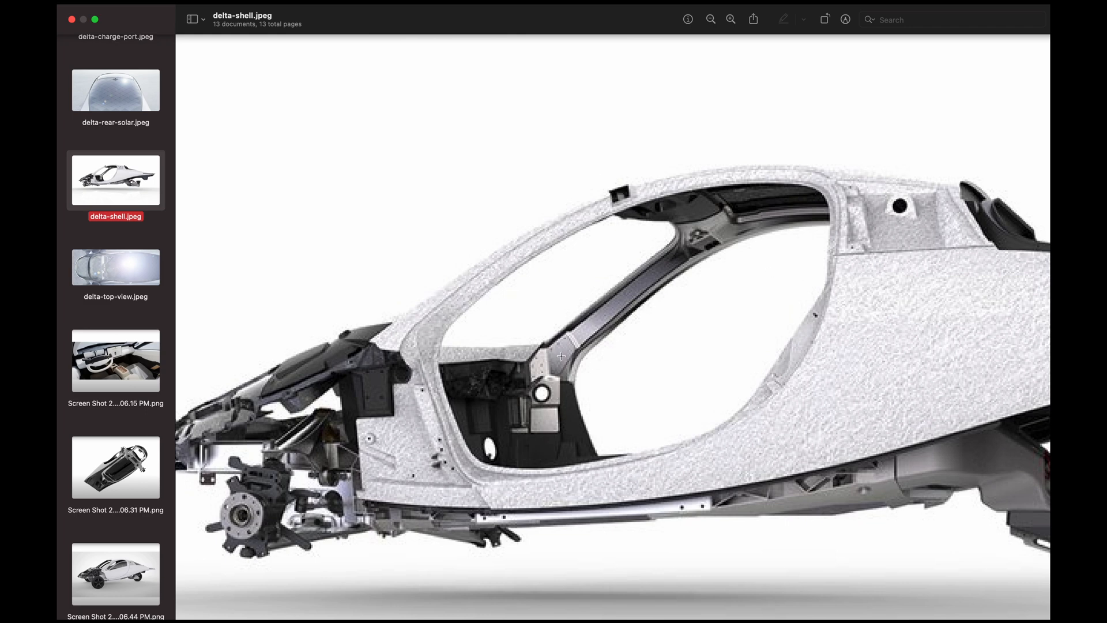
pyautogui.moveTo(928, 230)
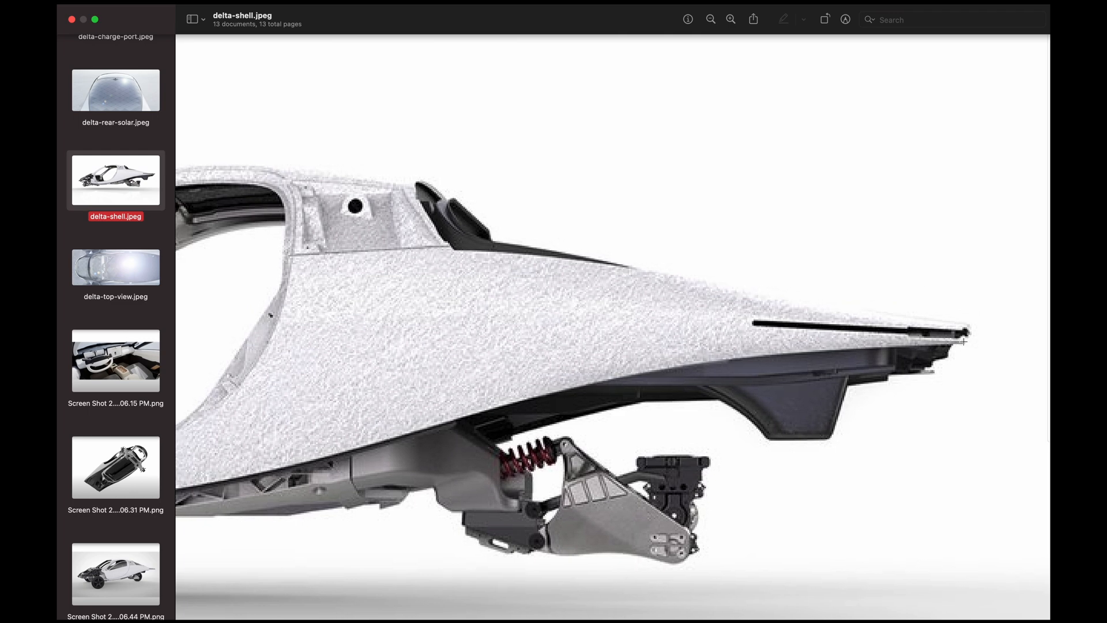
pyautogui.moveTo(963, 305)
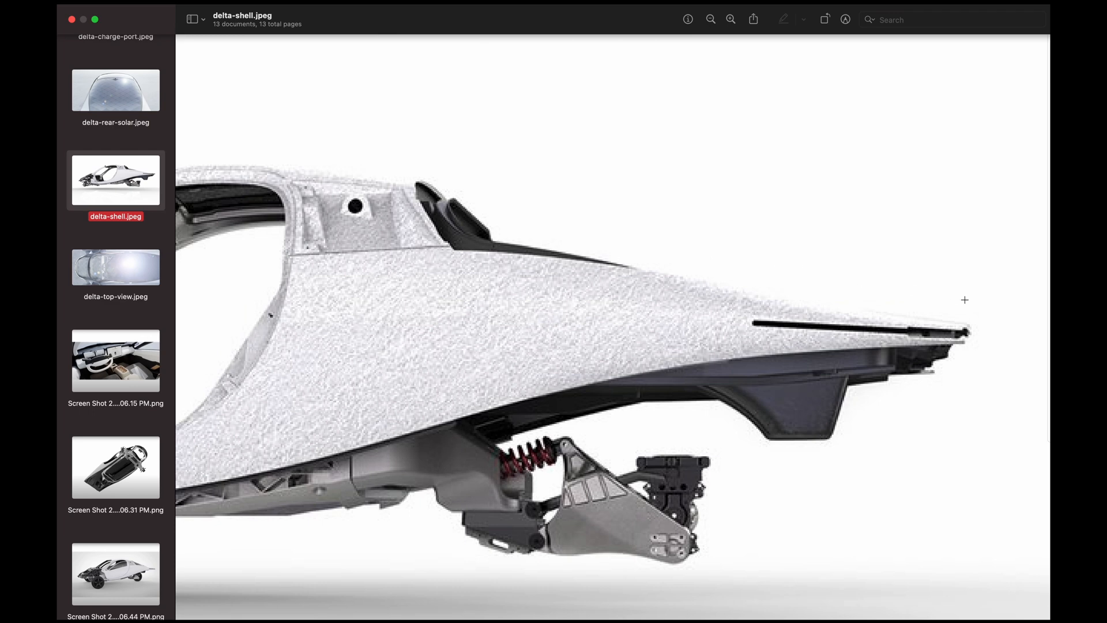
pyautogui.moveTo(936, 311)
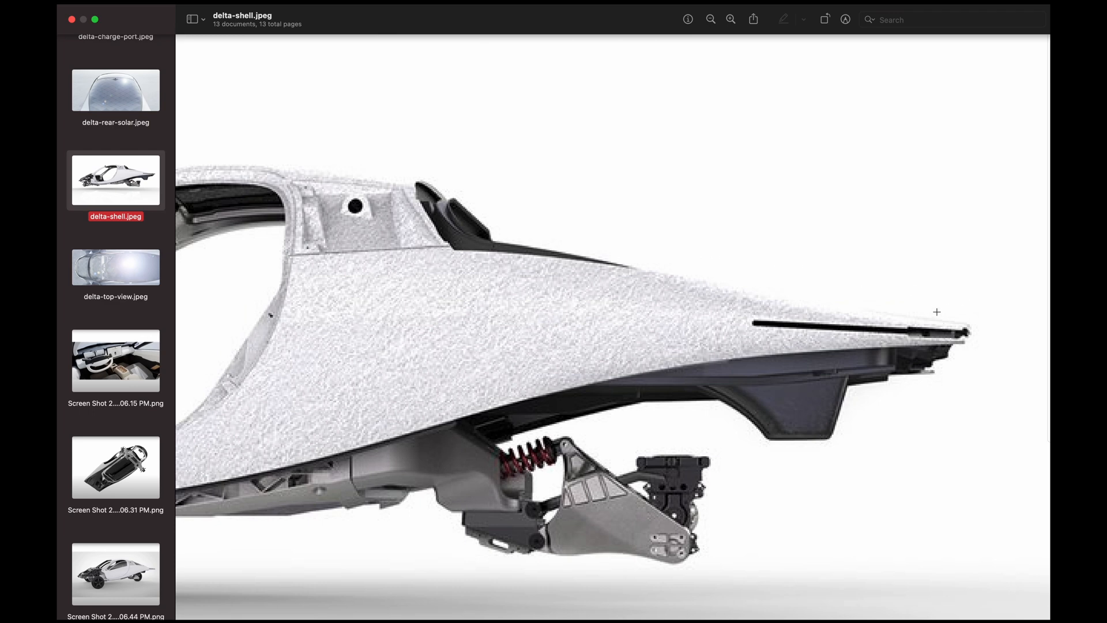
pyautogui.moveTo(747, 474)
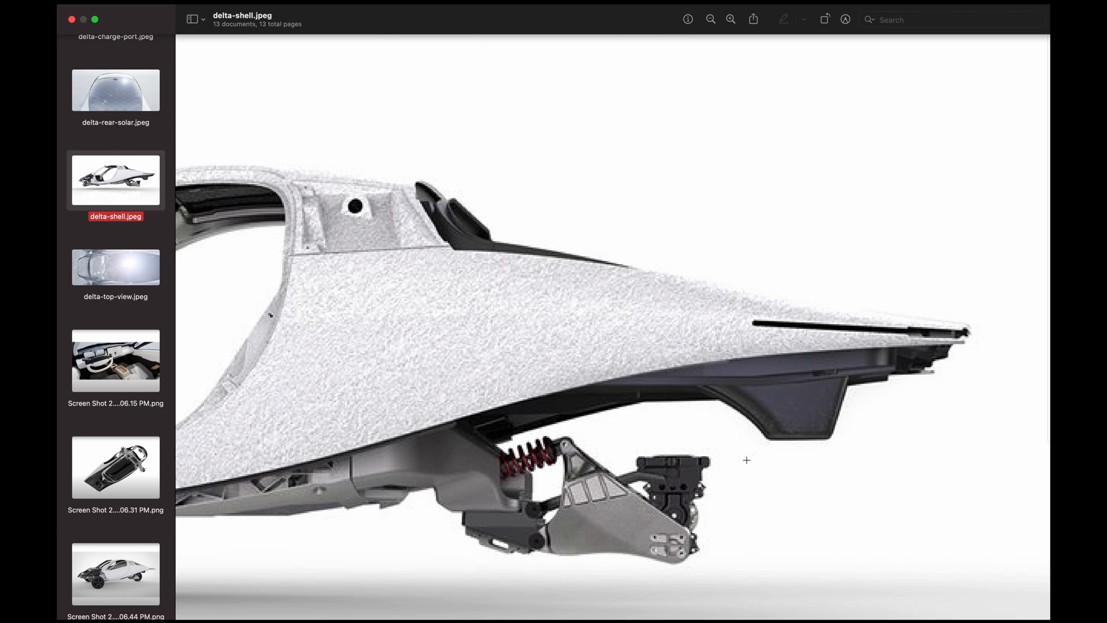
pyautogui.moveTo(483, 473)
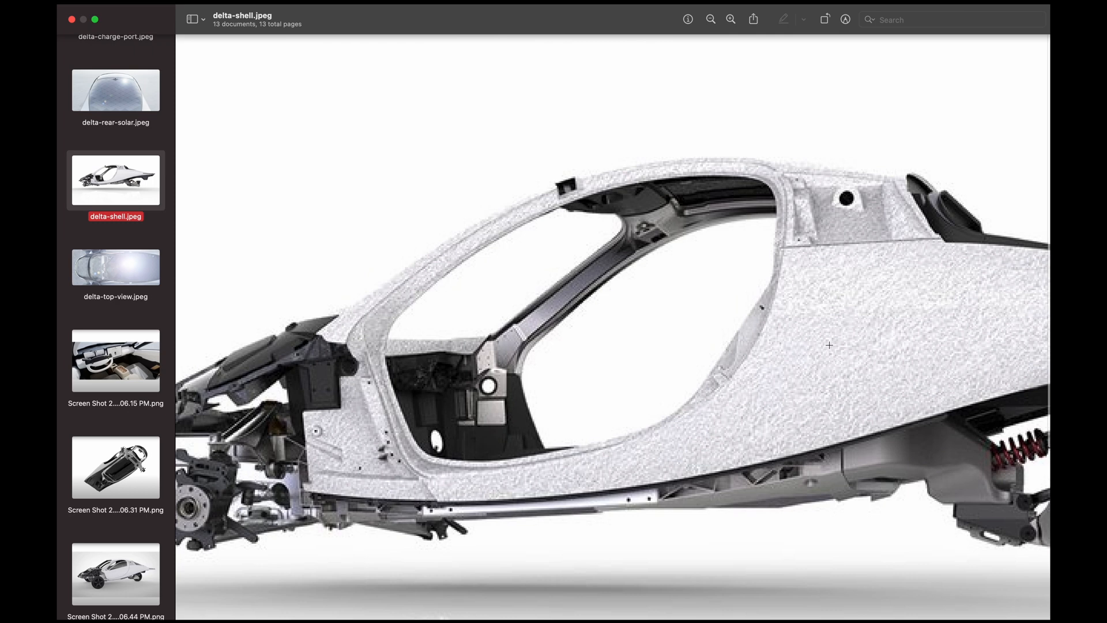
pyautogui.moveTo(873, 323)
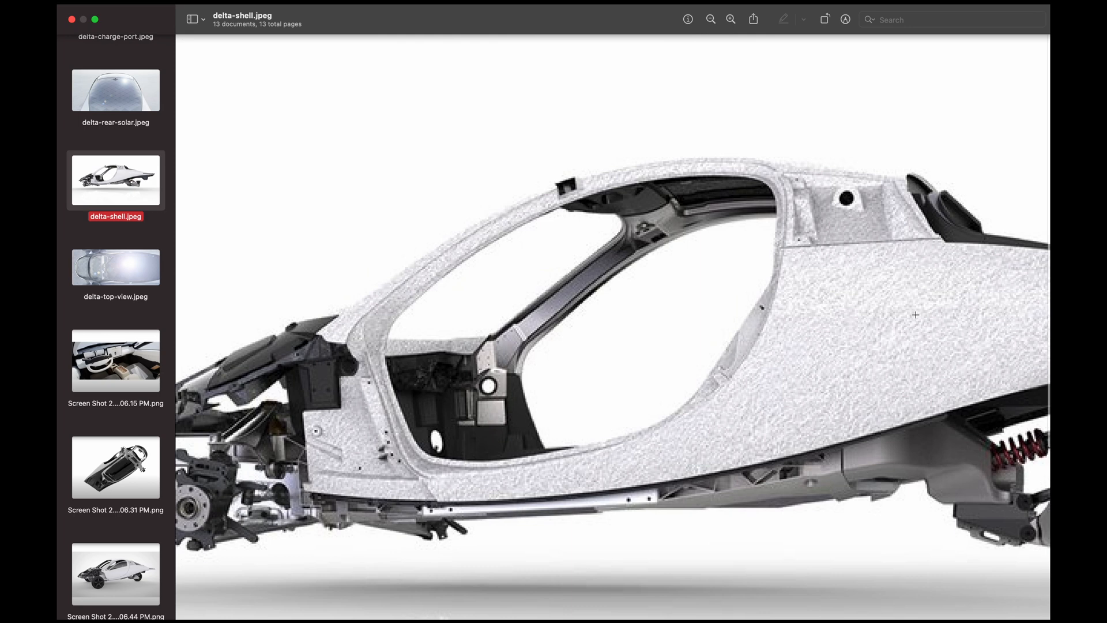
pyautogui.moveTo(890, 323)
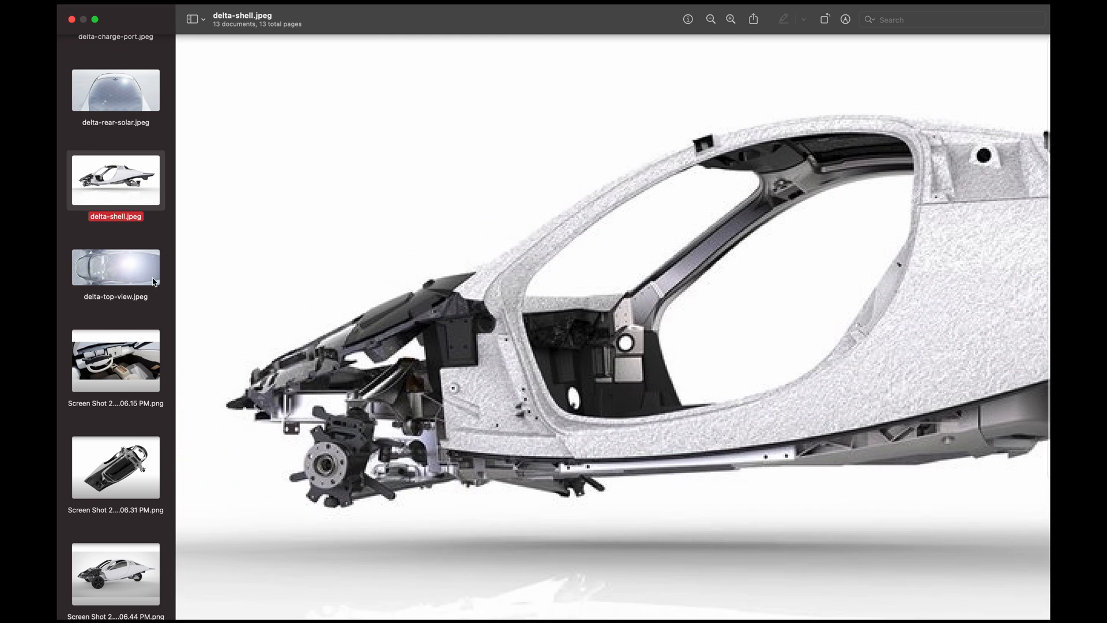
# View delta-top-view.jpeg enlarged on the glass canopy and cabin from above
pyautogui.click(116, 267)
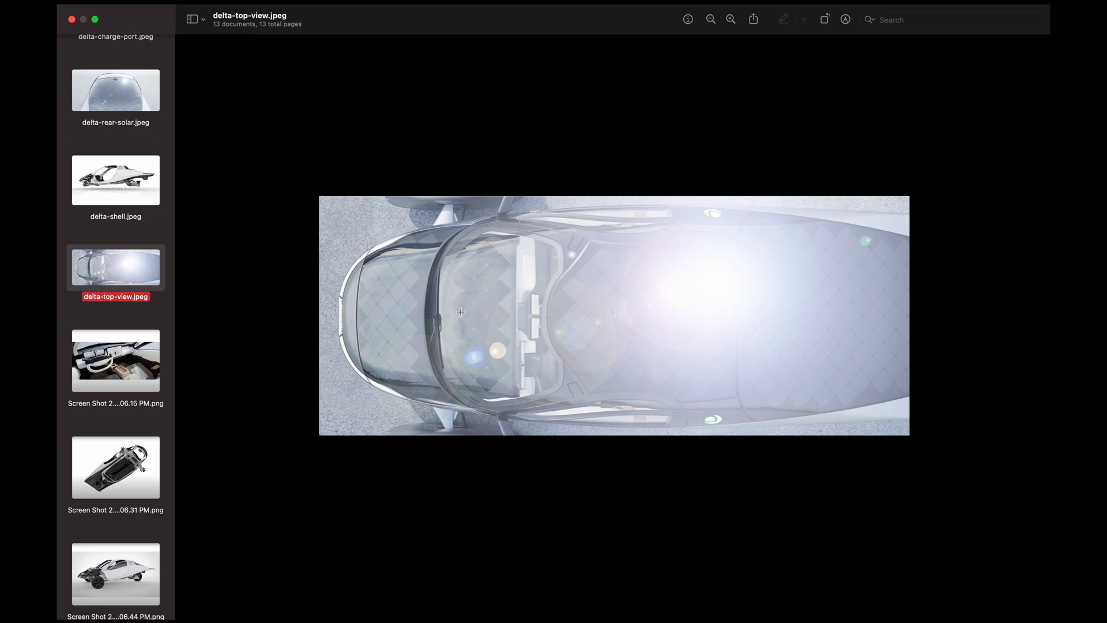
pyautogui.moveTo(650, 350)
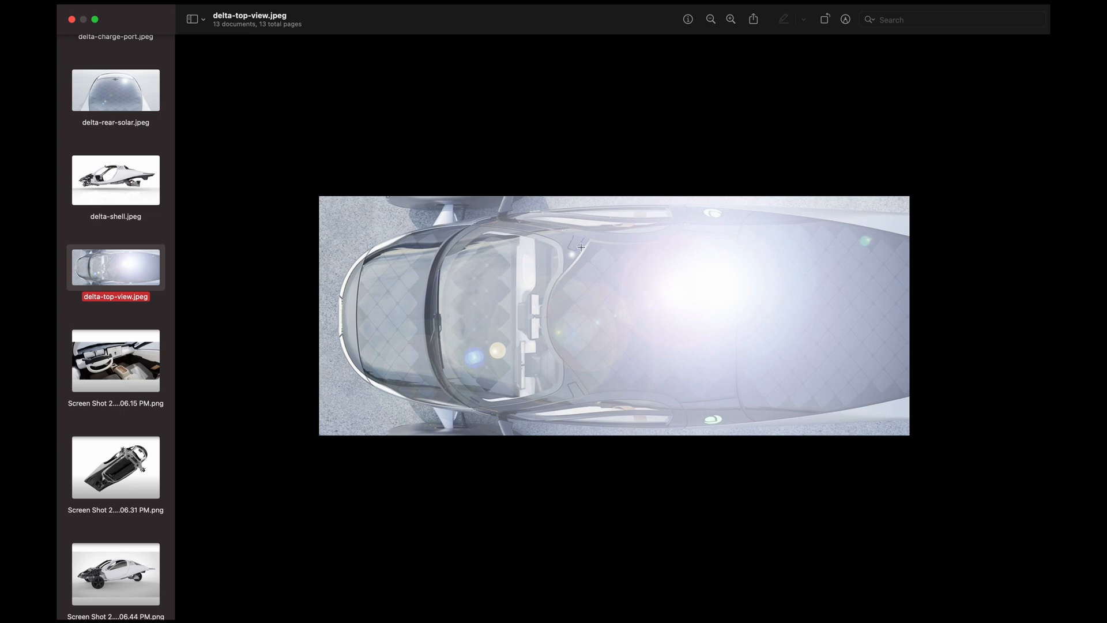
pyautogui.click(731, 18)
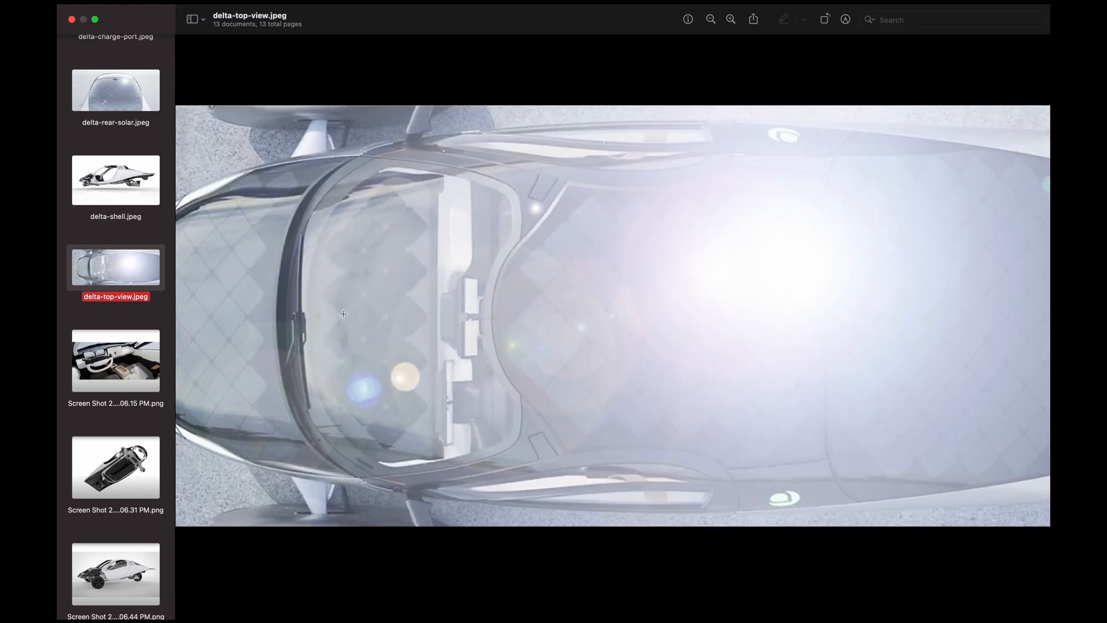
pyautogui.moveTo(520, 255)
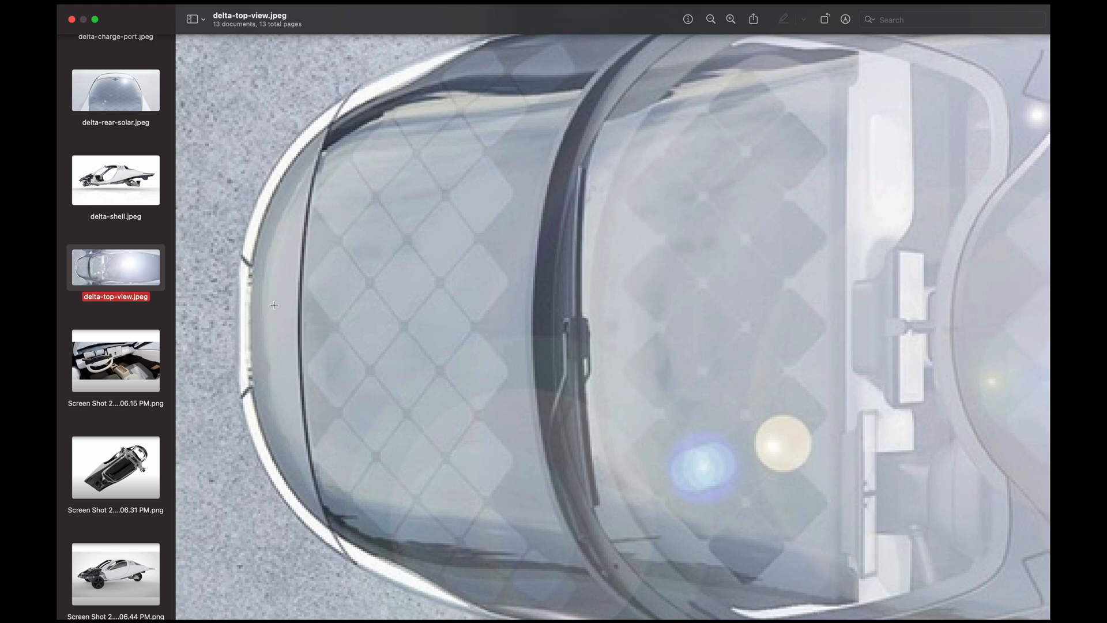
pyautogui.moveTo(277, 301)
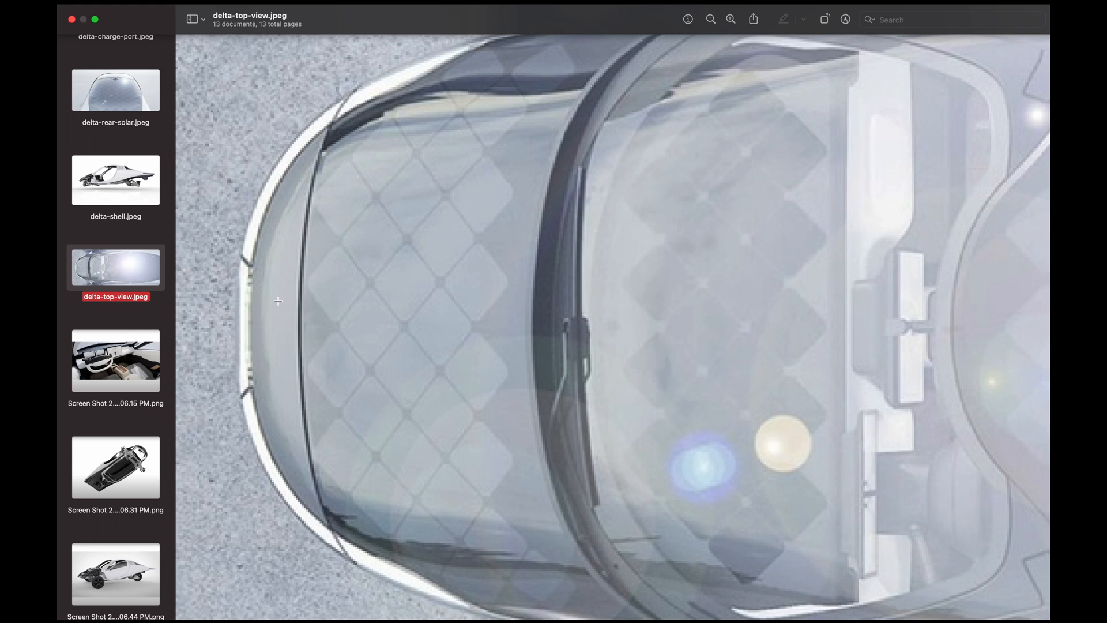
pyautogui.moveTo(332, 256)
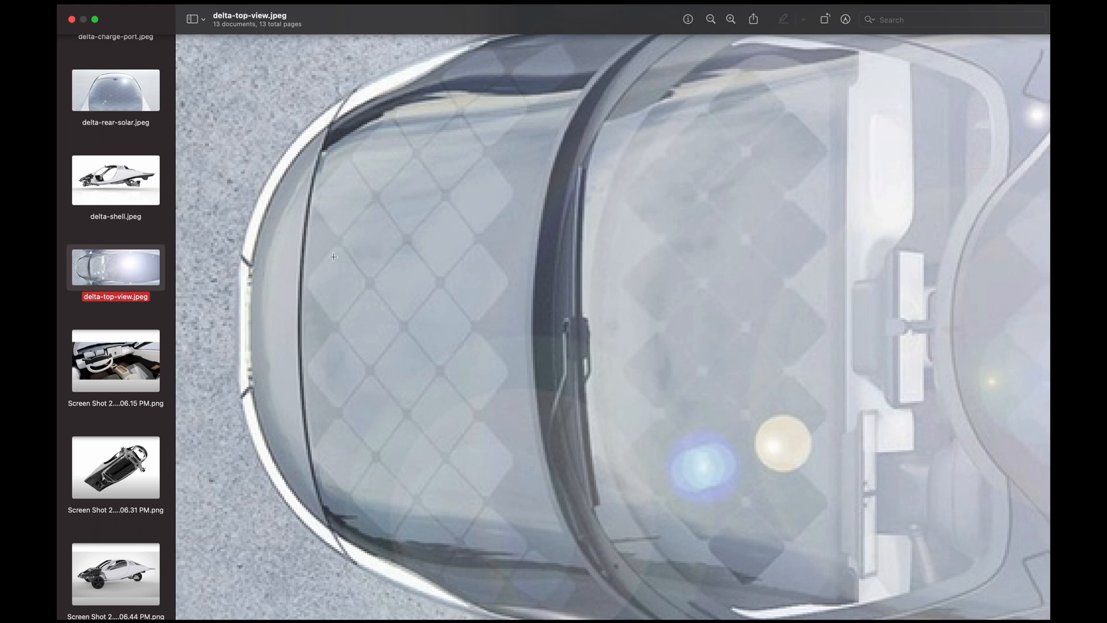
pyautogui.moveTo(279, 329)
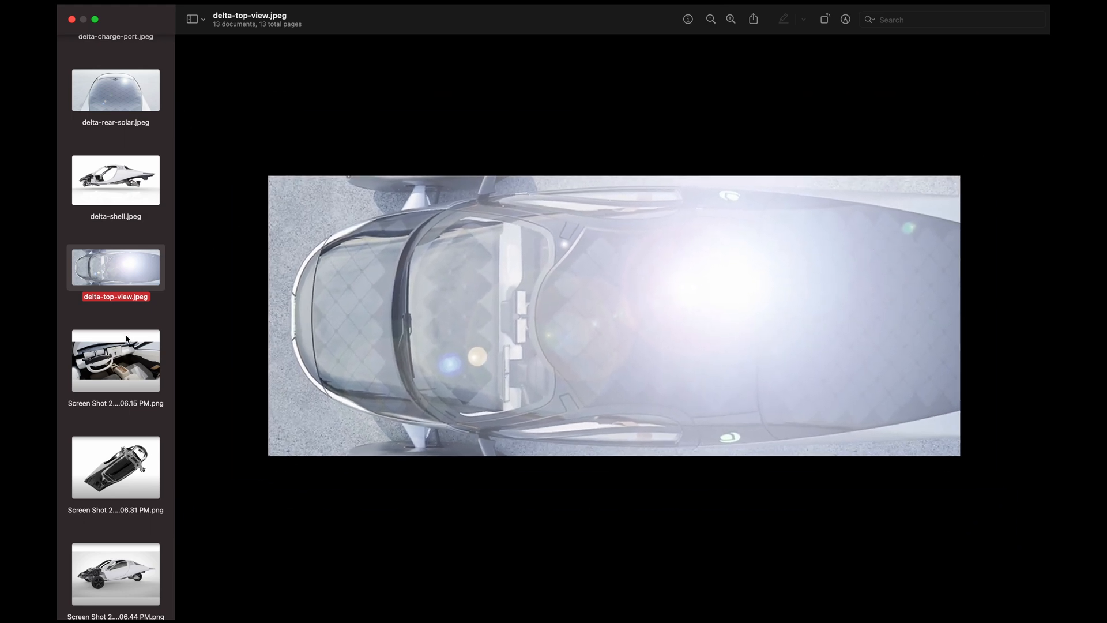
# View the 5.06.15 PM cockpit screenshot, check the 5.06.31 PM chassis one, then return to the cockpit
pyautogui.click(116, 359)
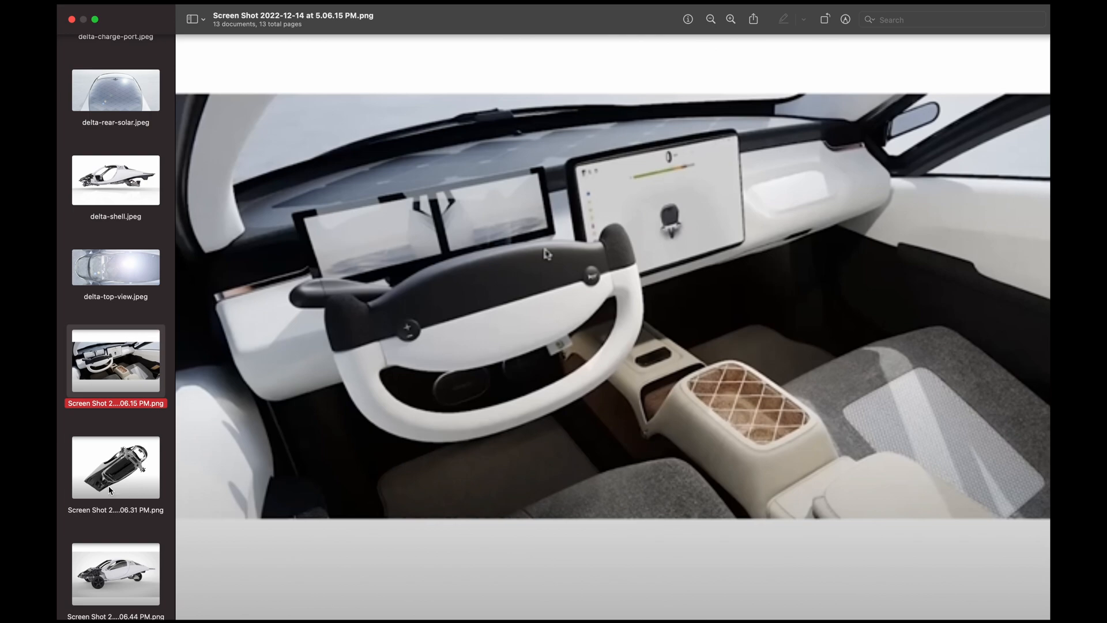
pyautogui.click(115, 469)
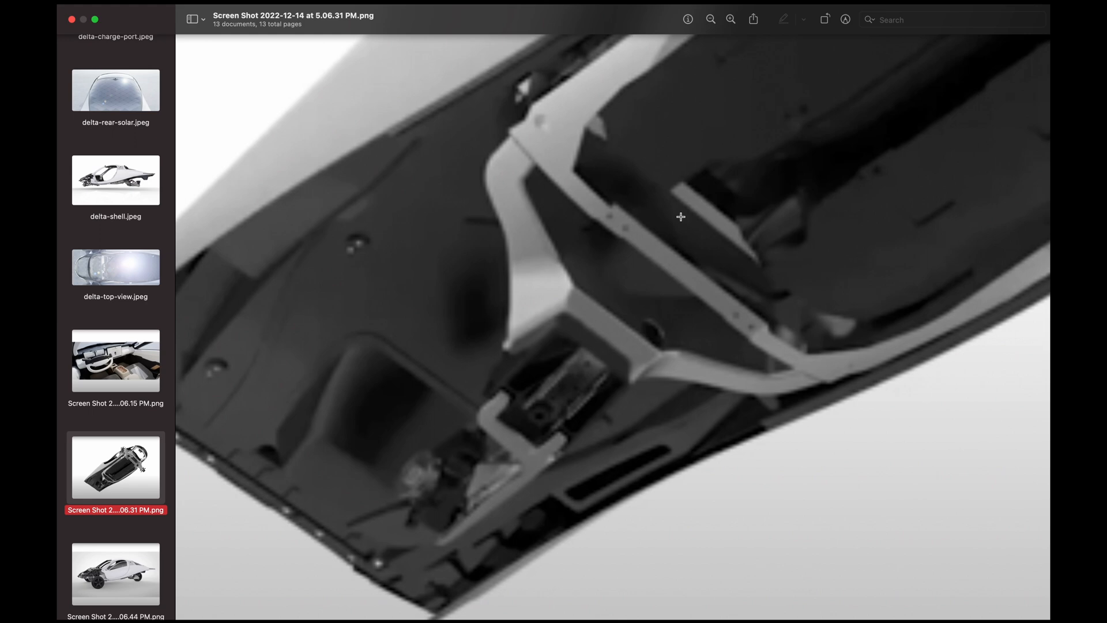
pyautogui.click(115, 360)
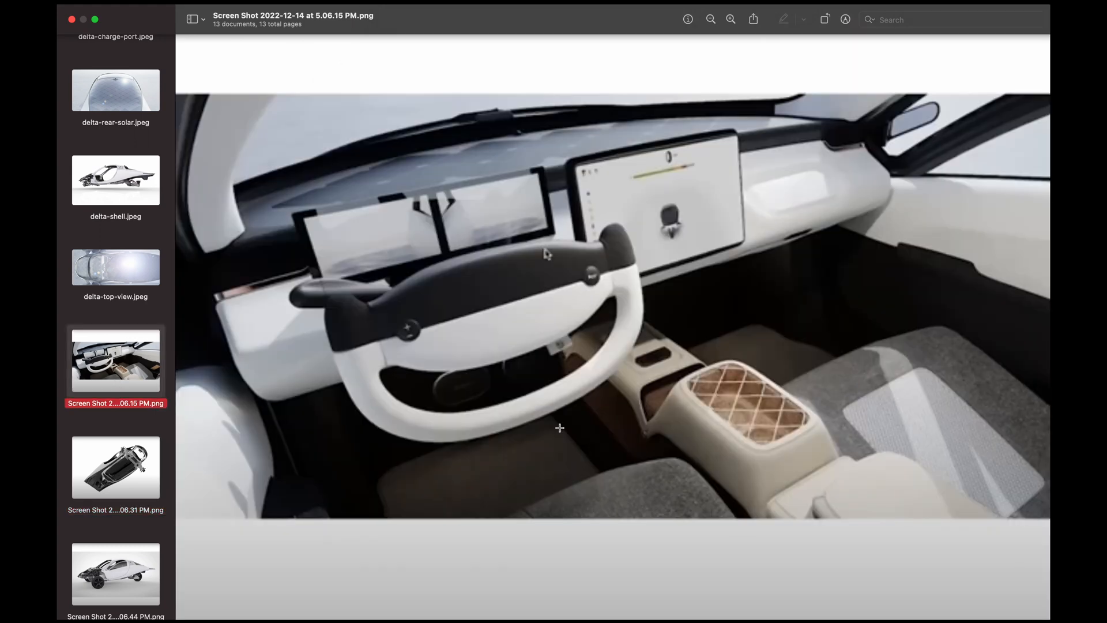
pyautogui.moveTo(690, 418)
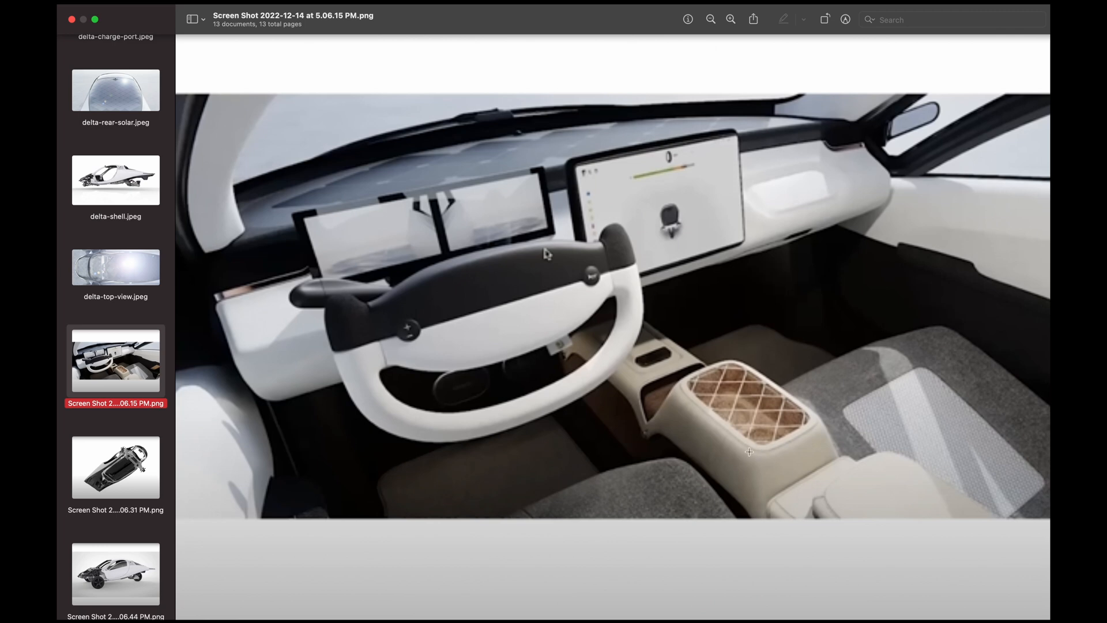
# View the 5.06.31 PM screenshot enlarged on the front subframe and steering mechanism
pyautogui.click(115, 468)
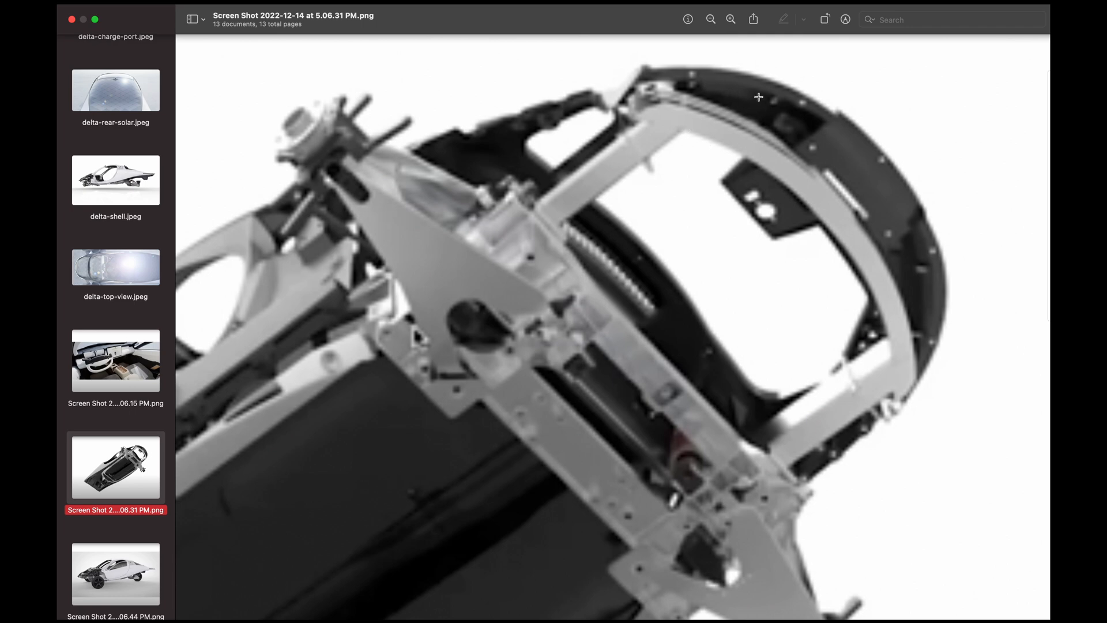
pyautogui.moveTo(449, 401)
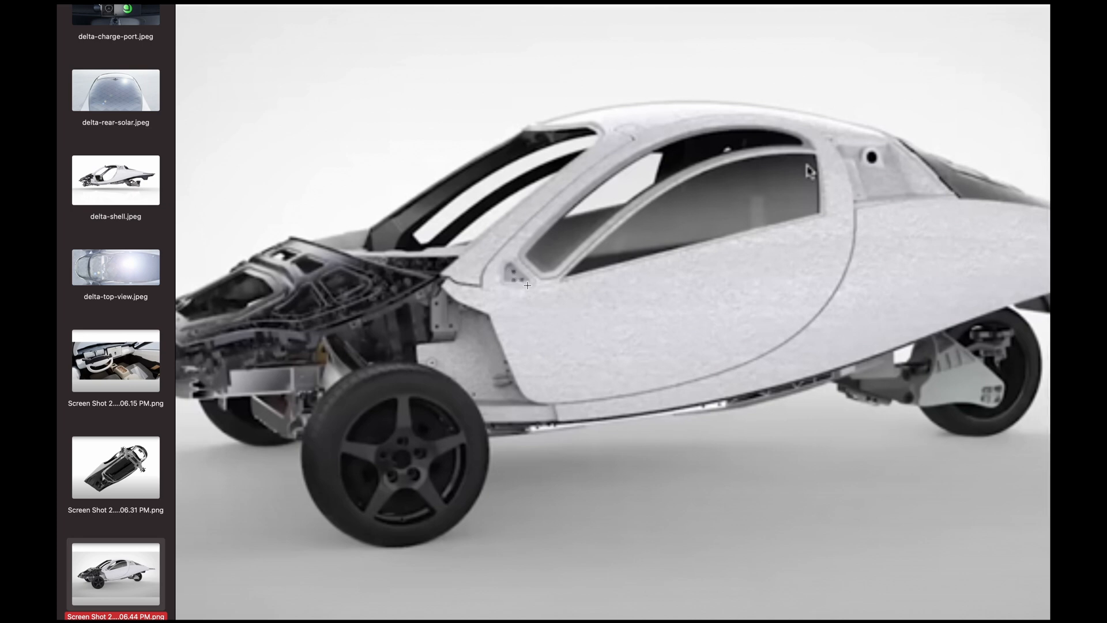
pyautogui.moveTo(511, 272)
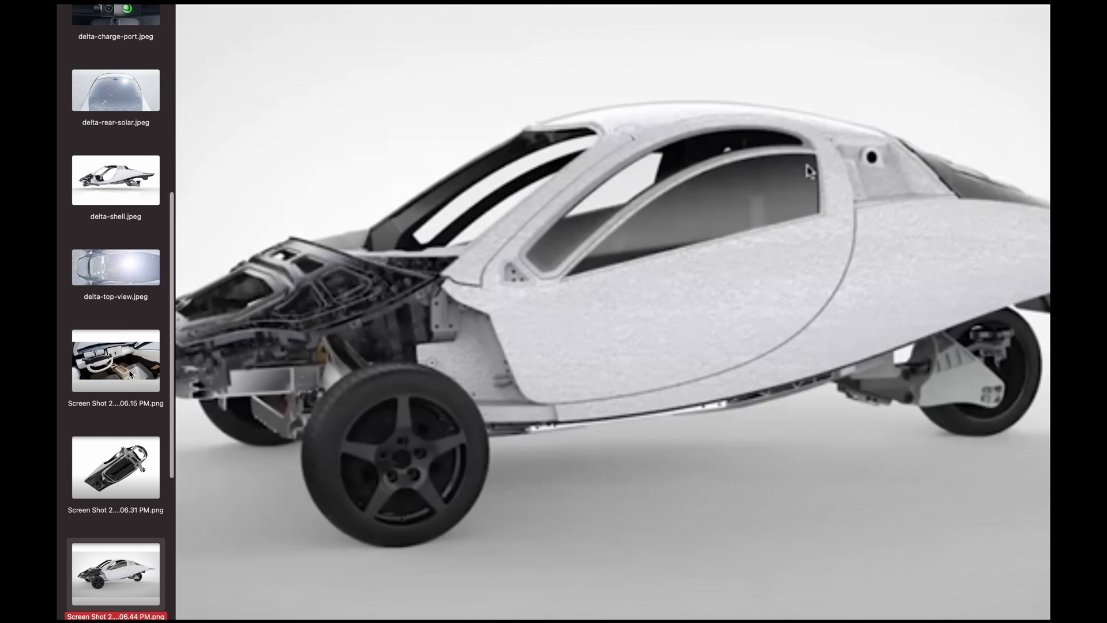
# Return to the 5.06.15 PM cockpit screenshot and reveal the later 5.06.56 and 5.07.09 PM screenshots in the sidebar
pyautogui.click(115, 360)
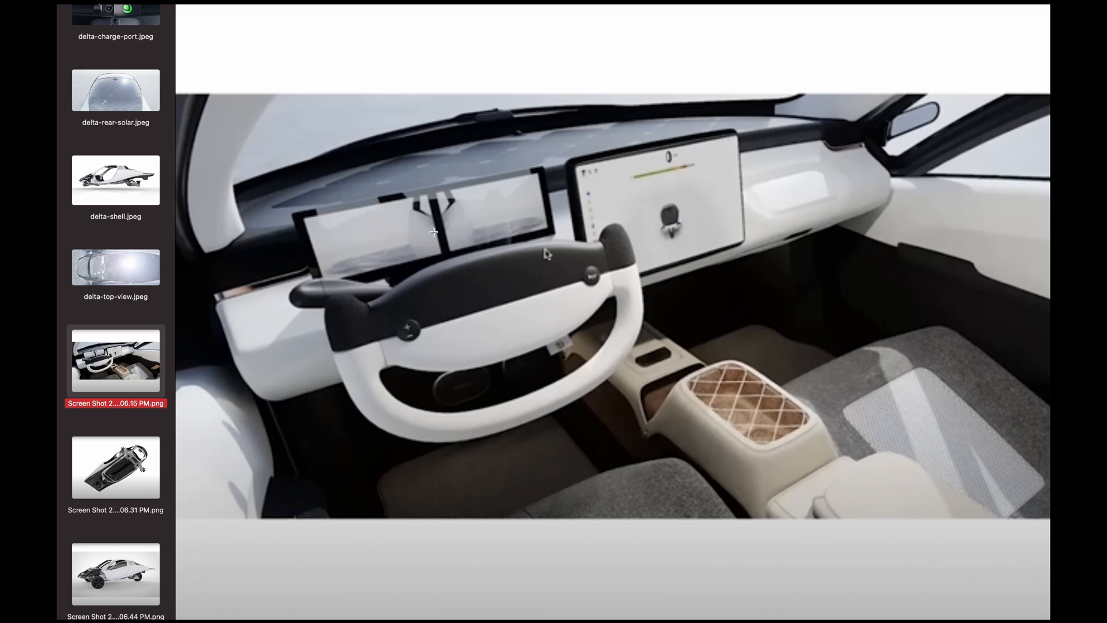
pyautogui.moveTo(950, 106)
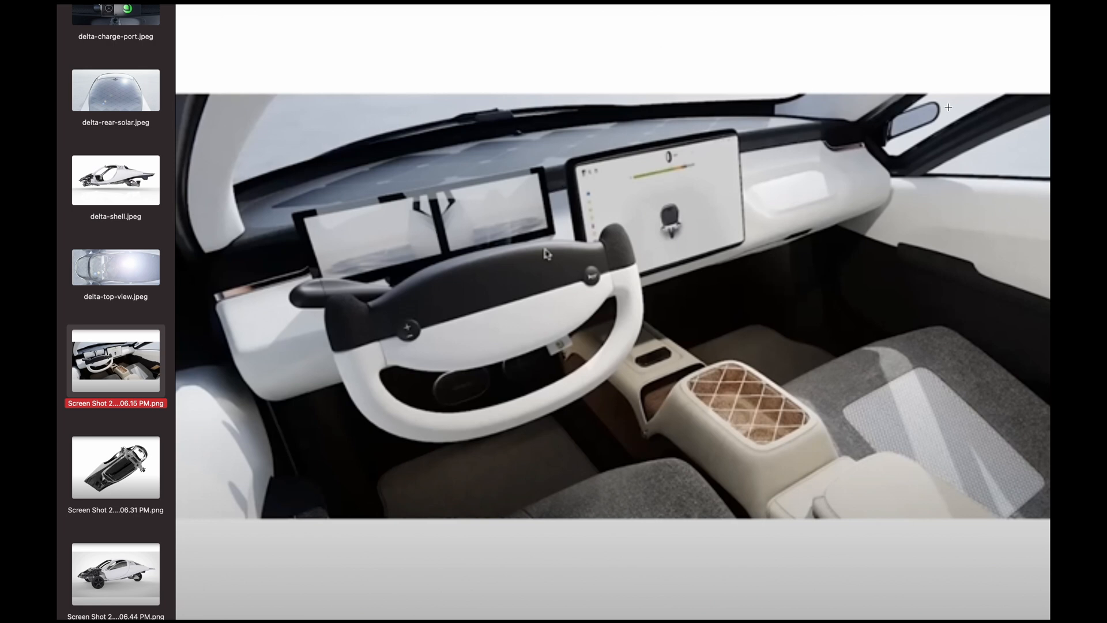
pyautogui.moveTo(914, 120)
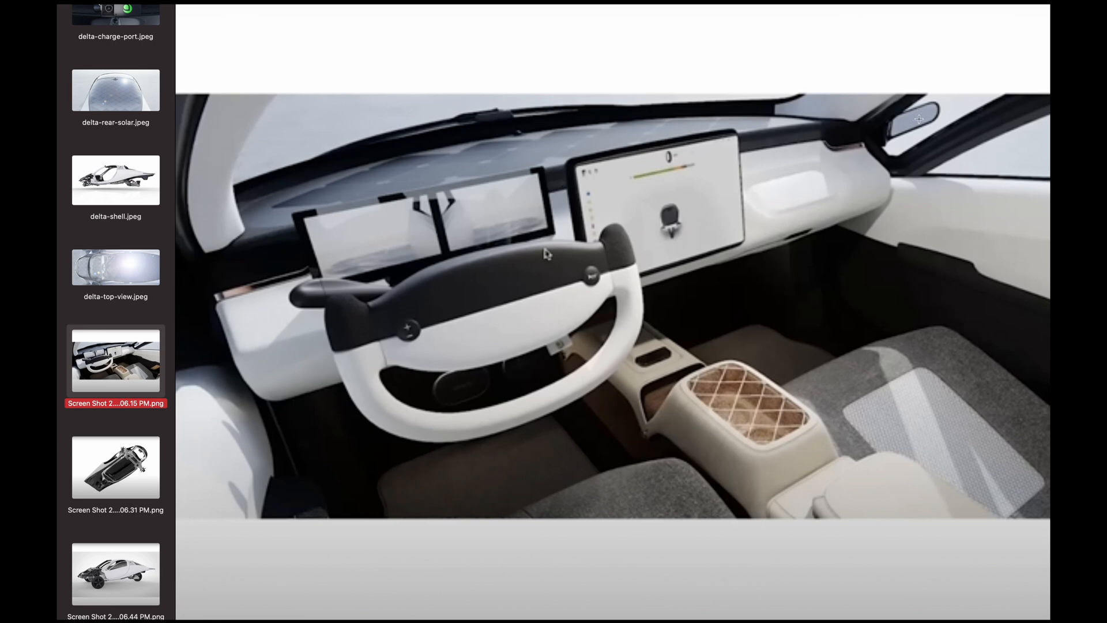
pyautogui.scroll(-3)
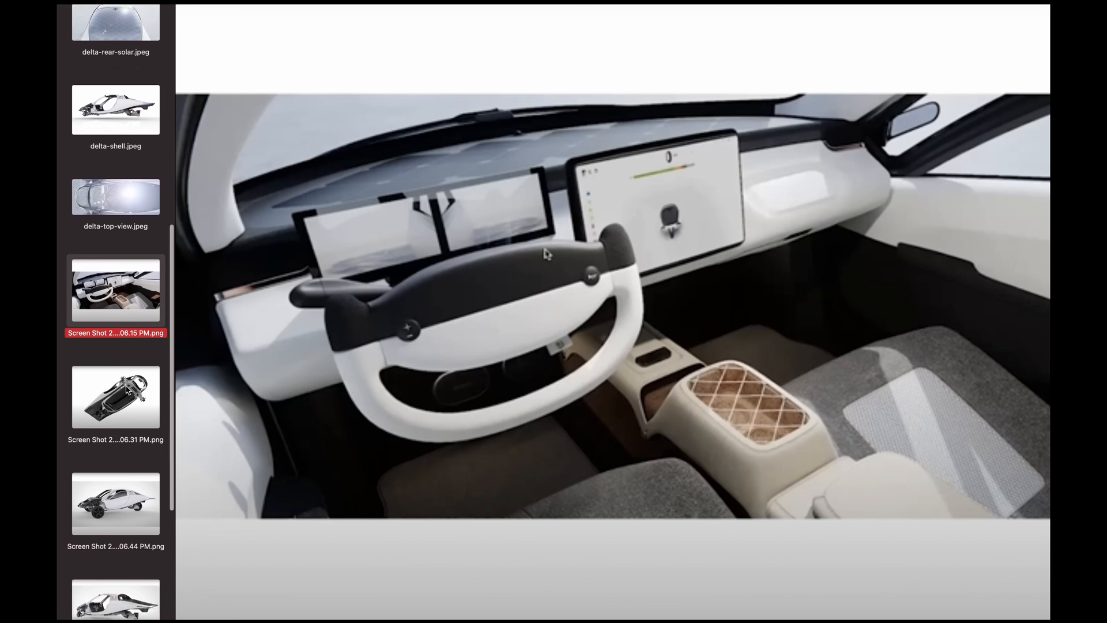
pyautogui.scroll(-3)
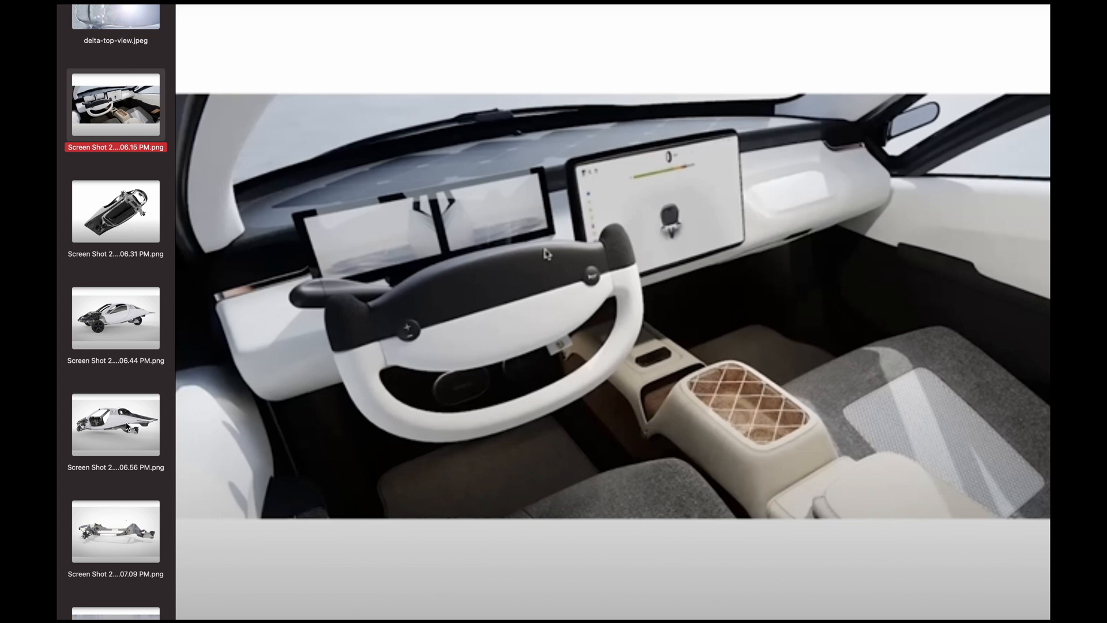
pyautogui.click(115, 427)
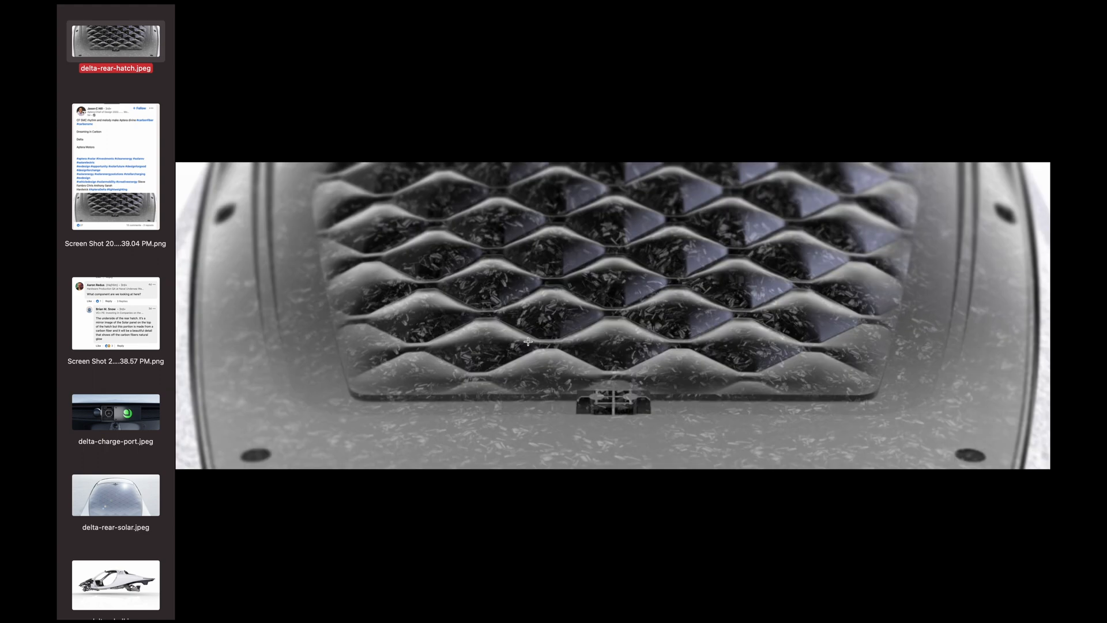
pyautogui.moveTo(592, 306)
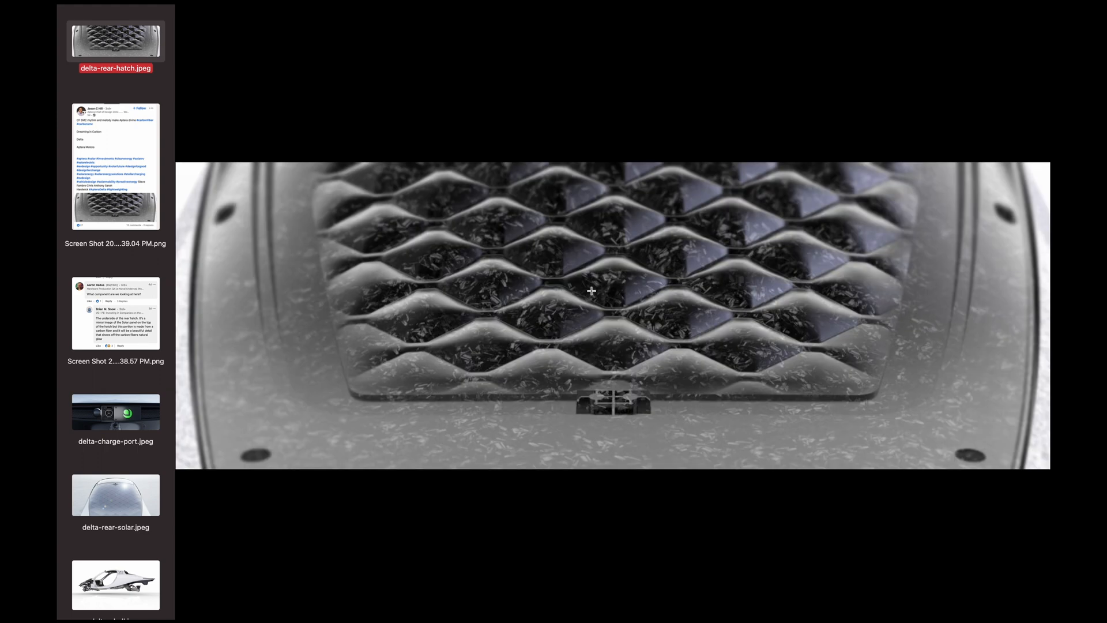